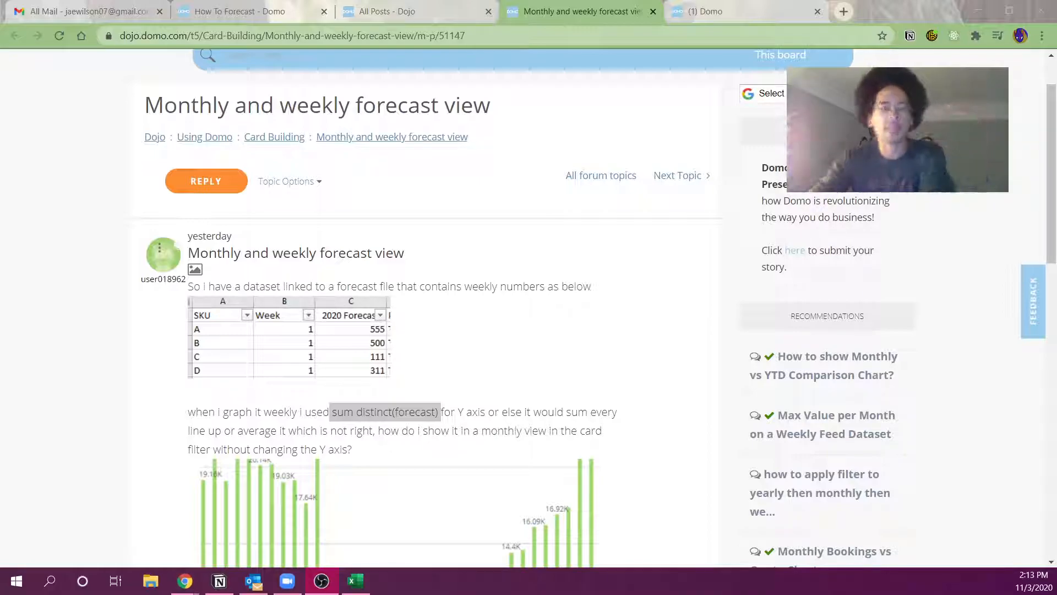
- Highlight 'sum distinct(forecast)' in the question, then move to Excel's Sheet2 forecast table
double_click(342, 412)
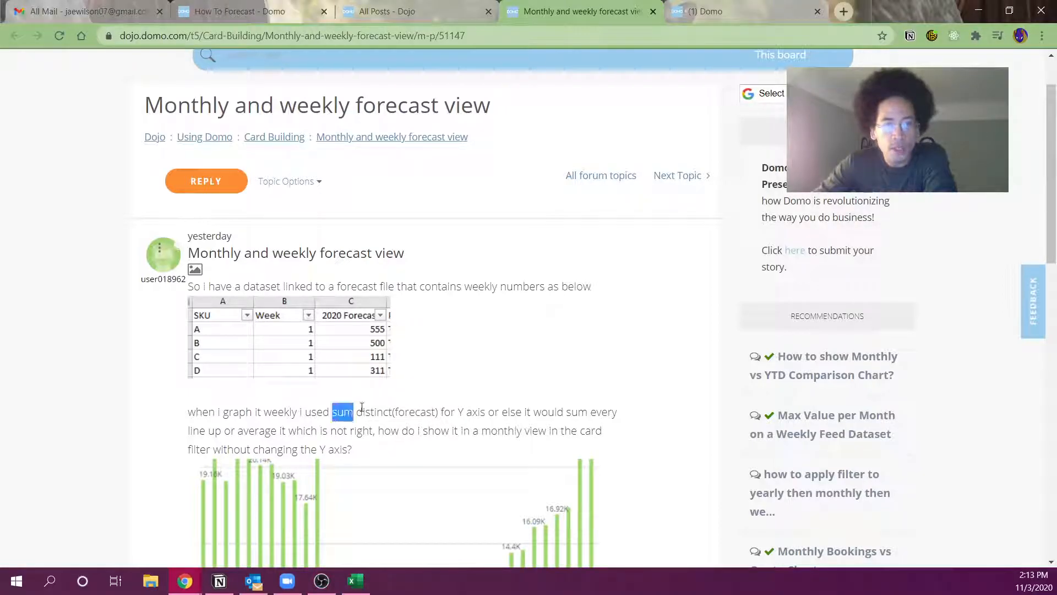
left_click_drag(342, 412, 457, 412)
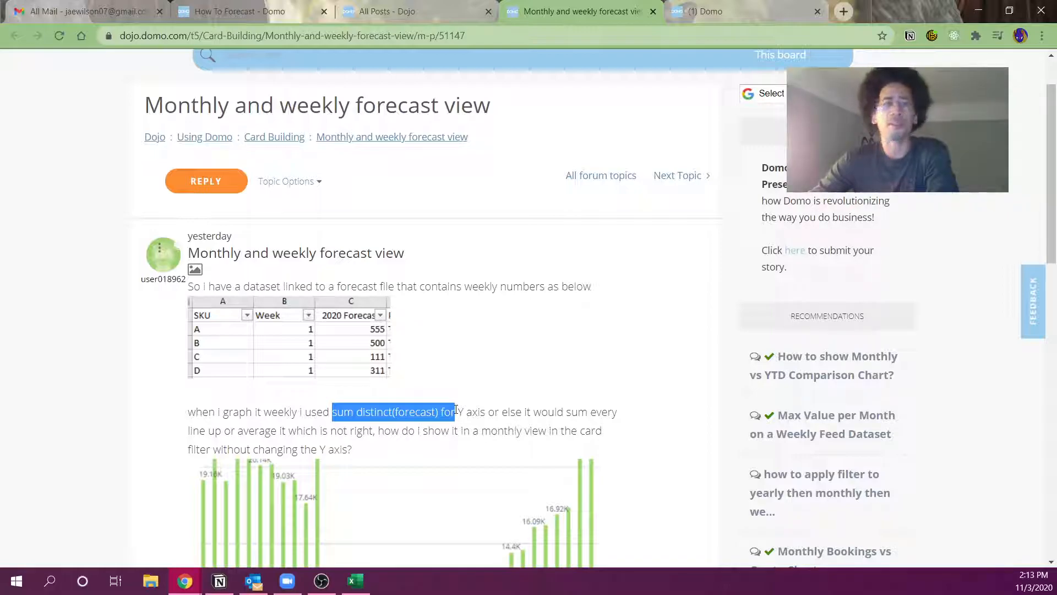
mouse_move(403, 424)
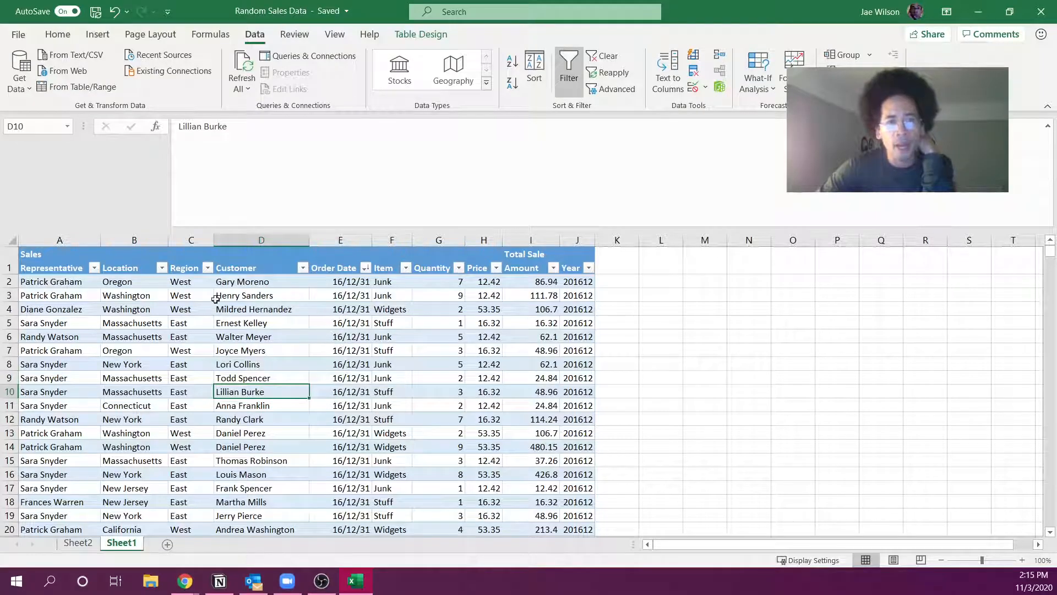
left_click_drag(391, 295, 391, 405)
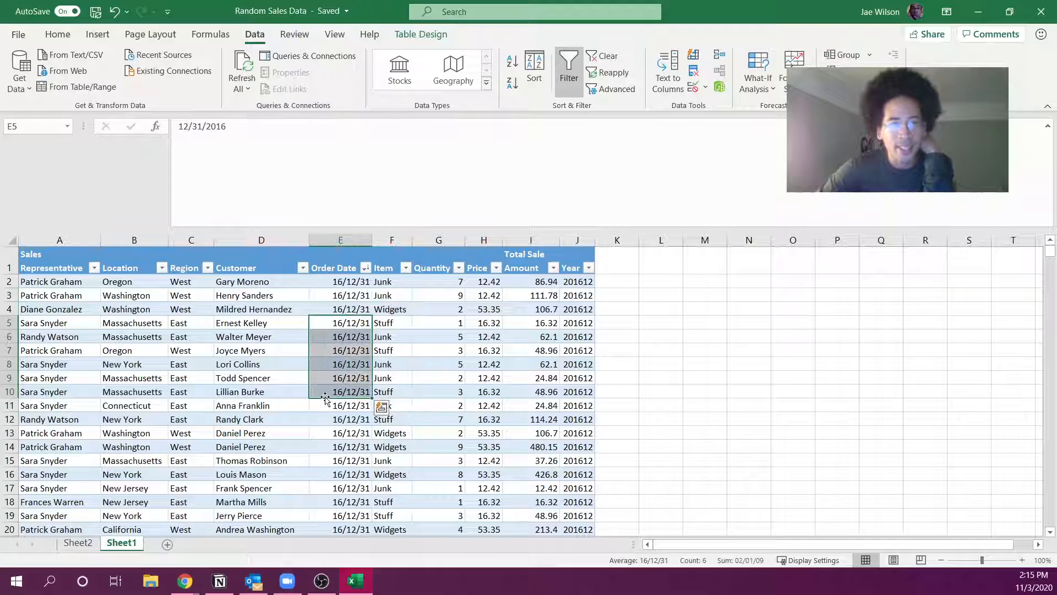
left_click(77, 542)
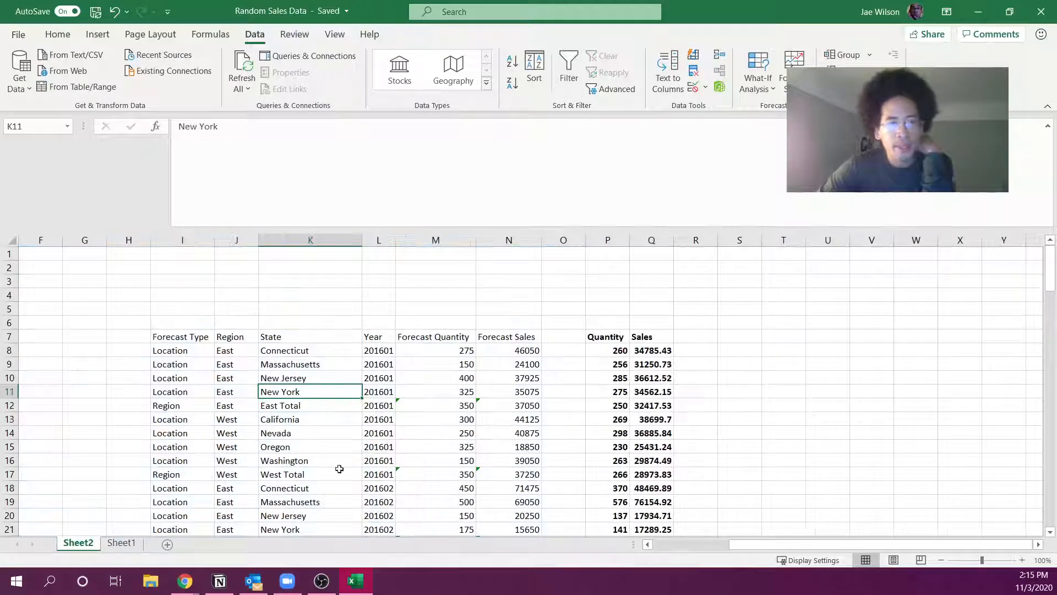
- Copy the whole I7:N127 forecast table and return to the Domo Dojo forum post
left_click(435, 391)
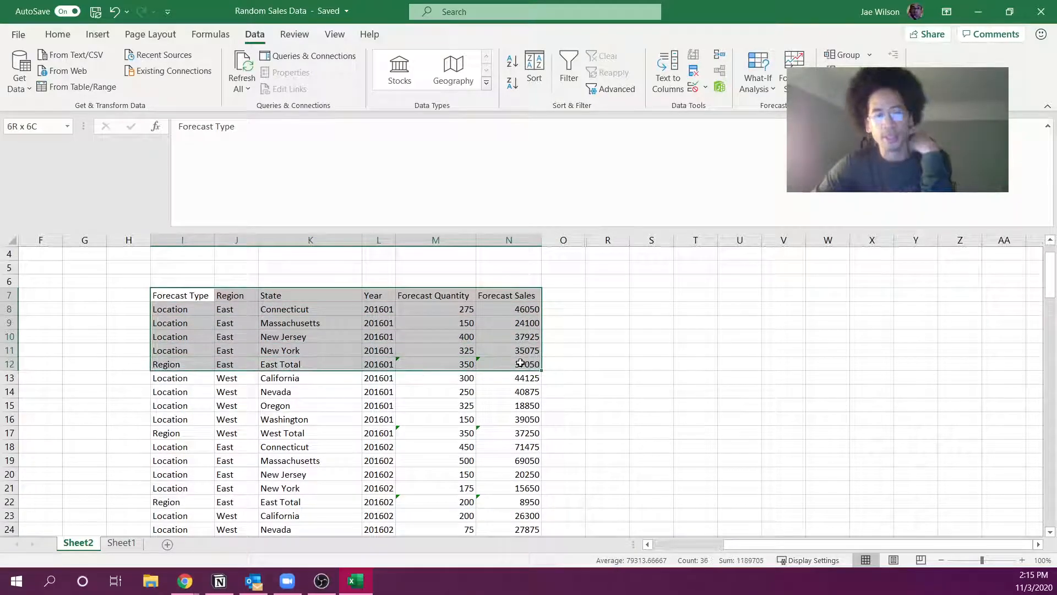
left_click(180, 295)
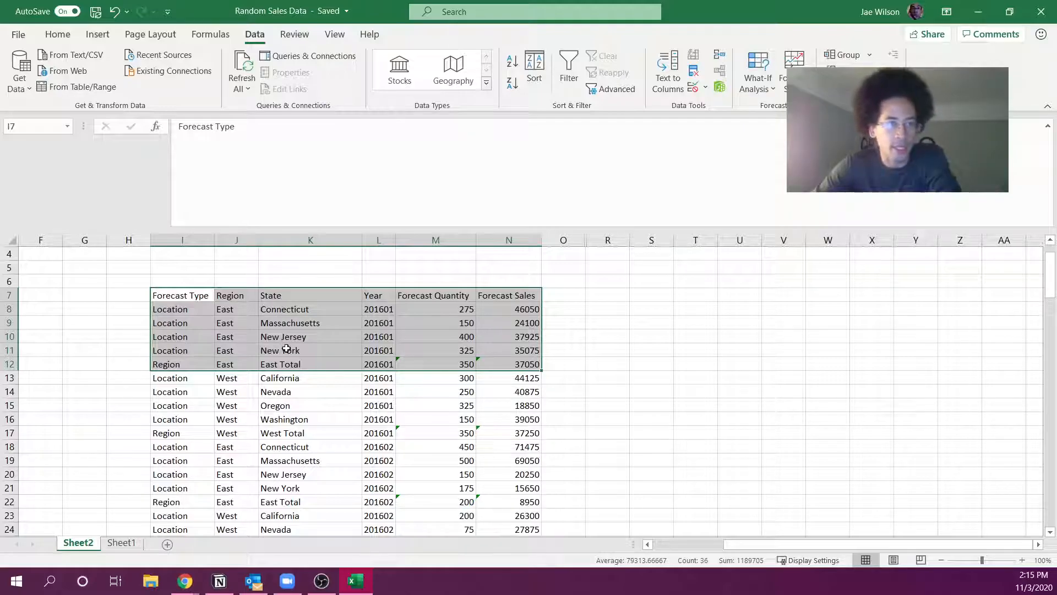
mouse_move(238, 316)
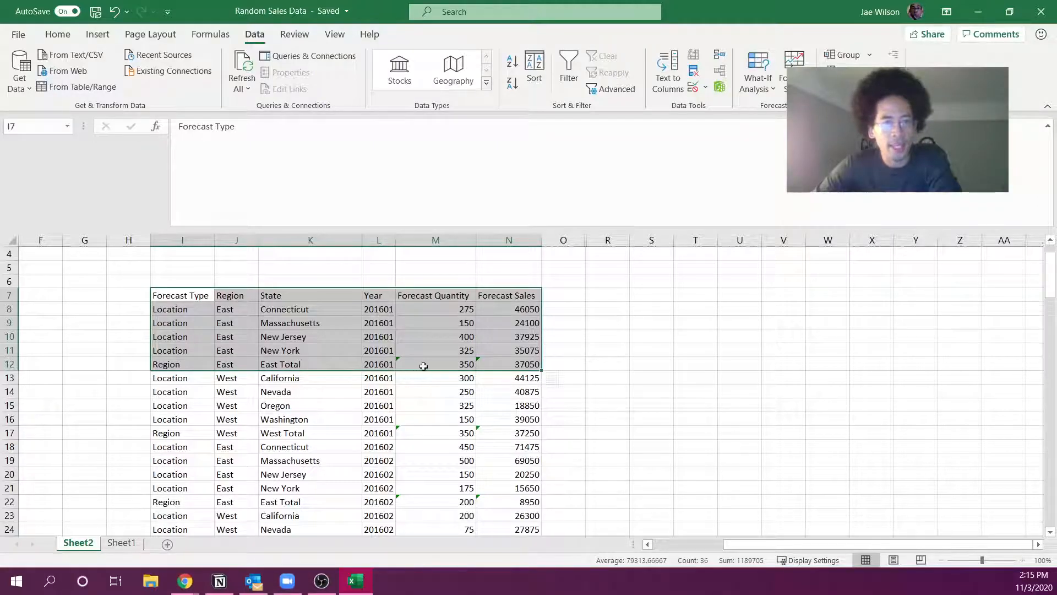
left_click(435, 364)
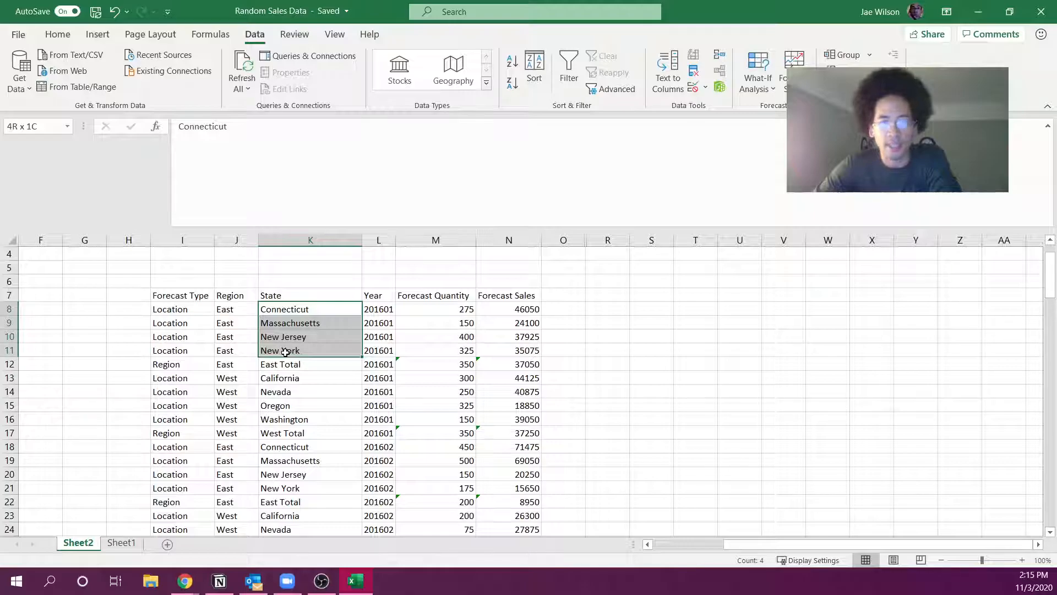
left_click(435, 309)
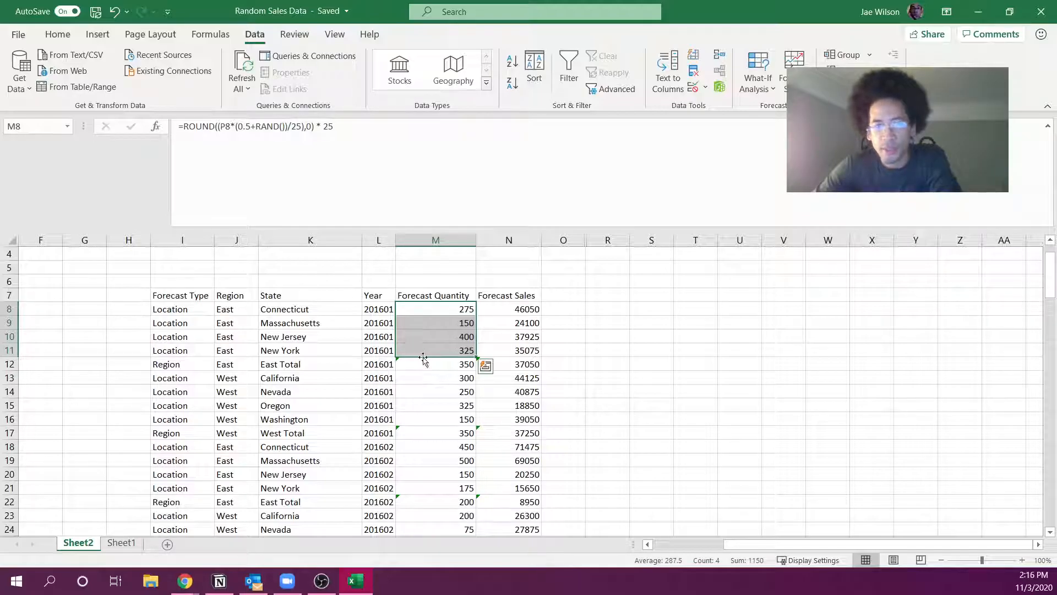
left_click(236, 364)
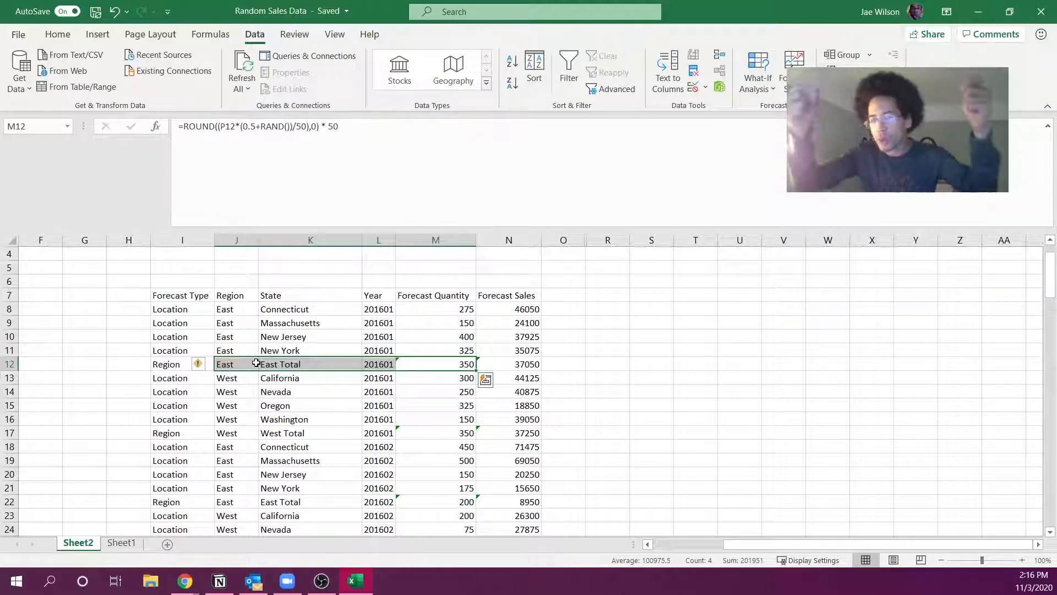
scroll("down", 3)
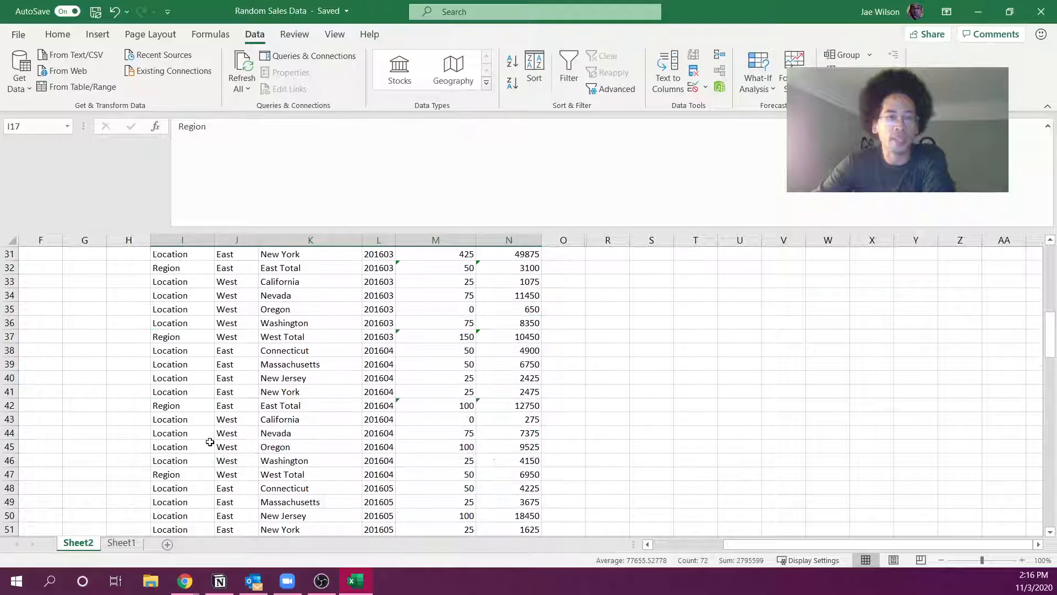
scroll("down", 3)
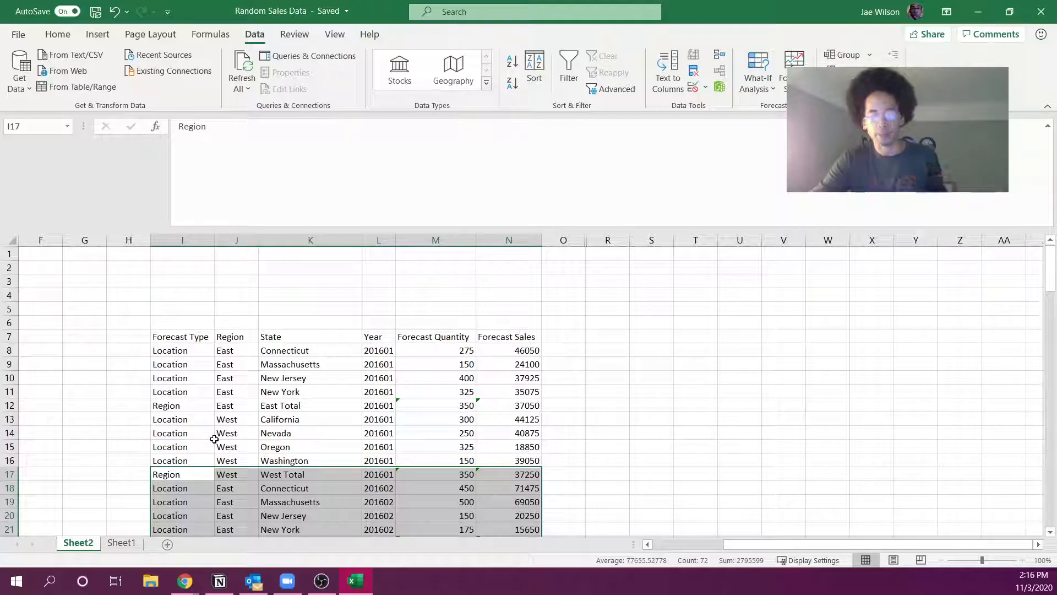
left_click(180, 336)
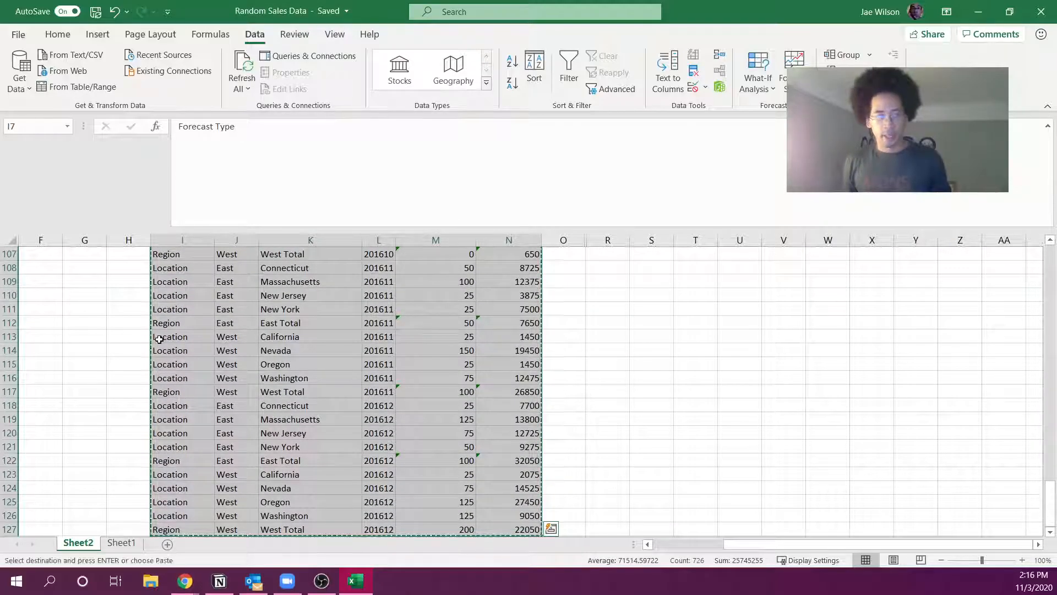
mouse_move(183, 579)
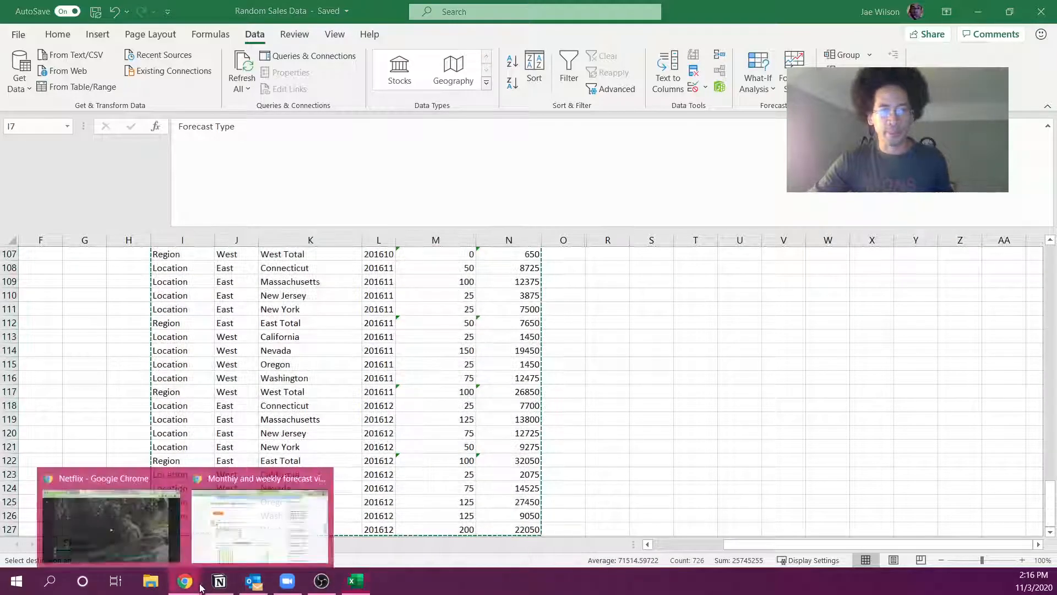
left_click(259, 516)
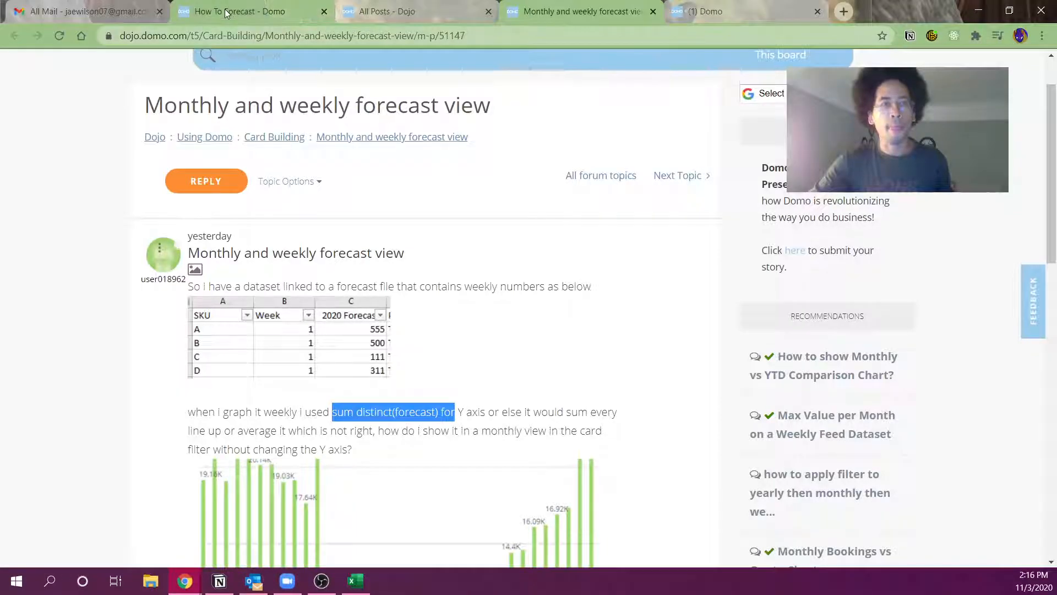
- Delete the repeated header row from the pasted SAMPLE_Sale_Forecast webform data
left_click(388, 11)
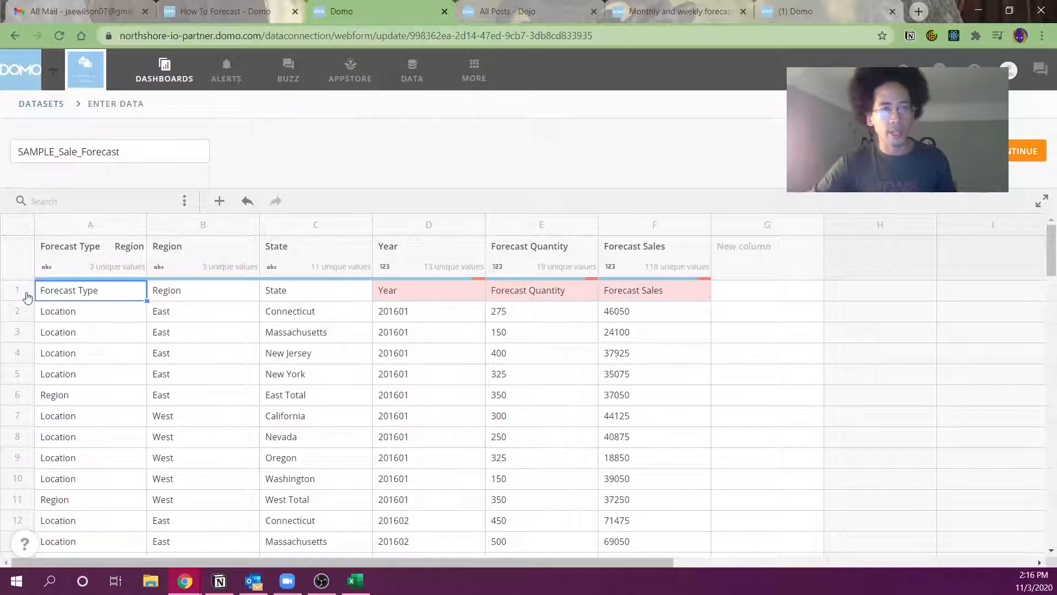
right_click(17, 291)
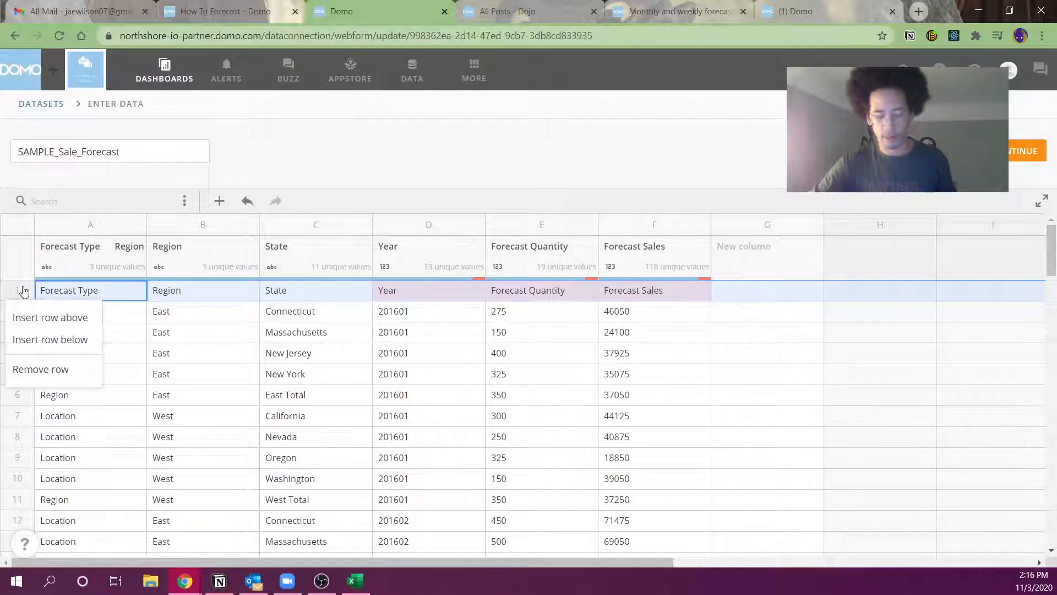
scroll("down", 3)
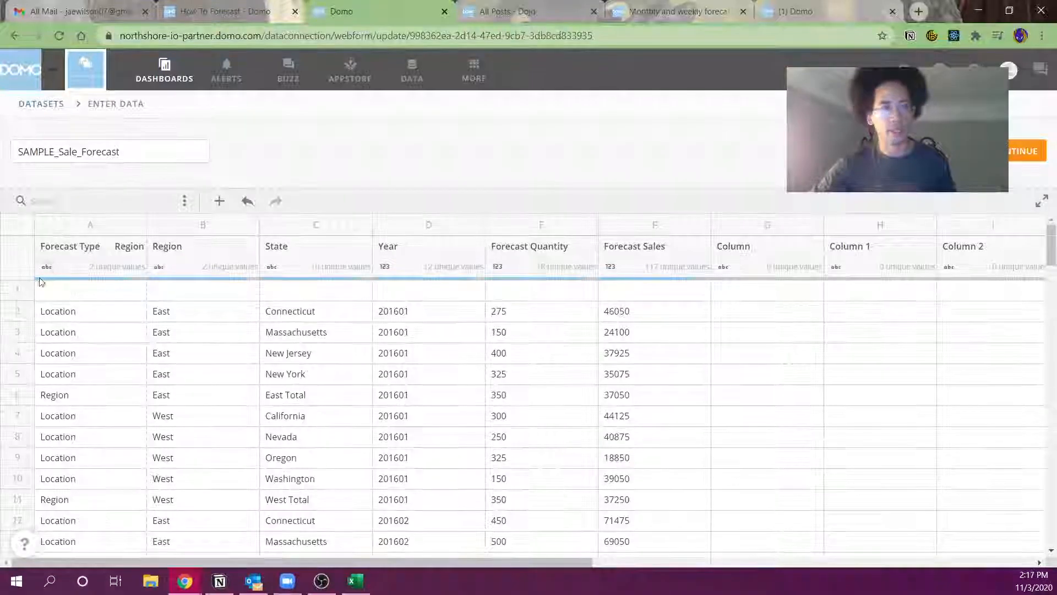
right_click(90, 290)
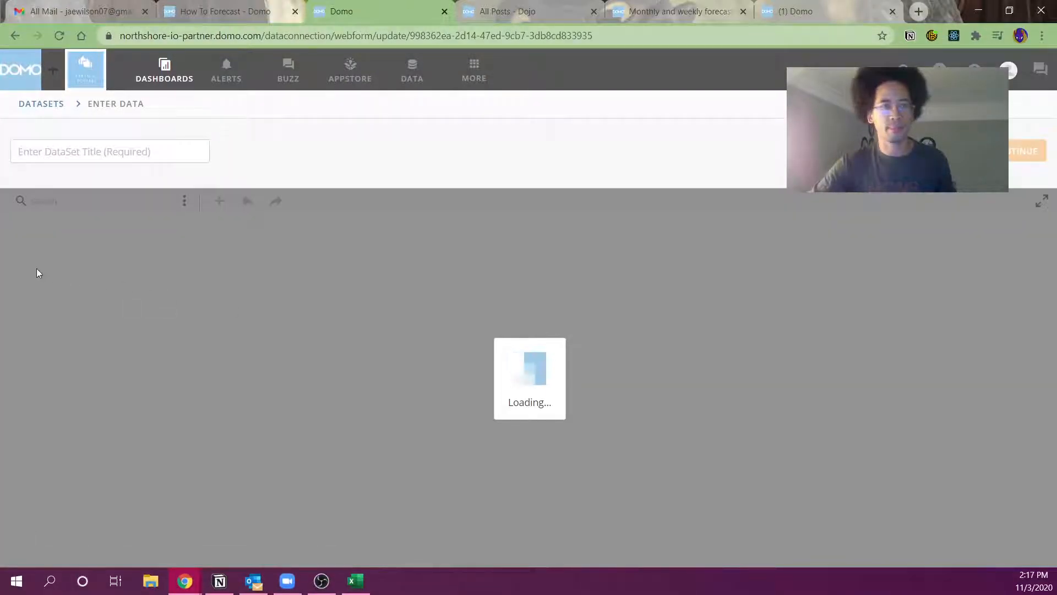
left_click(355, 580)
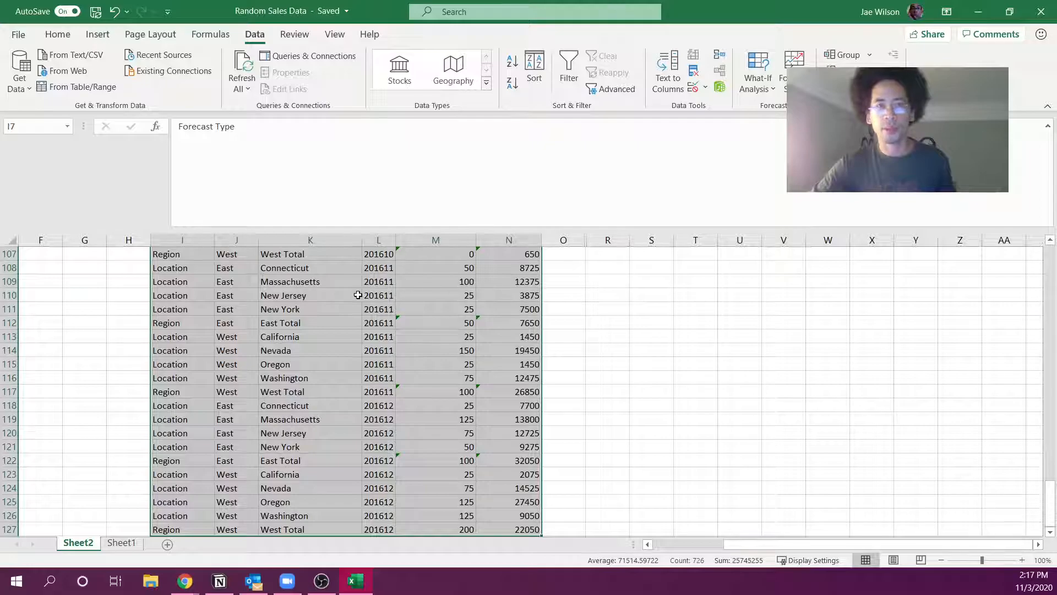
scroll("up", 3)
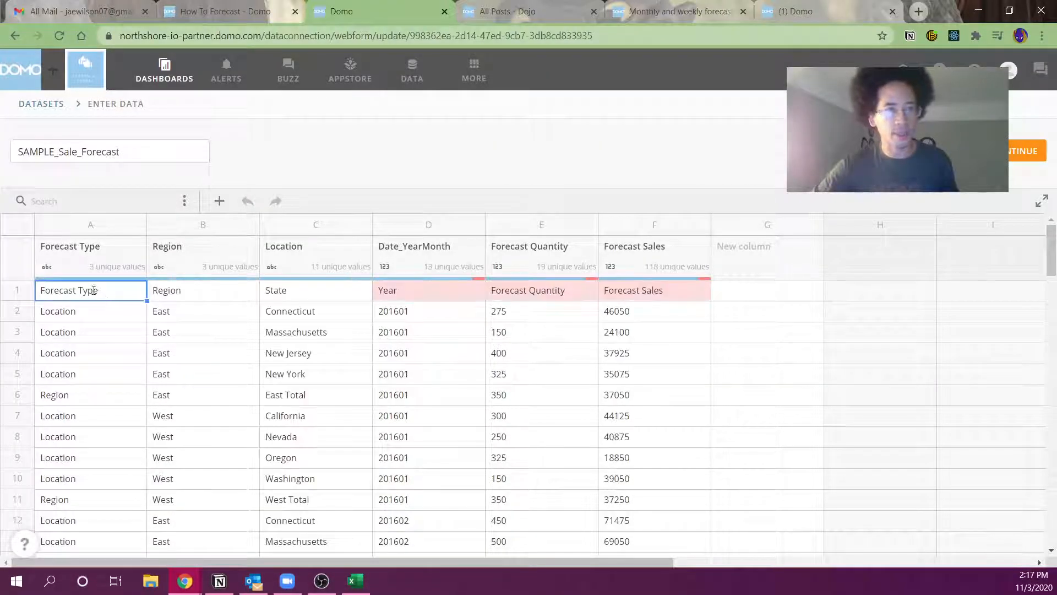
right_click(90, 290)
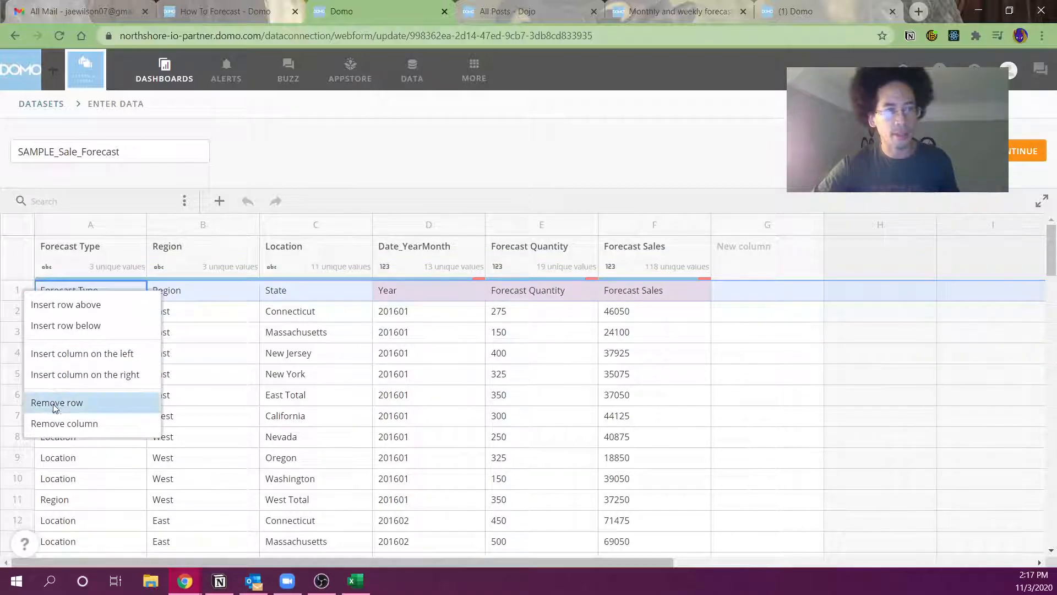
left_click(56, 402)
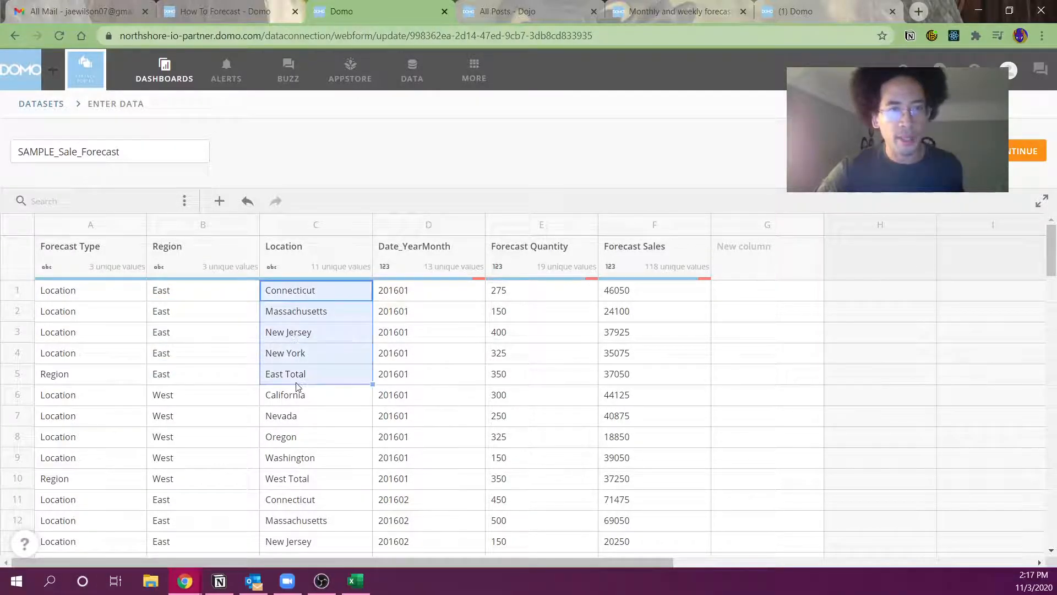
left_click(315, 374)
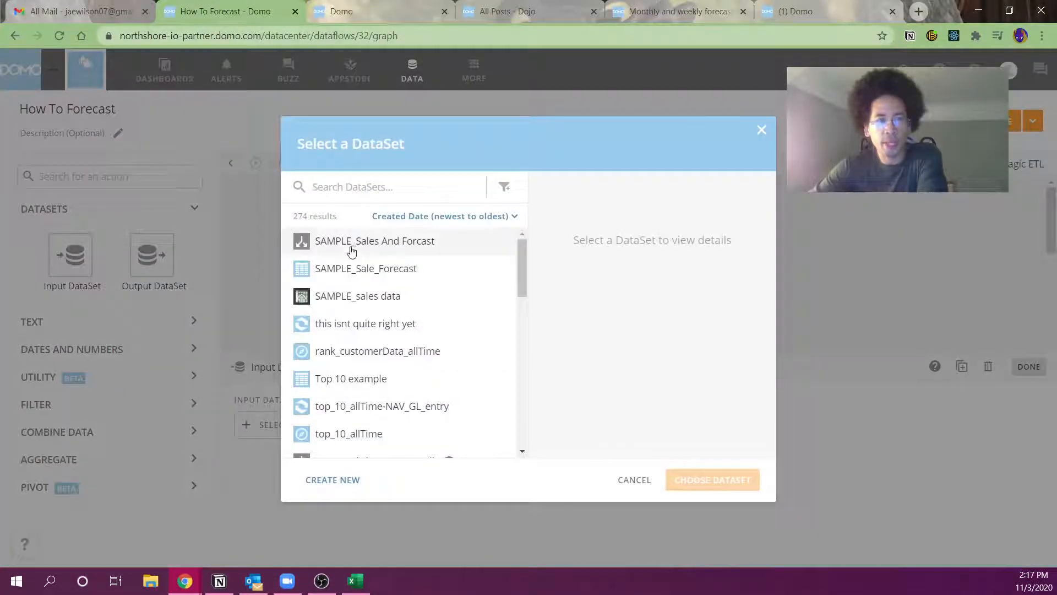
- Add SAMPLE_sales data and SAMPLE_Sale_Forecast as Input DataSet tiles in How To Forecast
left_click(712, 480)
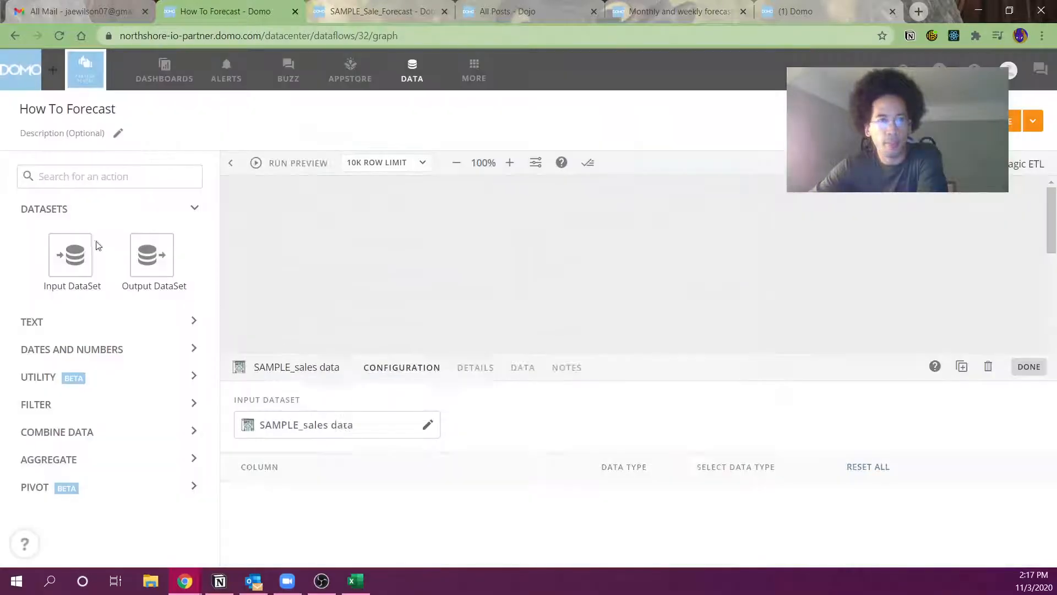
left_click(427, 424)
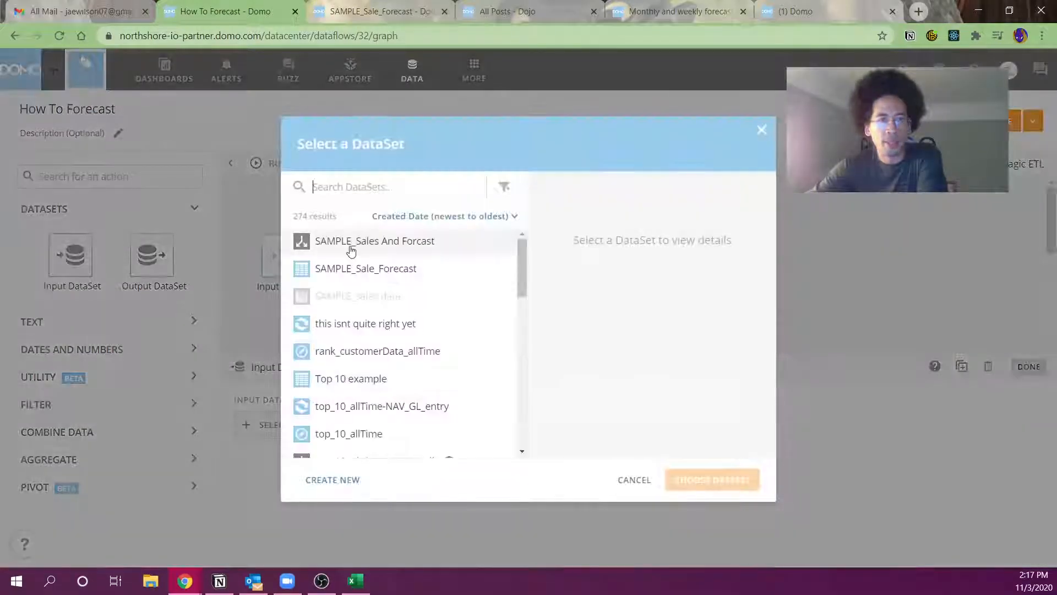
left_click(711, 480)
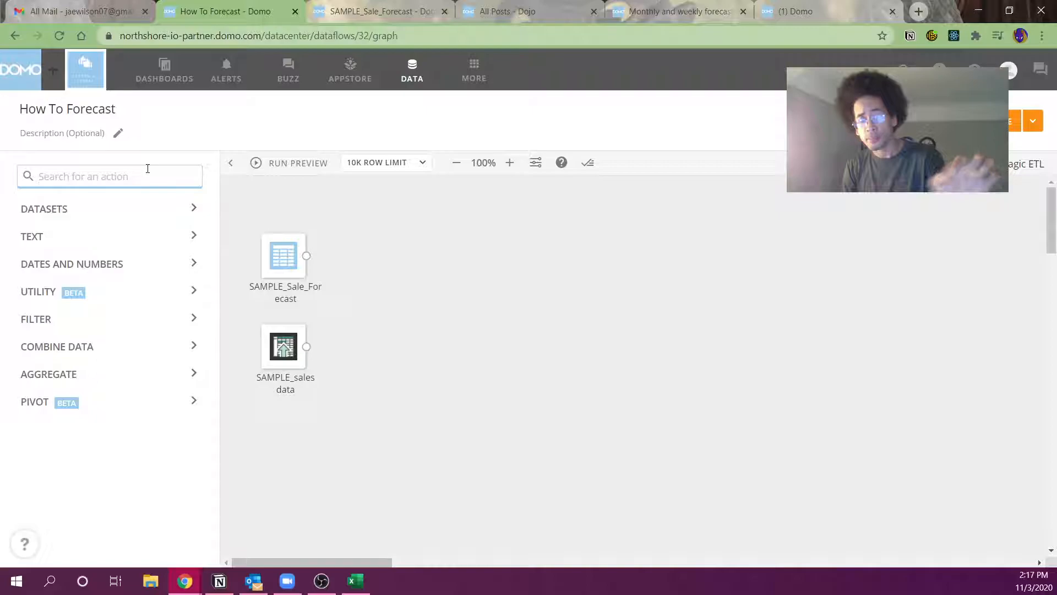
- Drop an Append Rows step on the canvas and set it to 'Only include shared columns'
type("append")
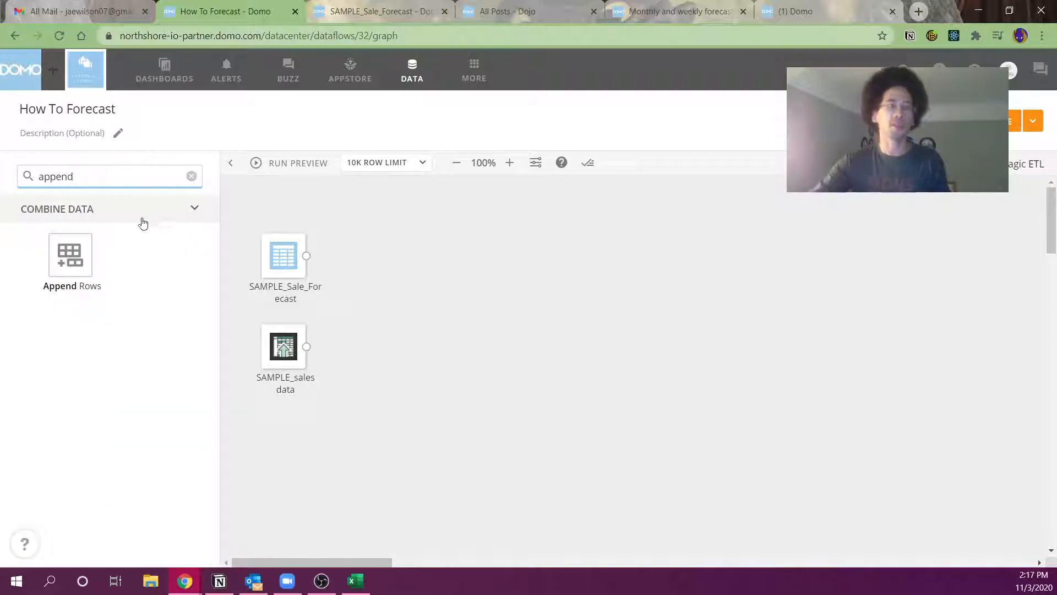
left_click_drag(70, 255, 466, 280)
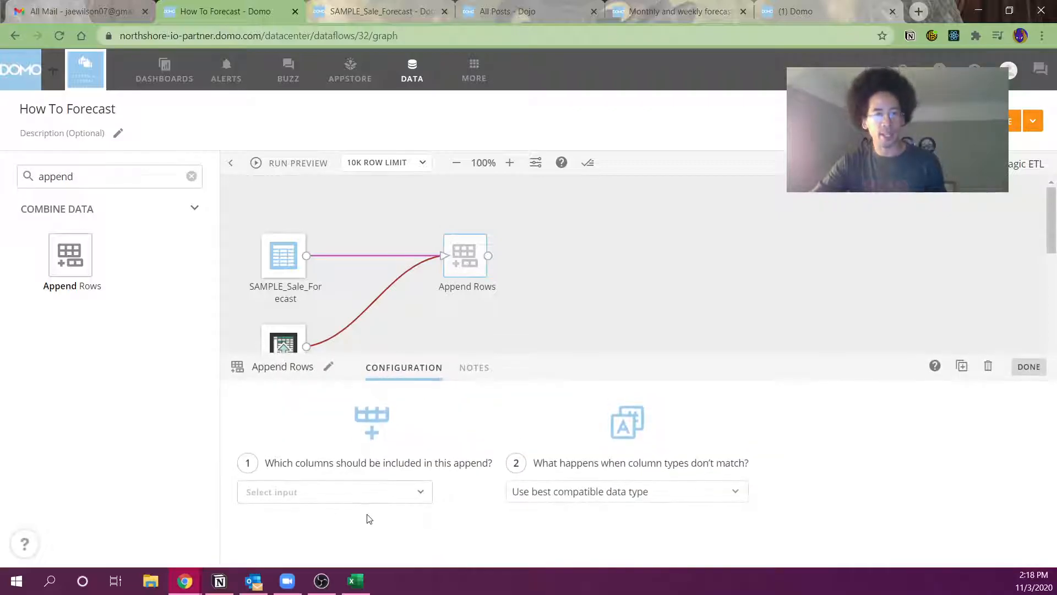
left_click(333, 491)
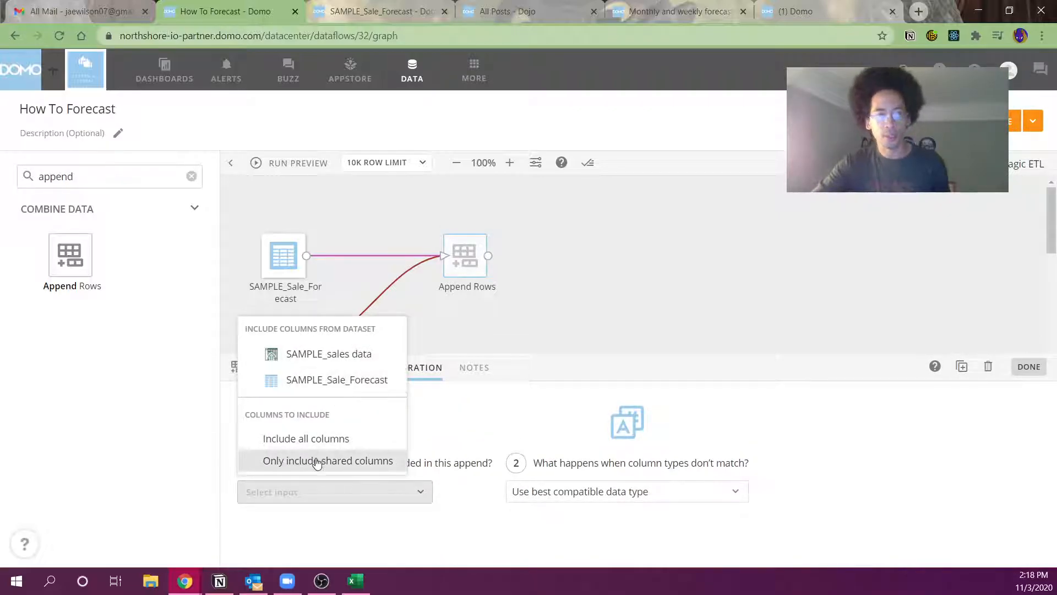
left_click(328, 460)
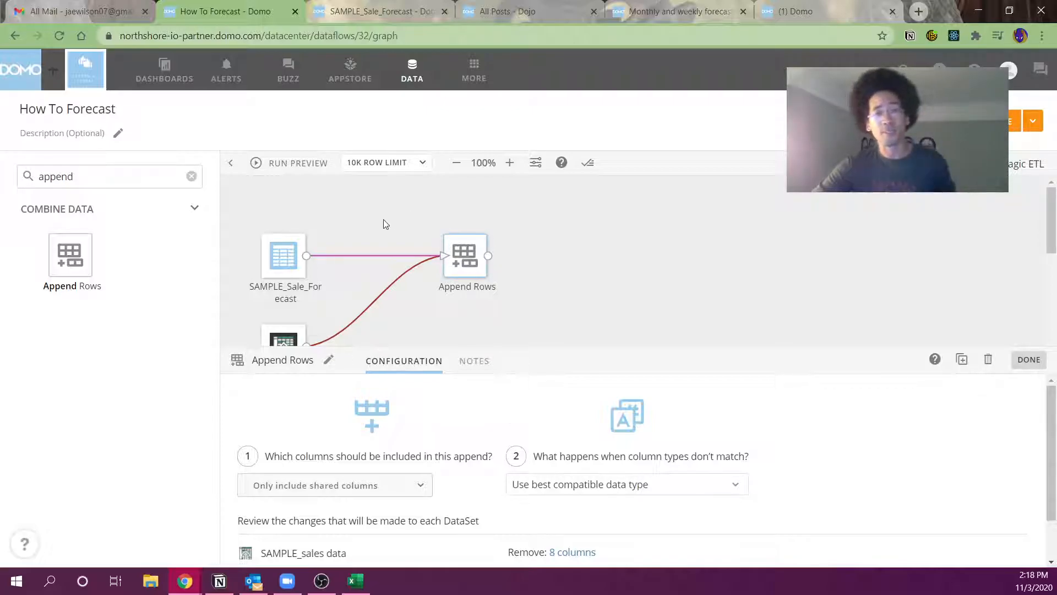
mouse_move(406, 249)
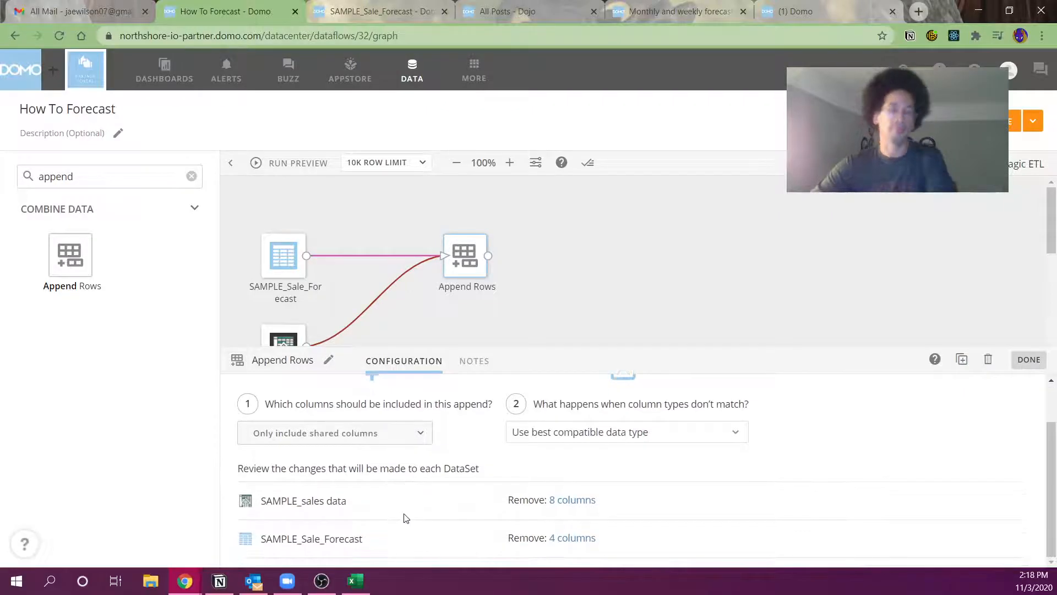
mouse_move(610, 501)
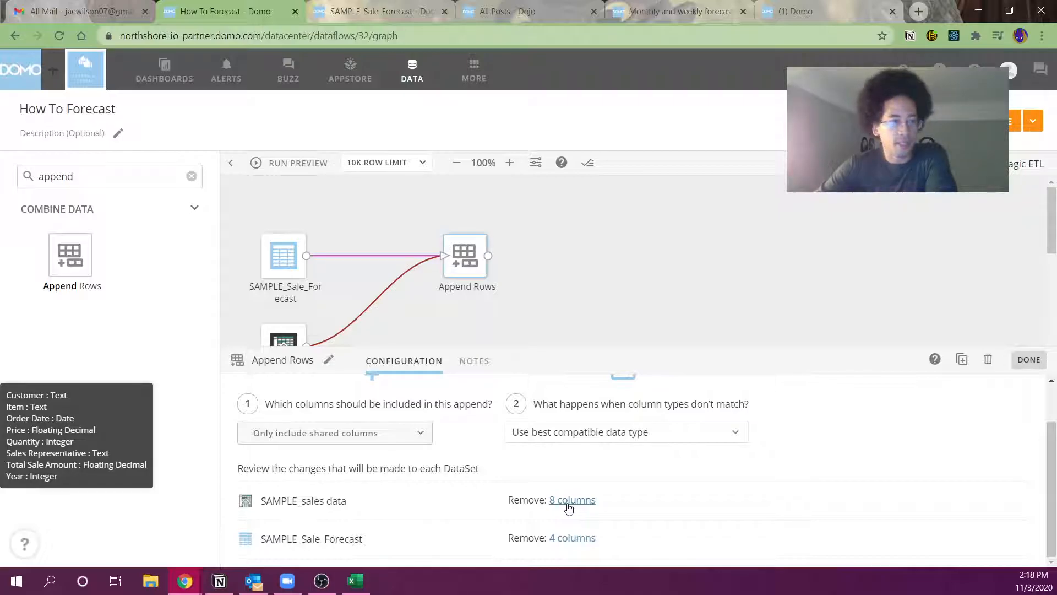
mouse_move(572, 538)
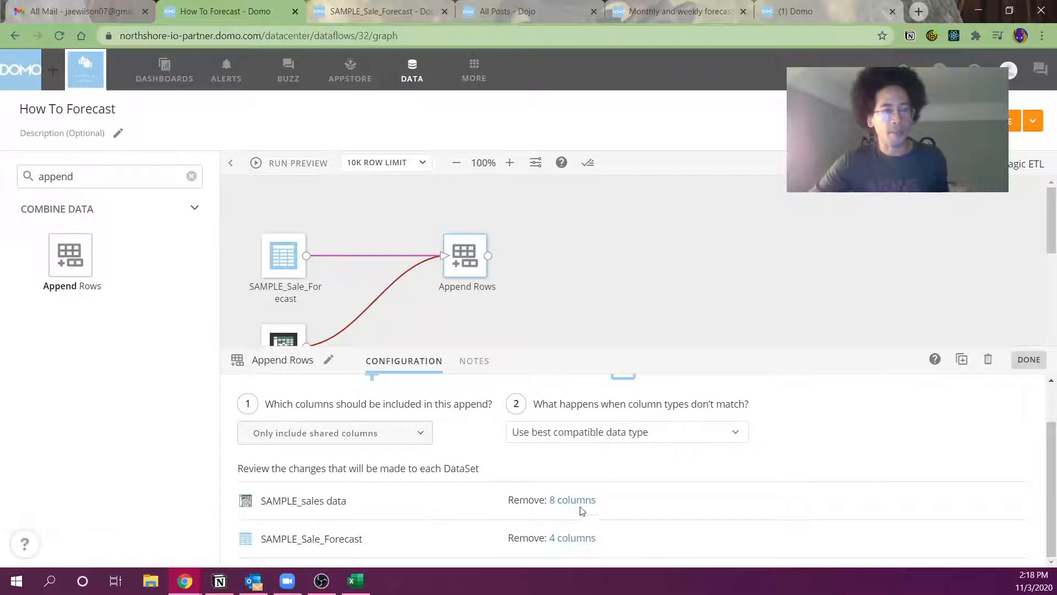
mouse_move(573, 499)
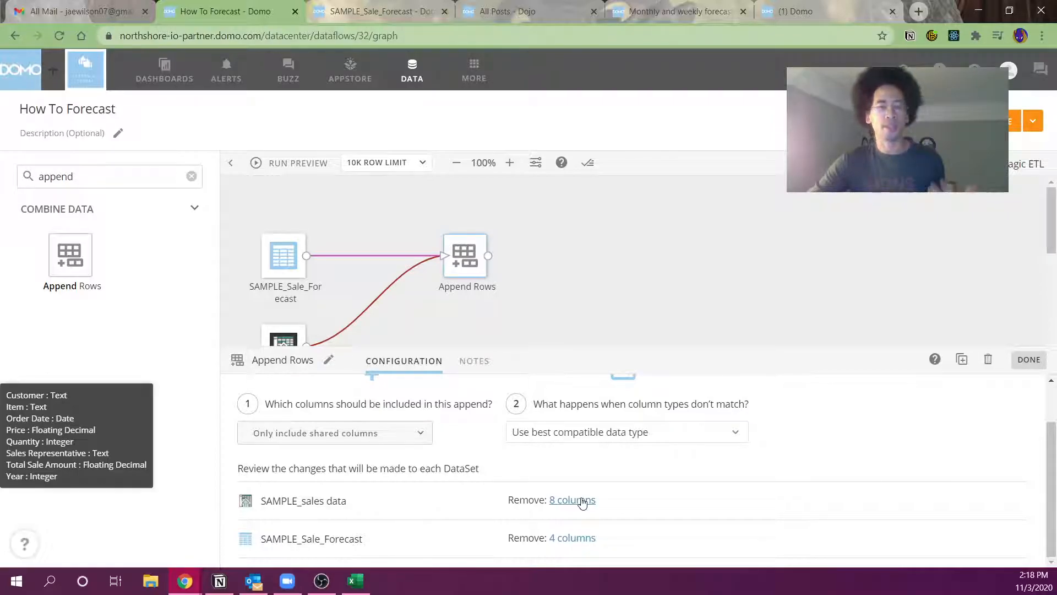
- Insert a Select Columns step between SAMPLE_sales data and Append Rows
left_click(107, 176)
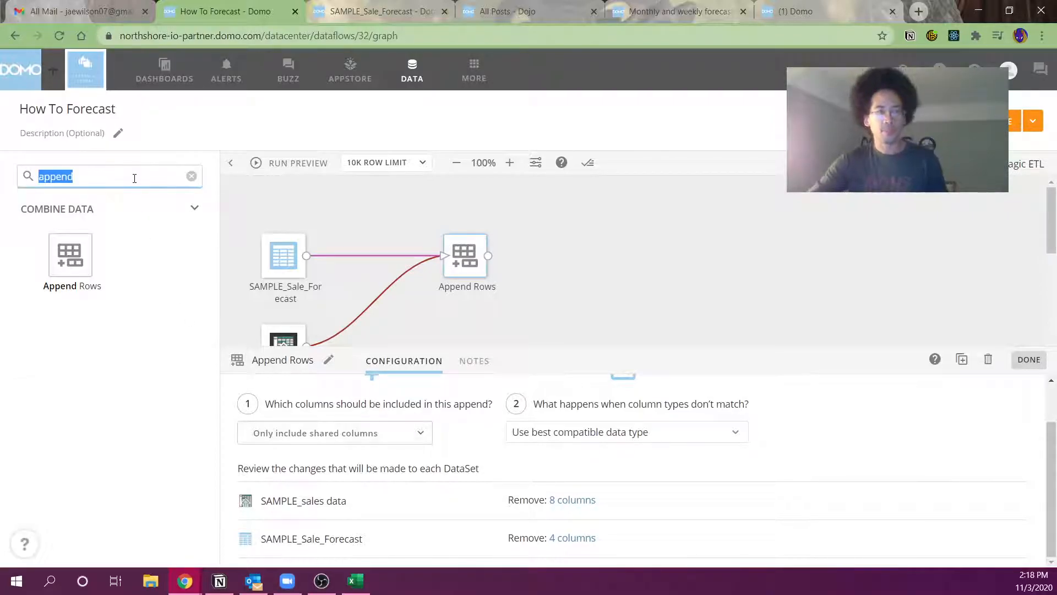
type("sel")
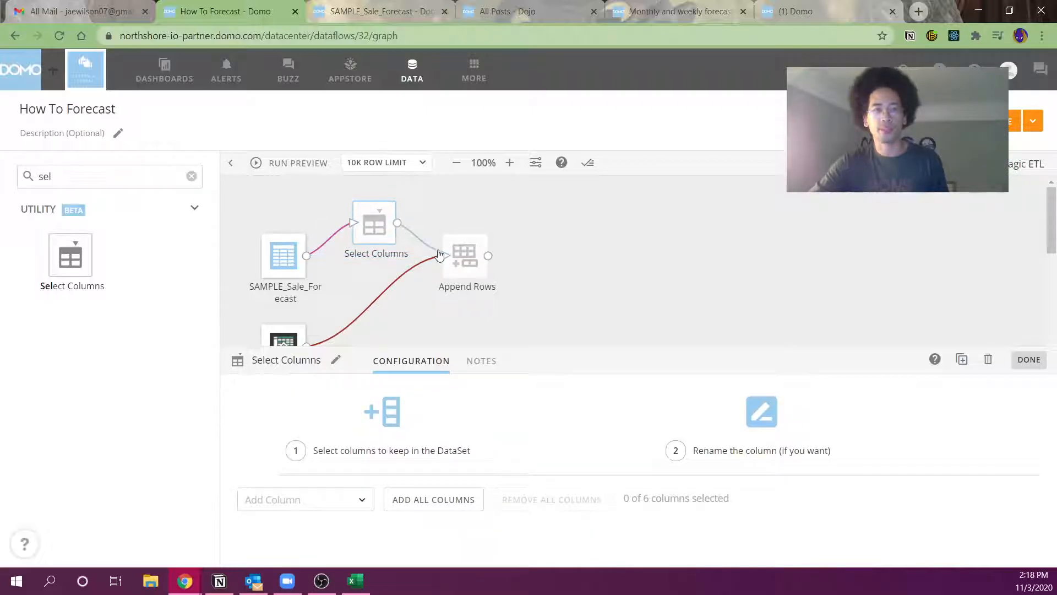
left_click(434, 499)
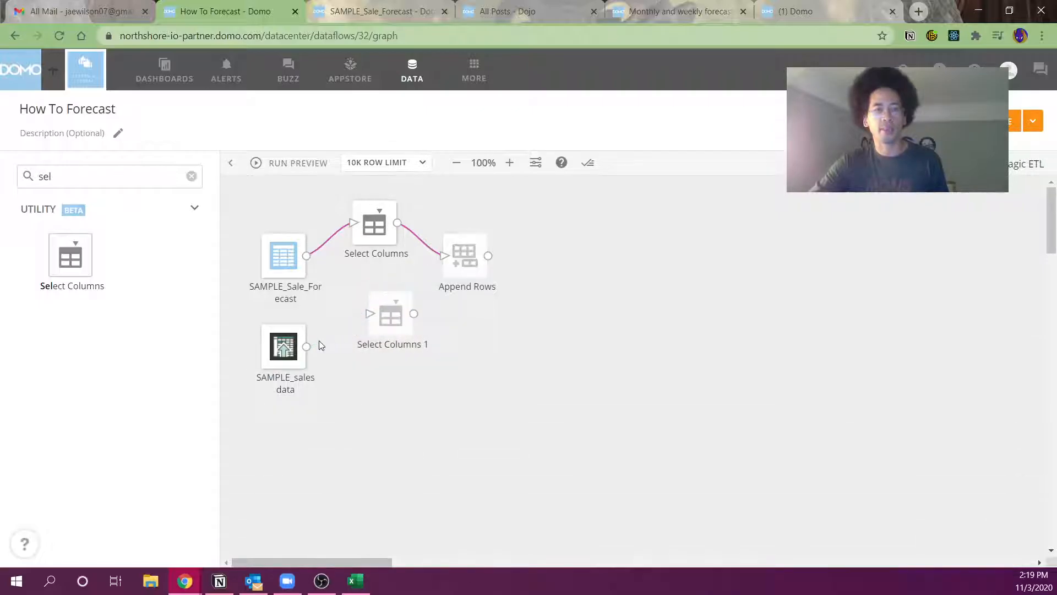
left_click_drag(308, 346, 370, 313)
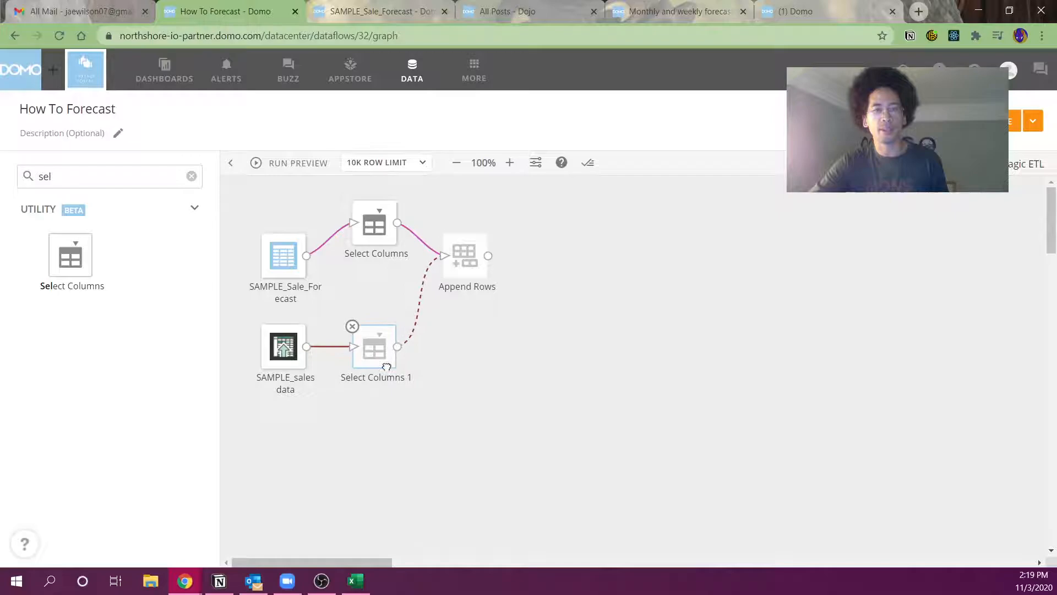
double_click(376, 346)
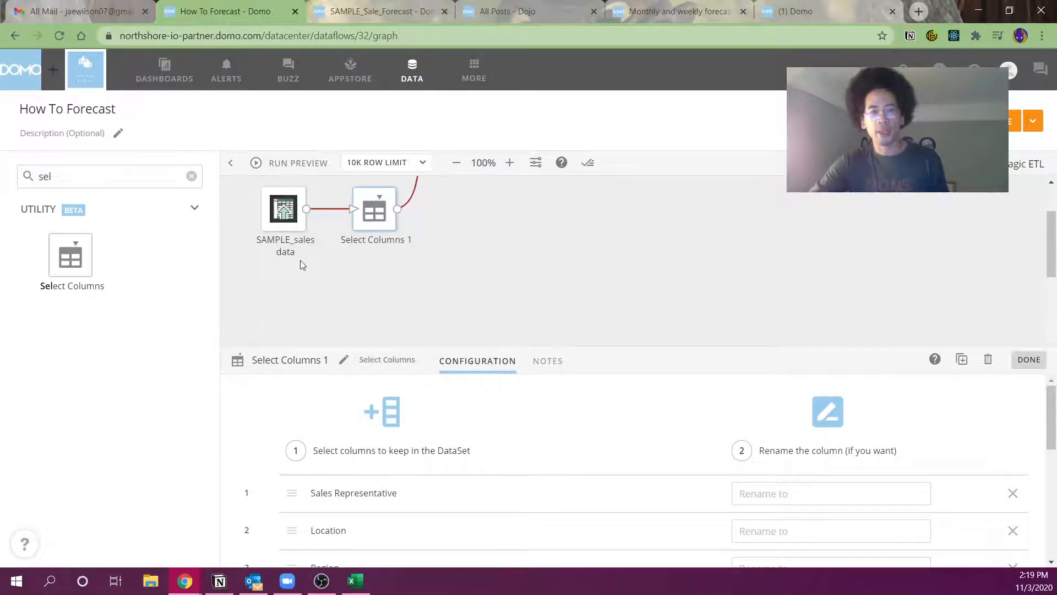
- Remove Year, rename Price to Item_Price, and rename Quantity, Total Sale Amount and Order Date
scroll("down", 3)
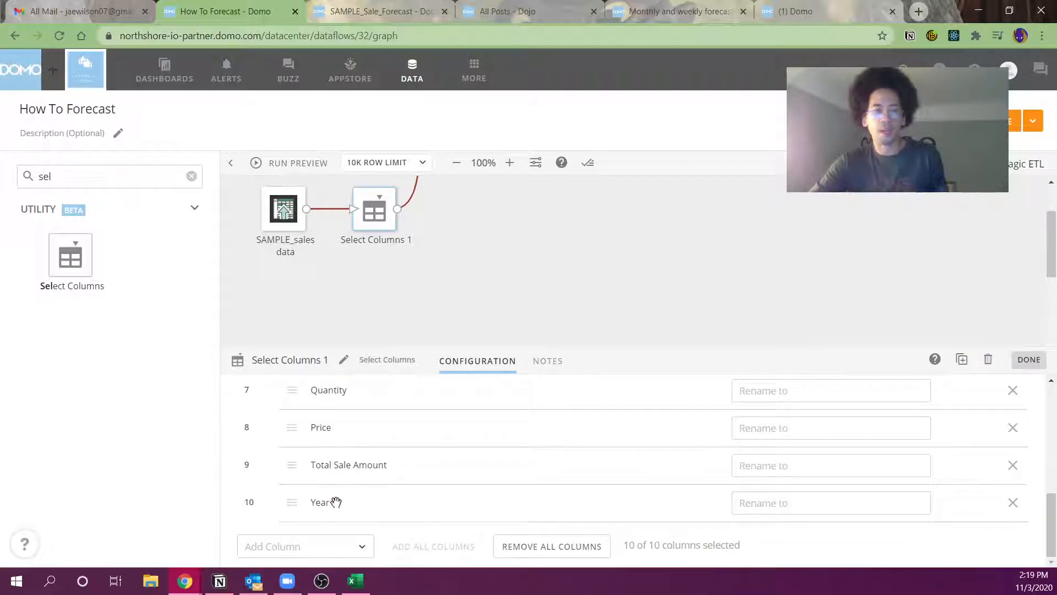
mouse_move(1003, 504)
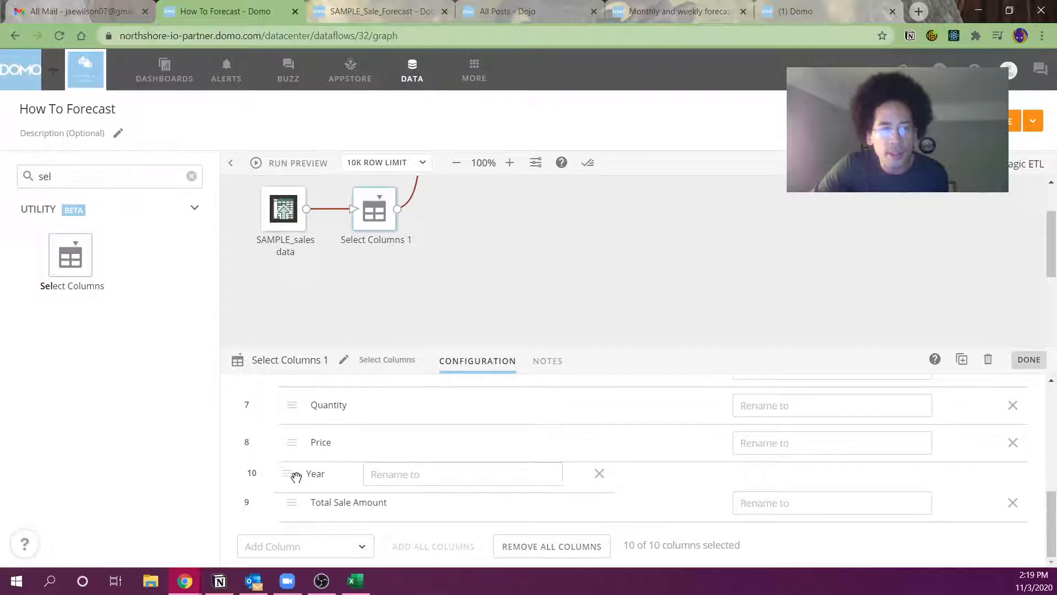
left_click(599, 474)
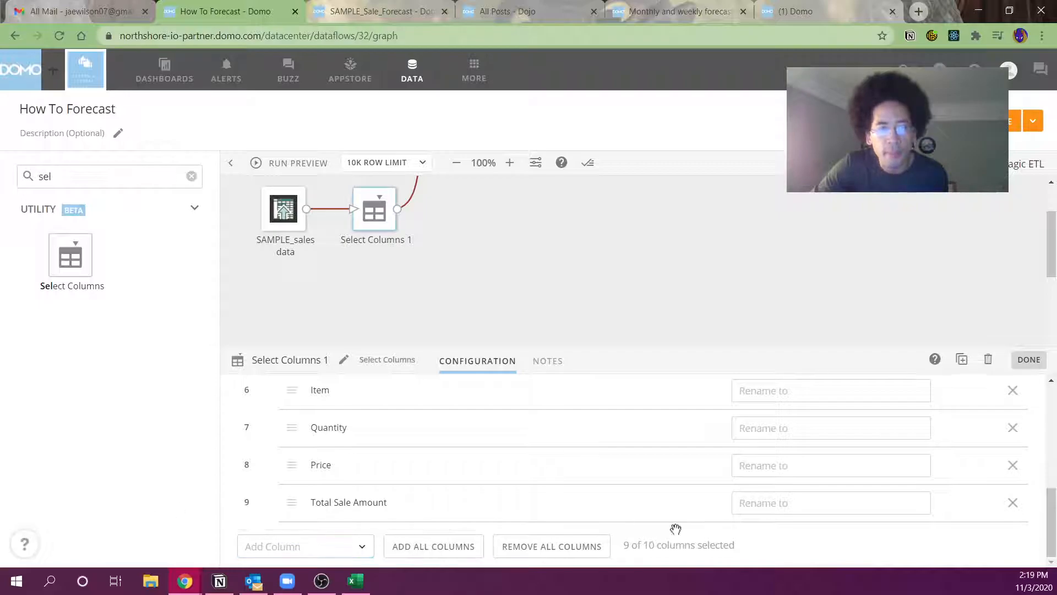
type("U")
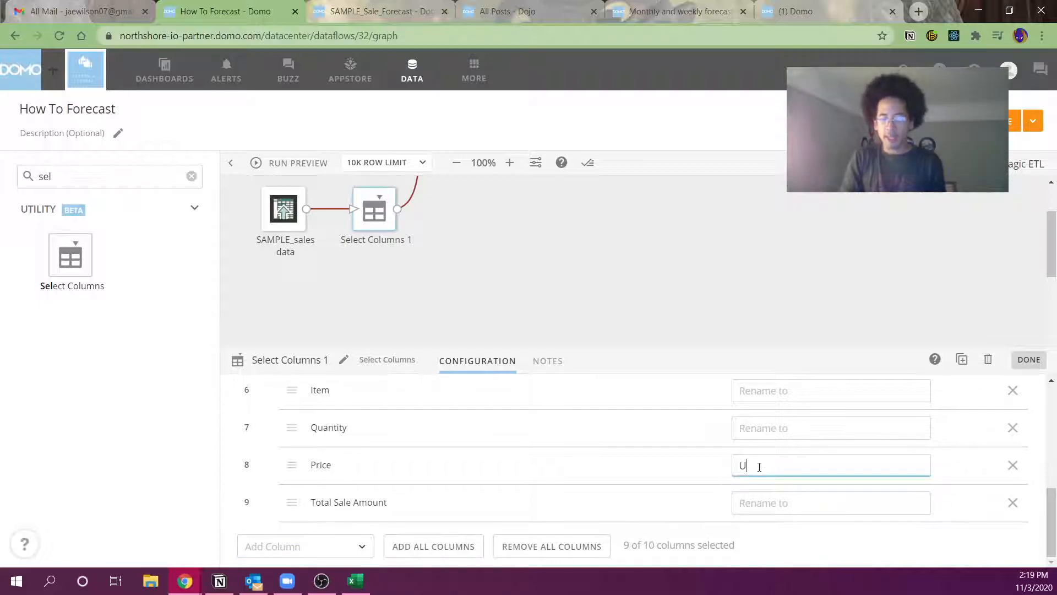
type("Unit_Price")
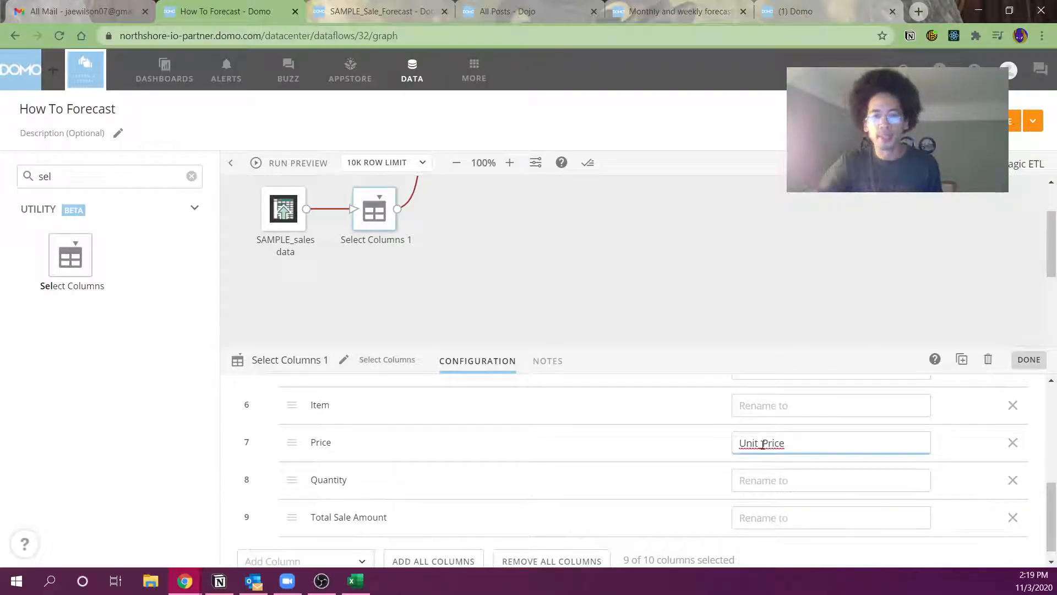
type("item_Price")
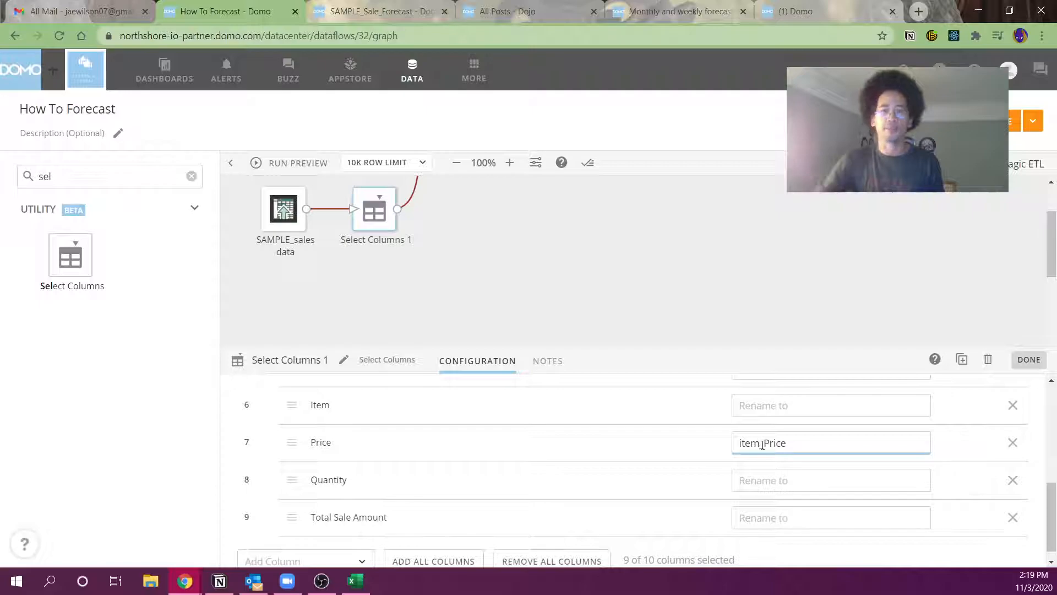
type("Item_Price")
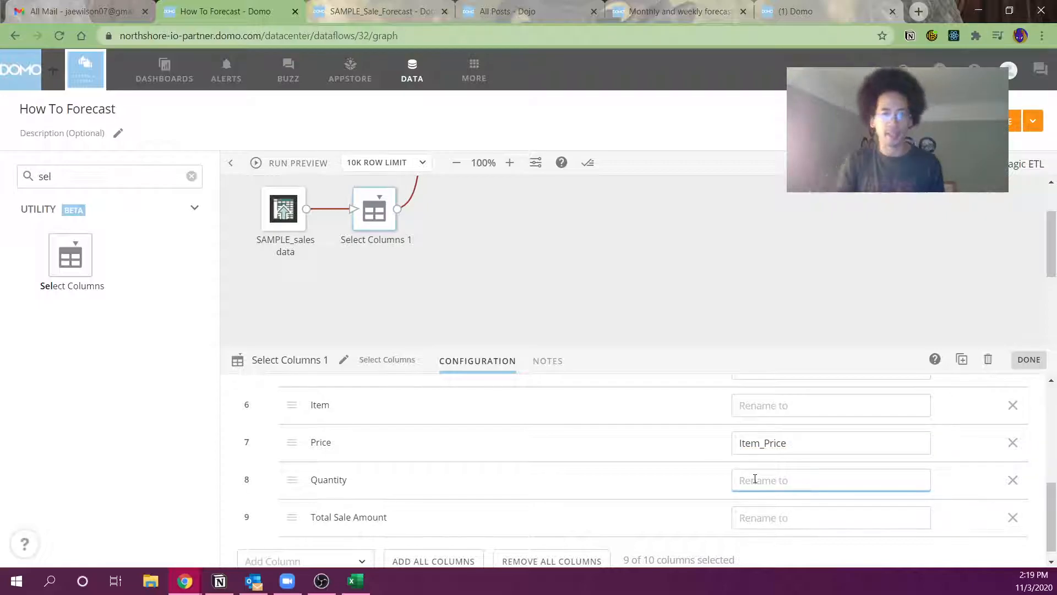
type("Sales Quan")
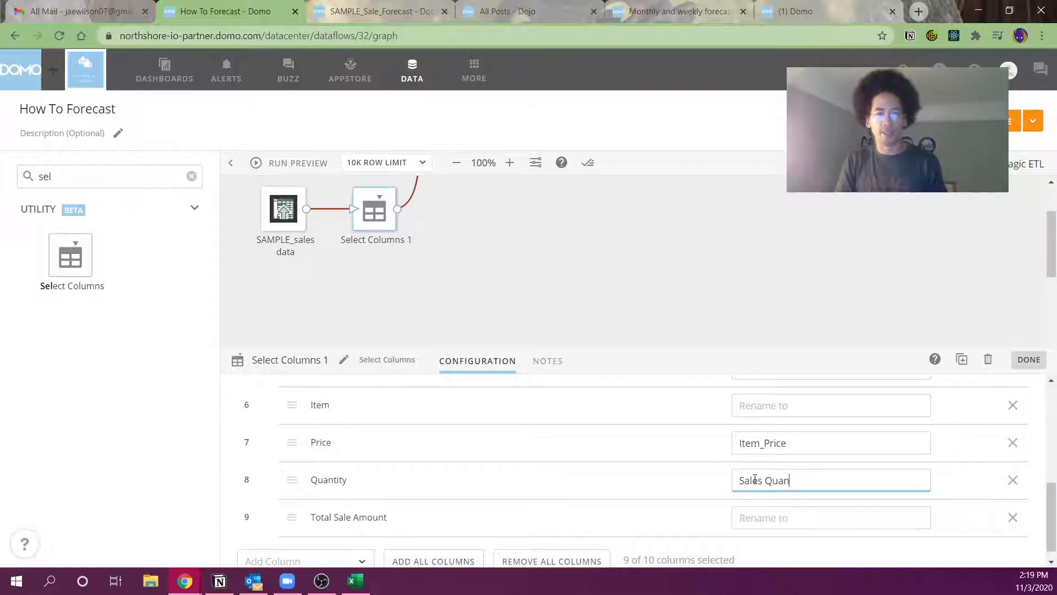
type("Sales")
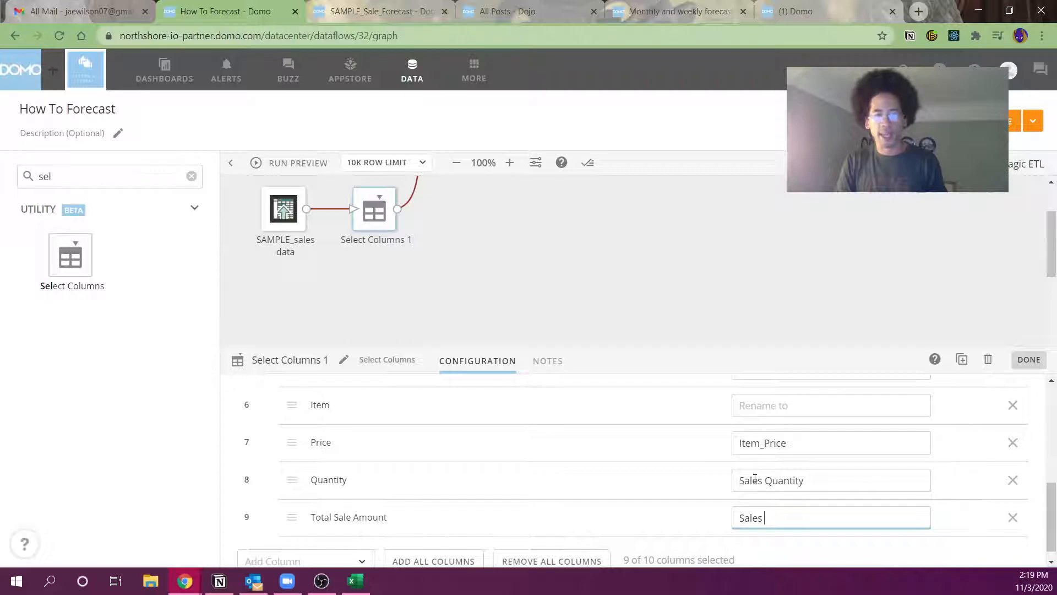
type("Amount")
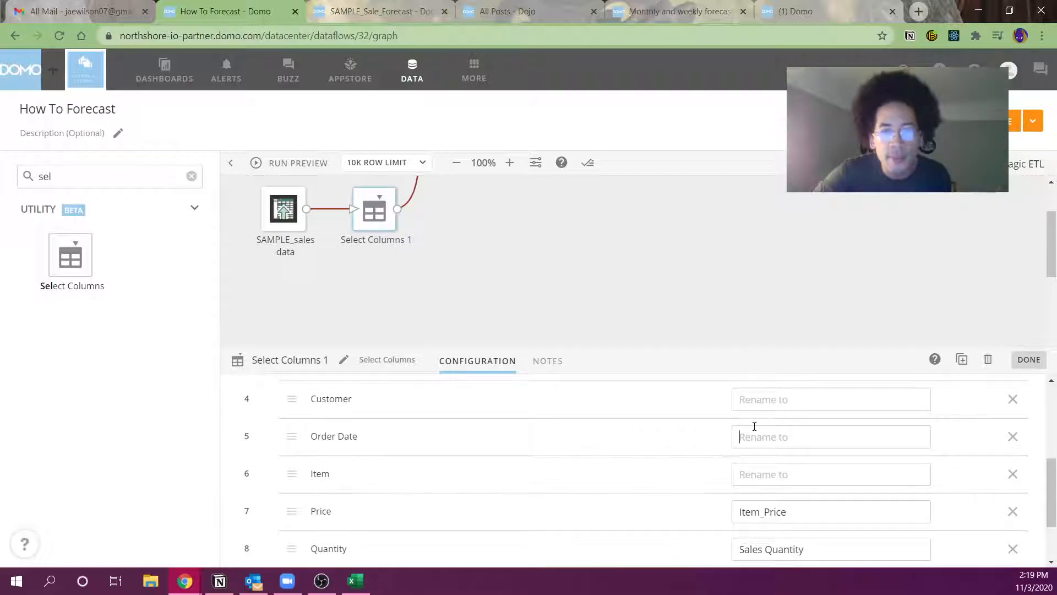
type("d")
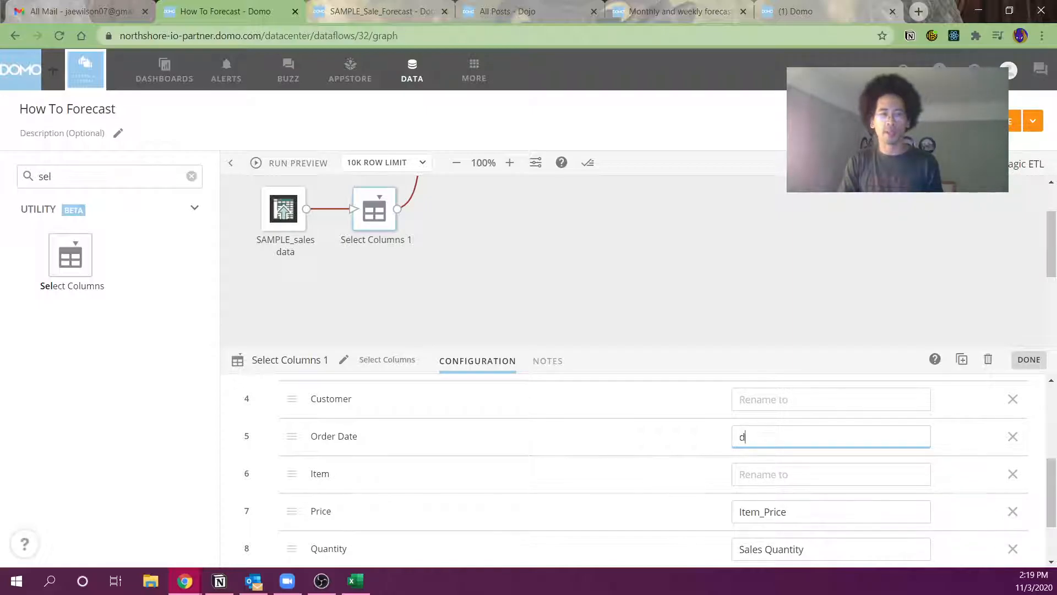
type("ate")
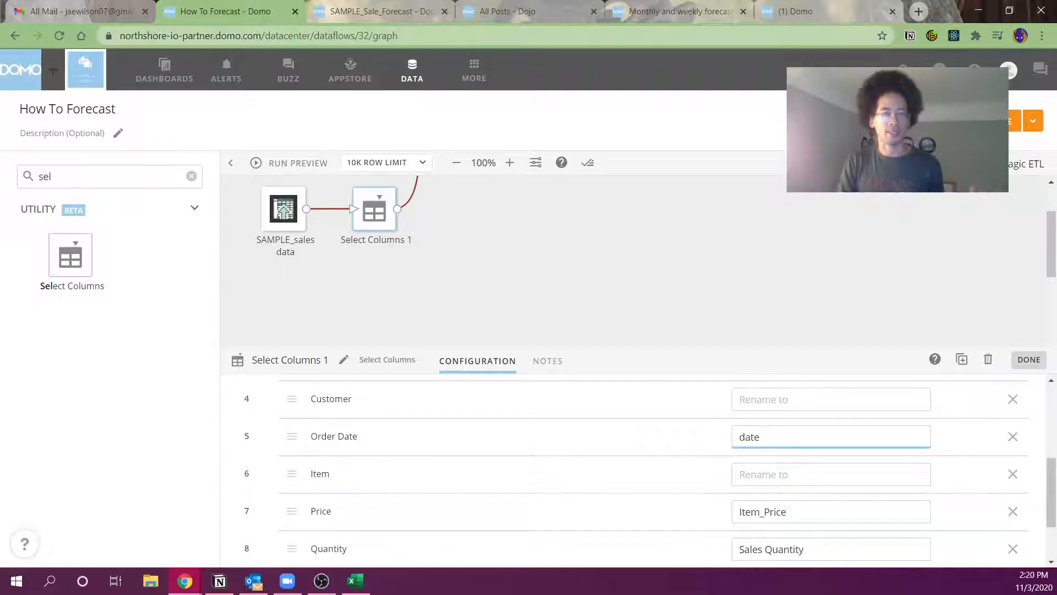
mouse_move(672, 452)
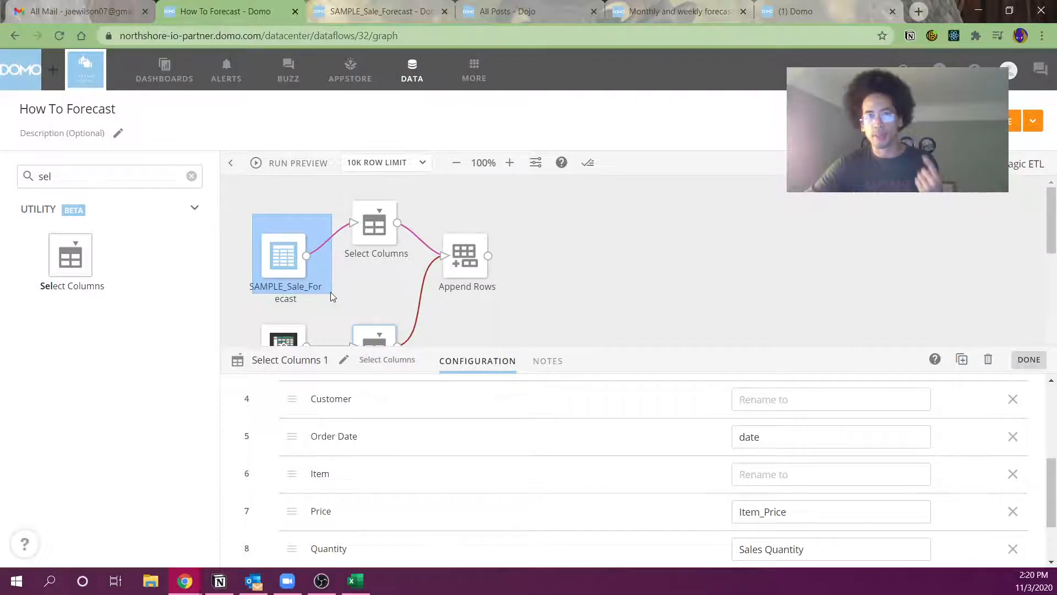
- Check SAMPLE_Sale_Forecast's first-row Date_YearMonth value in its data preview, then close it
left_click(1028, 360)
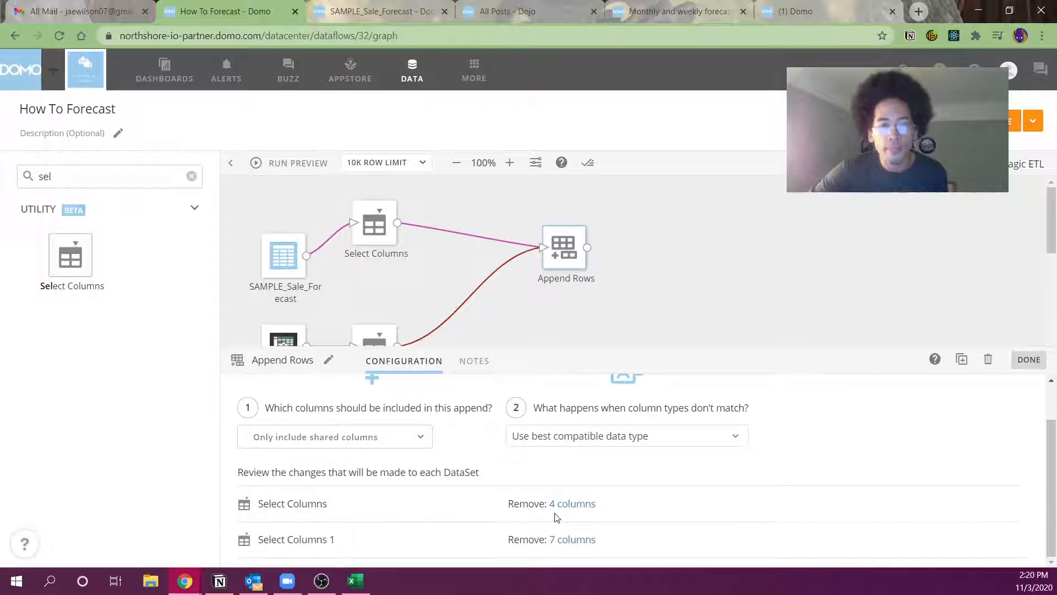
mouse_move(573, 538)
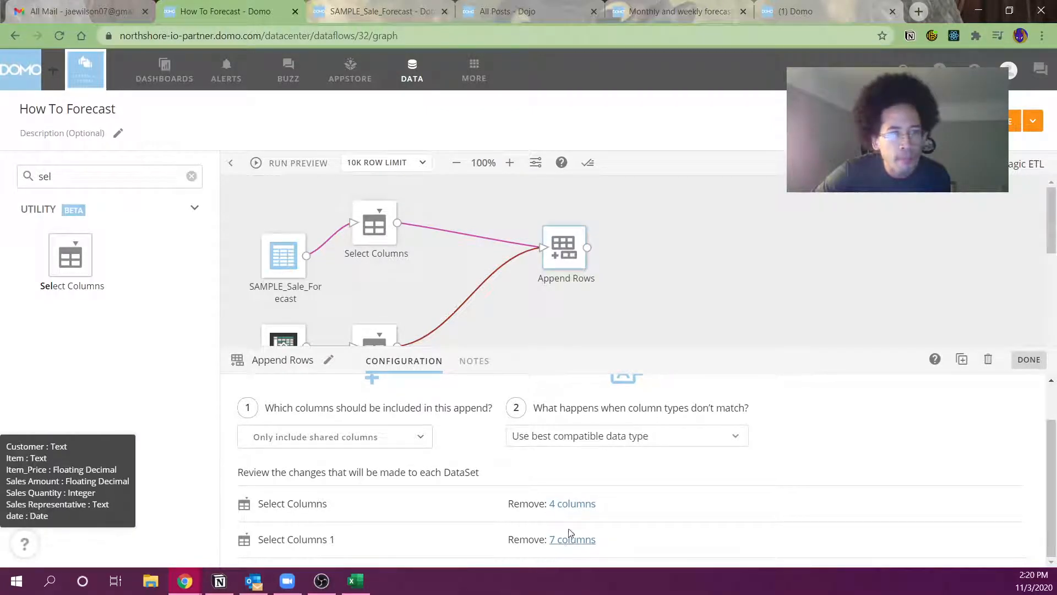
mouse_move(573, 503)
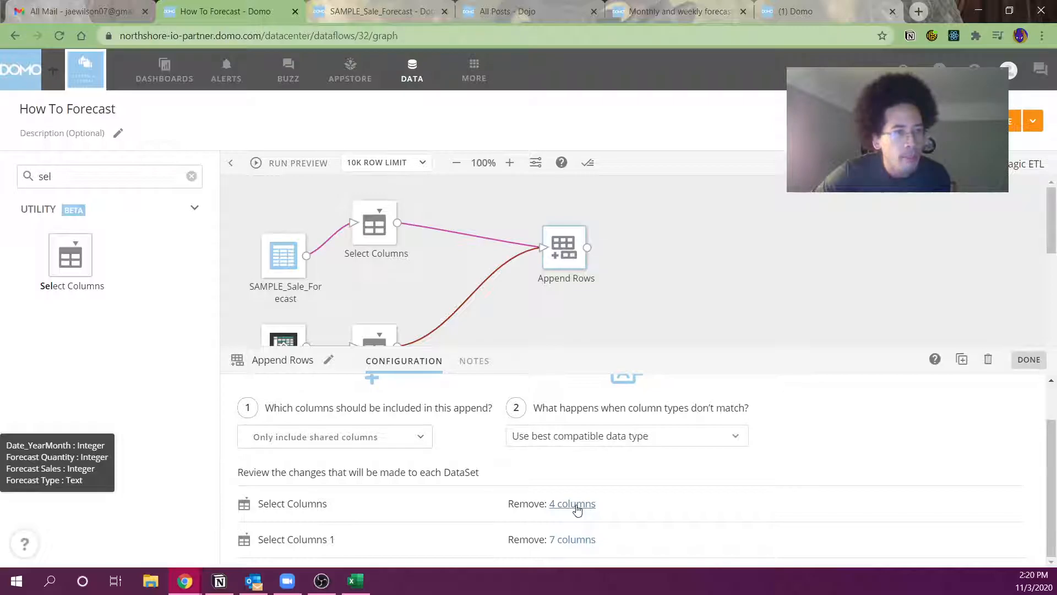
left_click(283, 255)
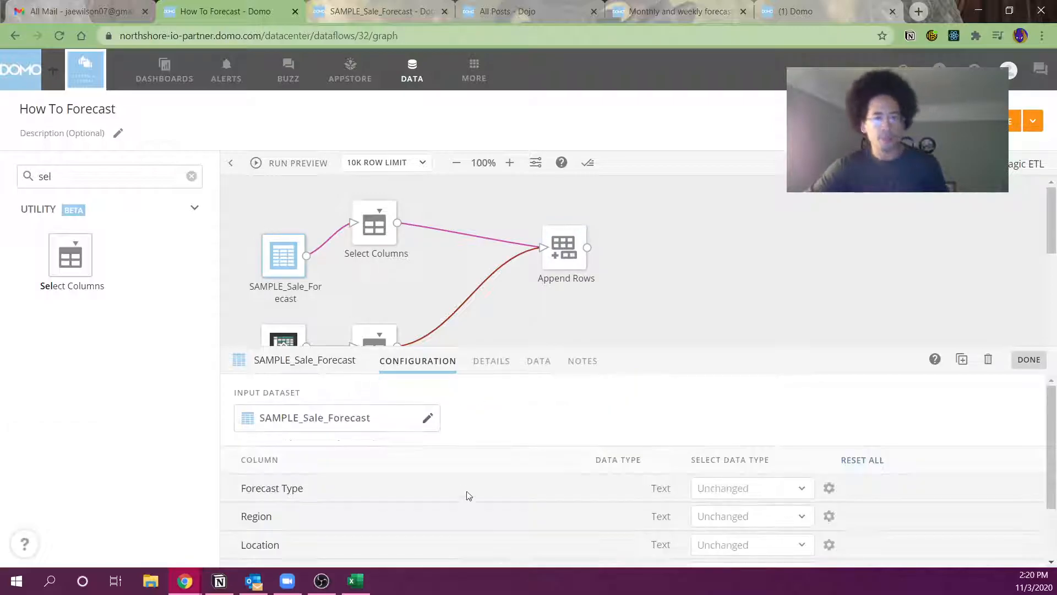
scroll("down", 3)
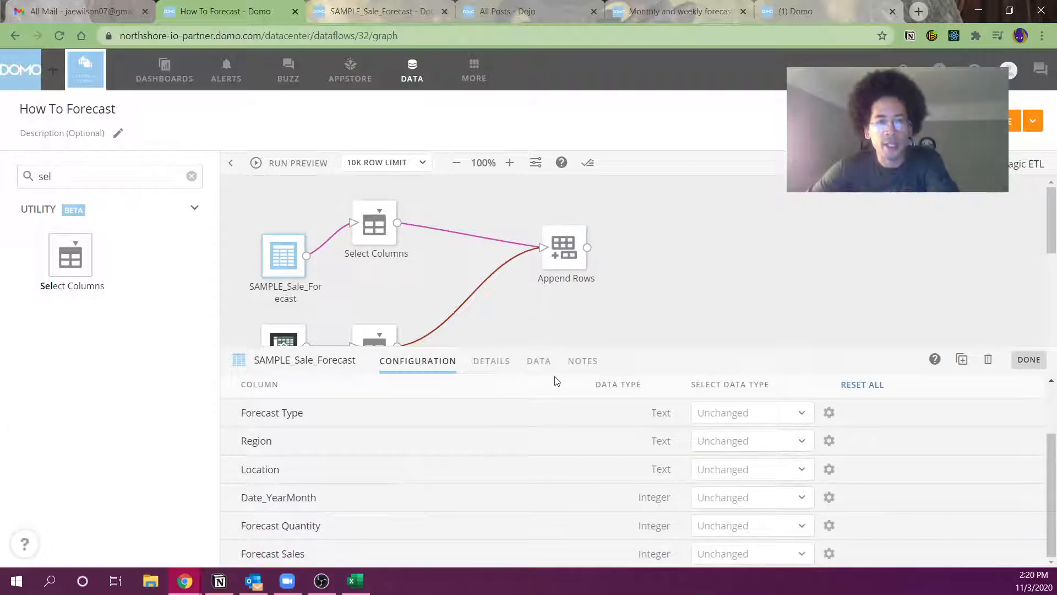
left_click(538, 361)
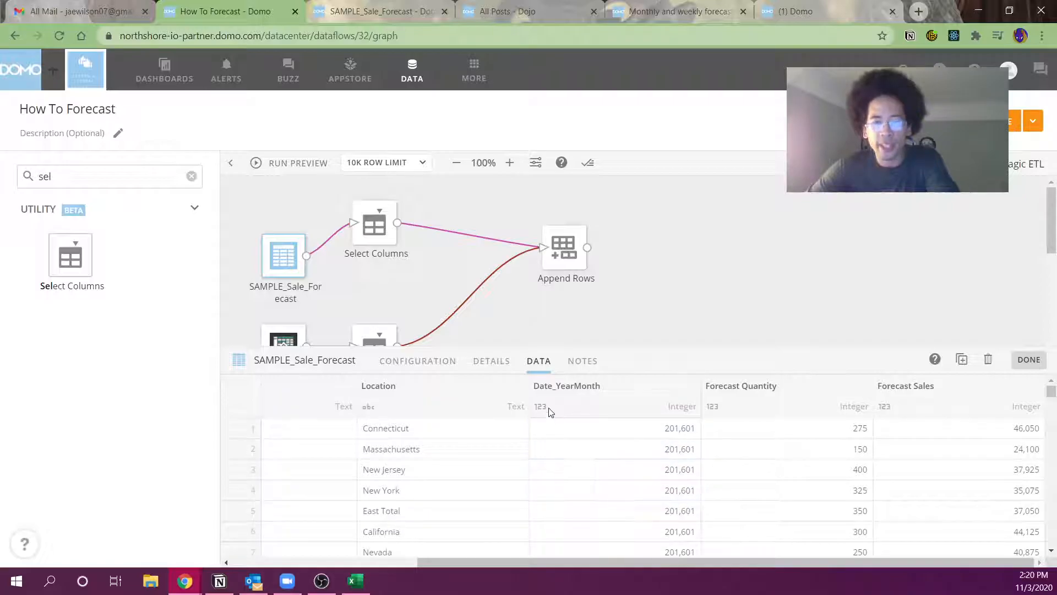
left_click(680, 428)
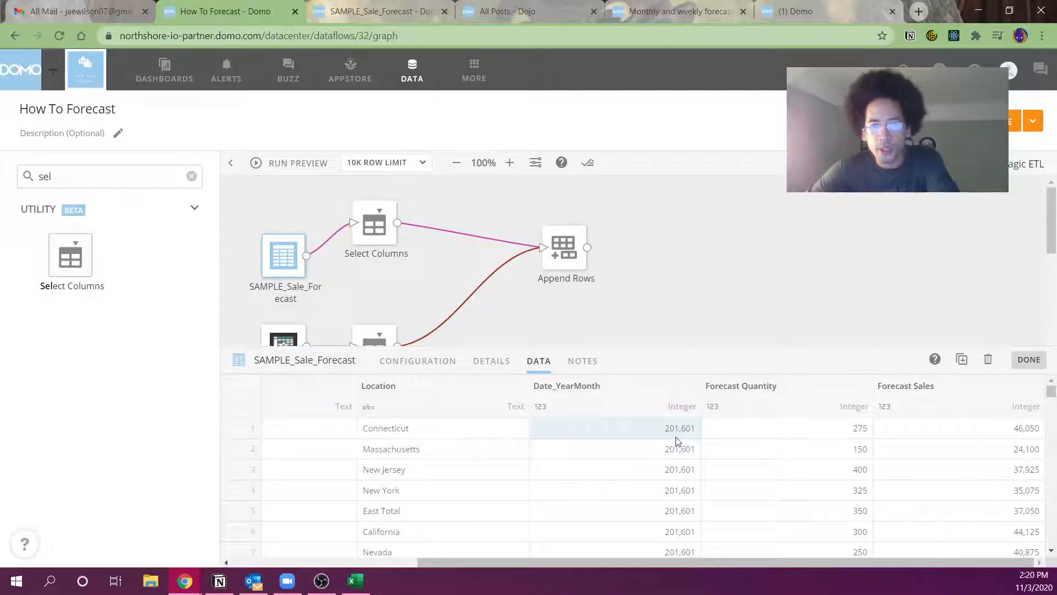
left_click(1028, 359)
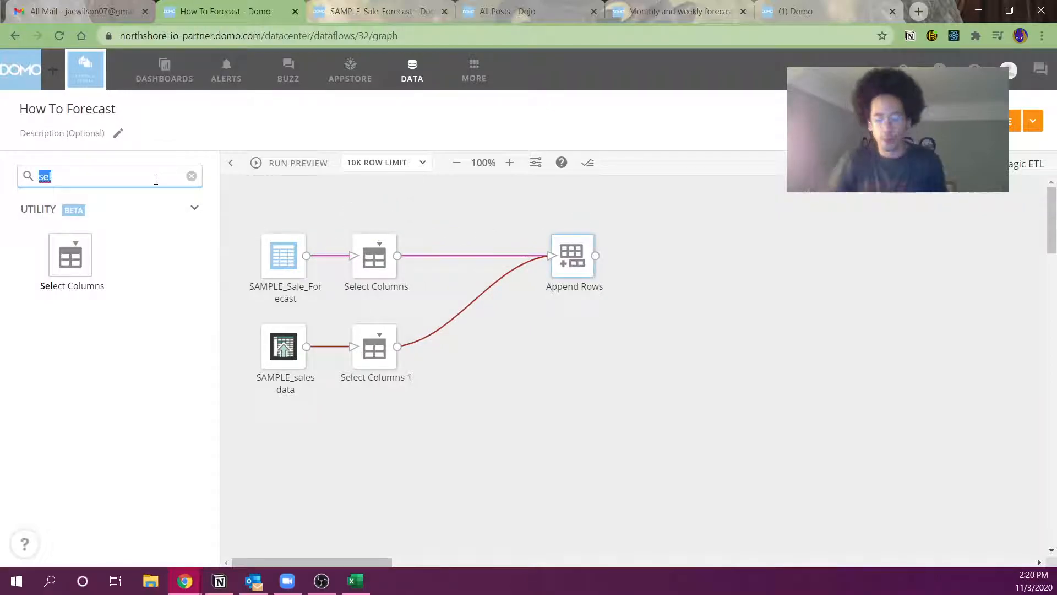
- Place an Add Formula step between Select Columns 1 and Append Rows
type("formul")
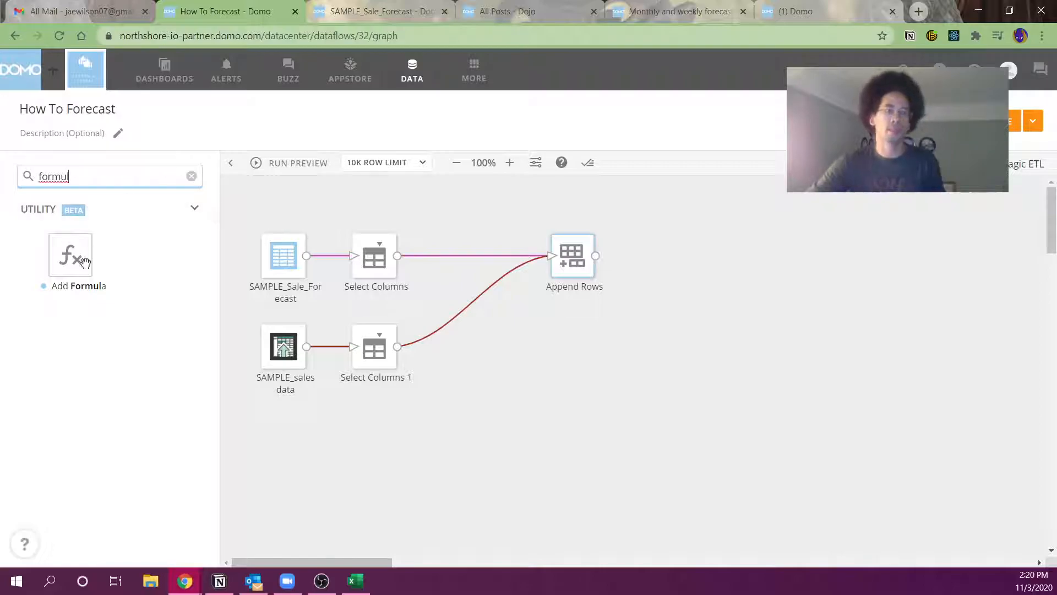
left_click_drag(70, 254, 466, 340)
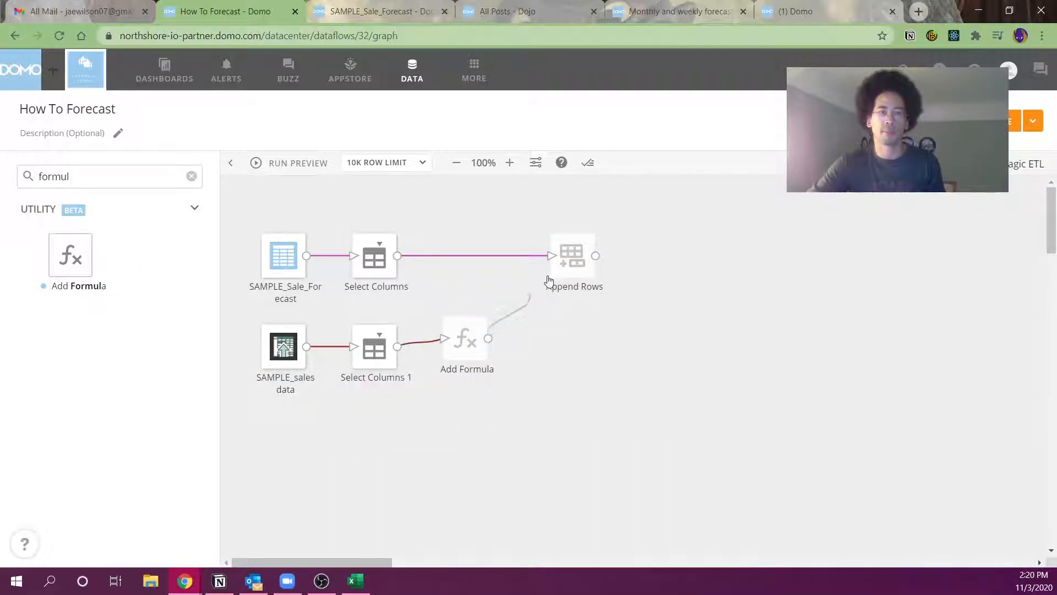
double_click(375, 347)
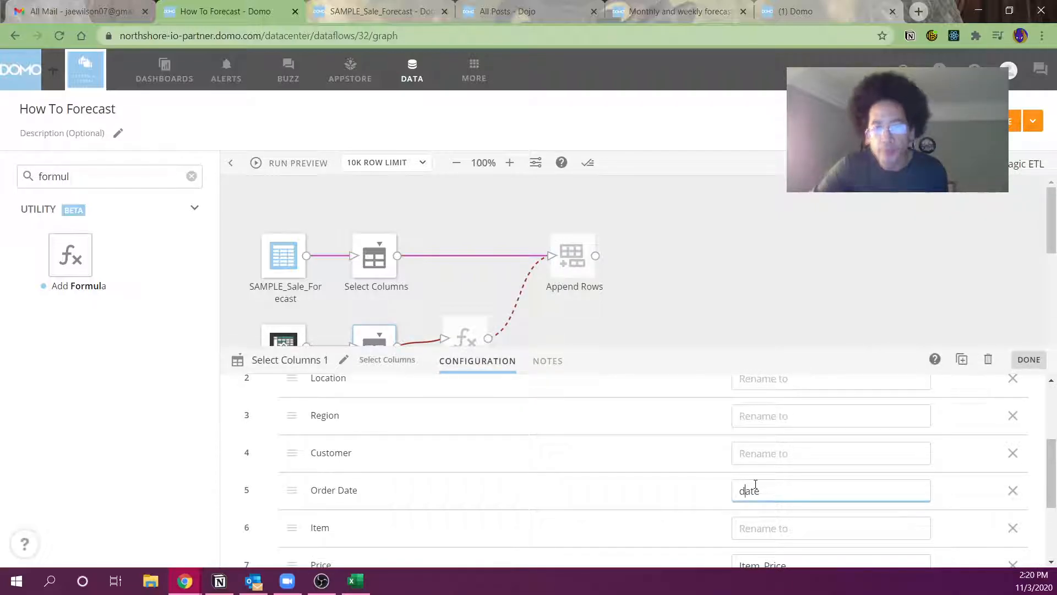
left_click(465, 337)
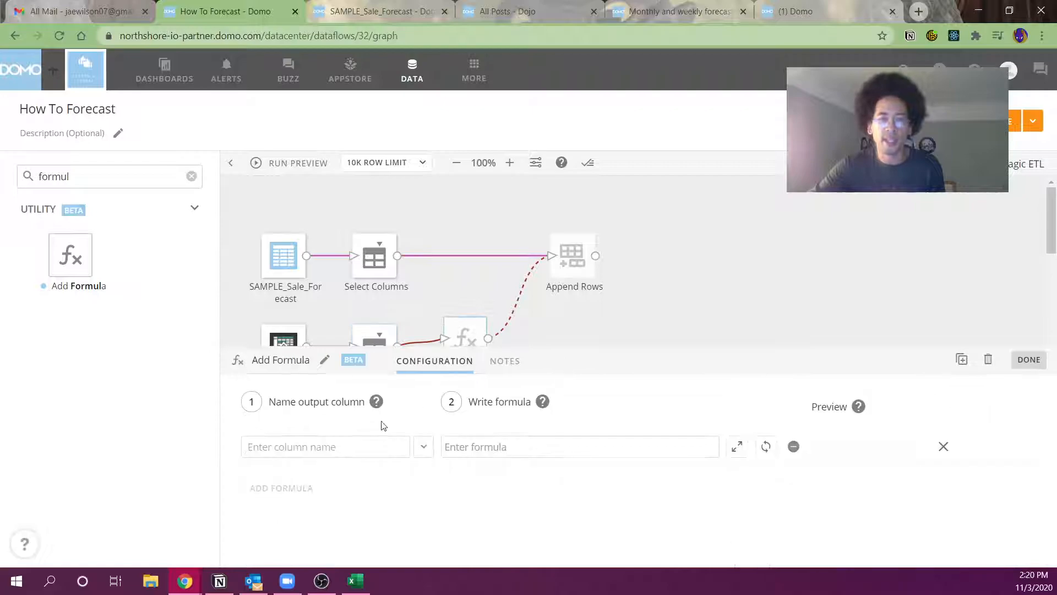
- Define Date_YearMonth as year(`Date`)*100+month(`Date`) and run the preview
type("Date_YearMonth")
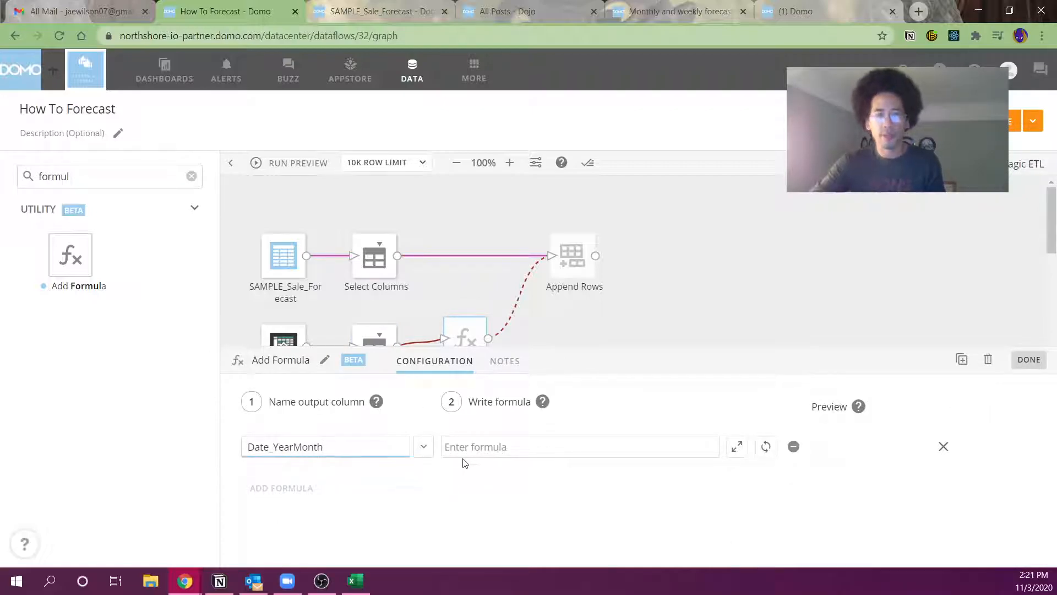
type("year(dat")
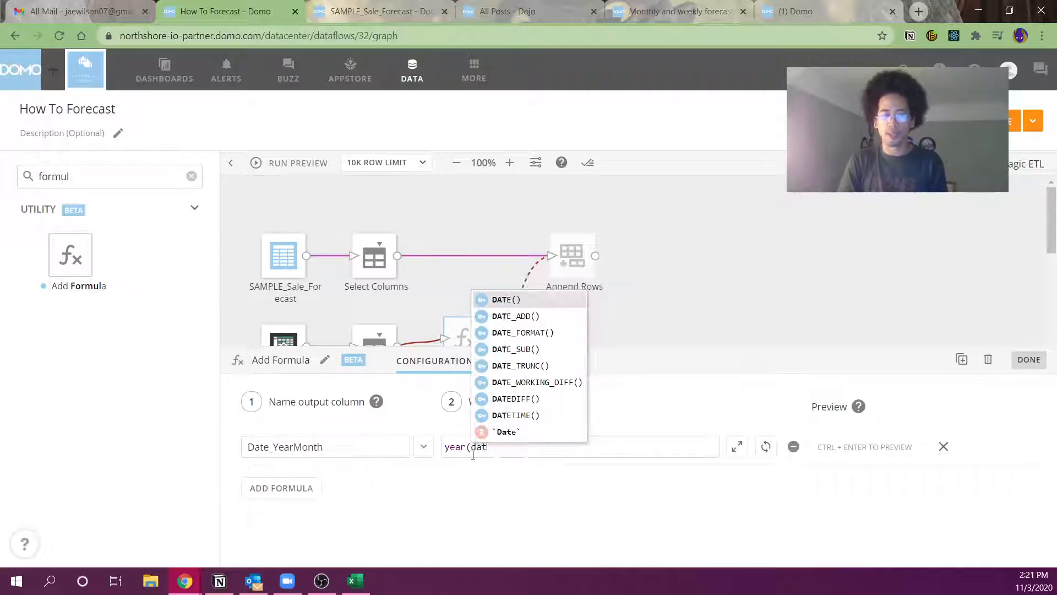
type("e`) *")
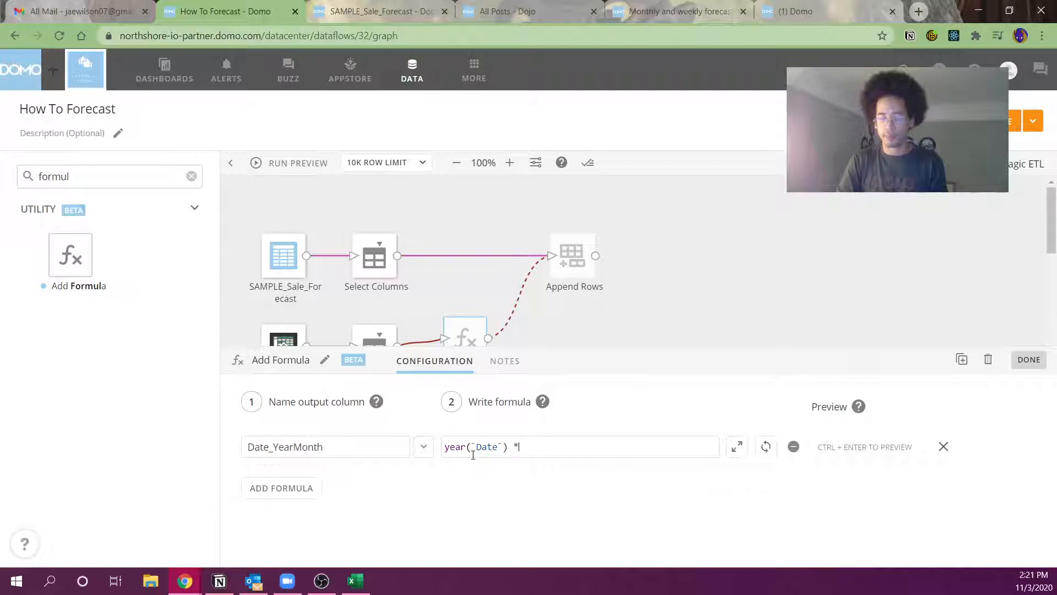
type("100 + mont")
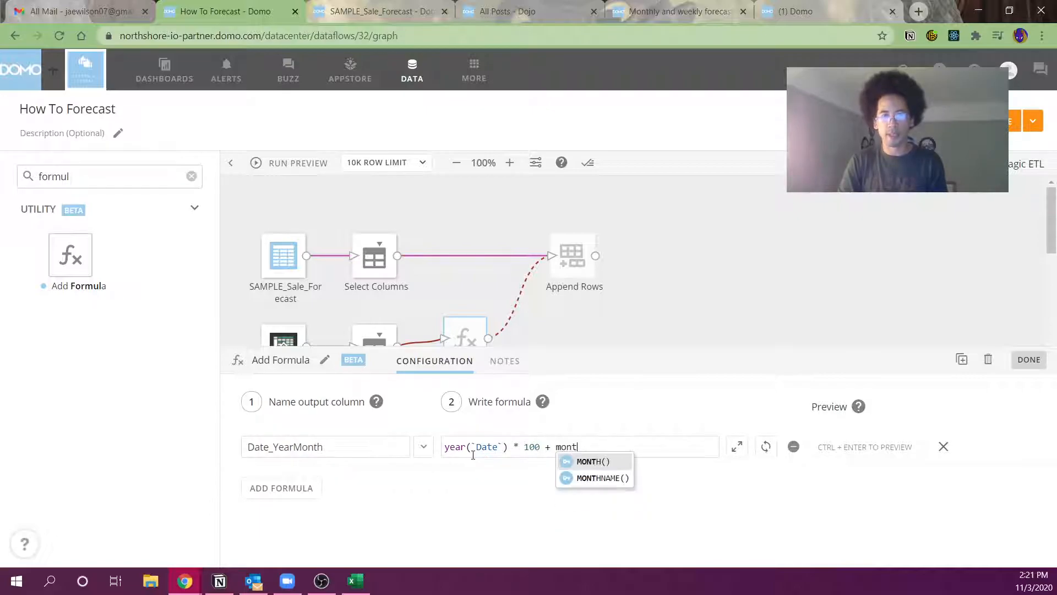
type("(year")
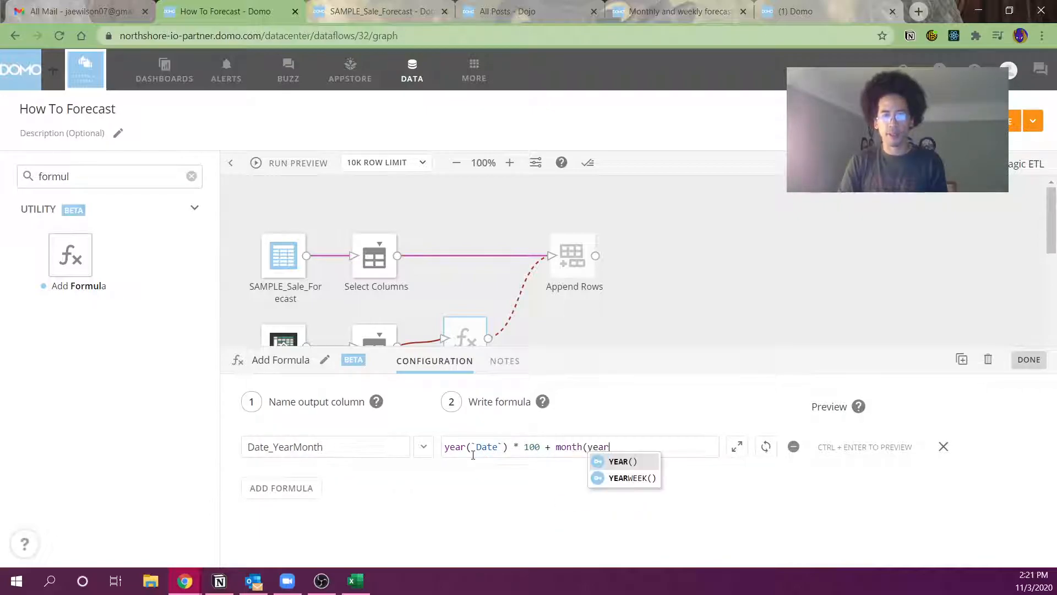
type("date")
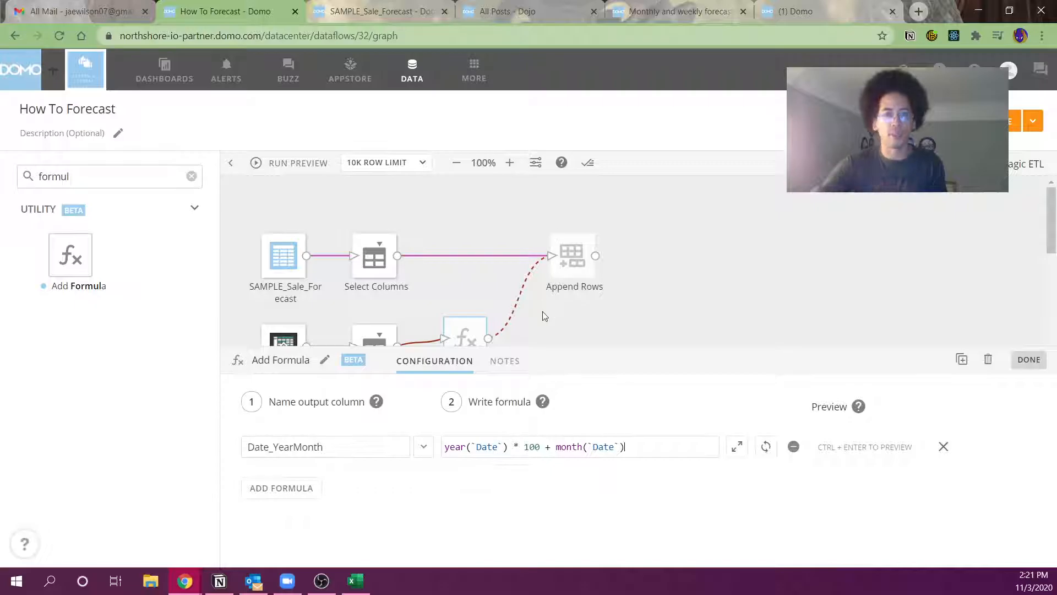
left_click(1028, 360)
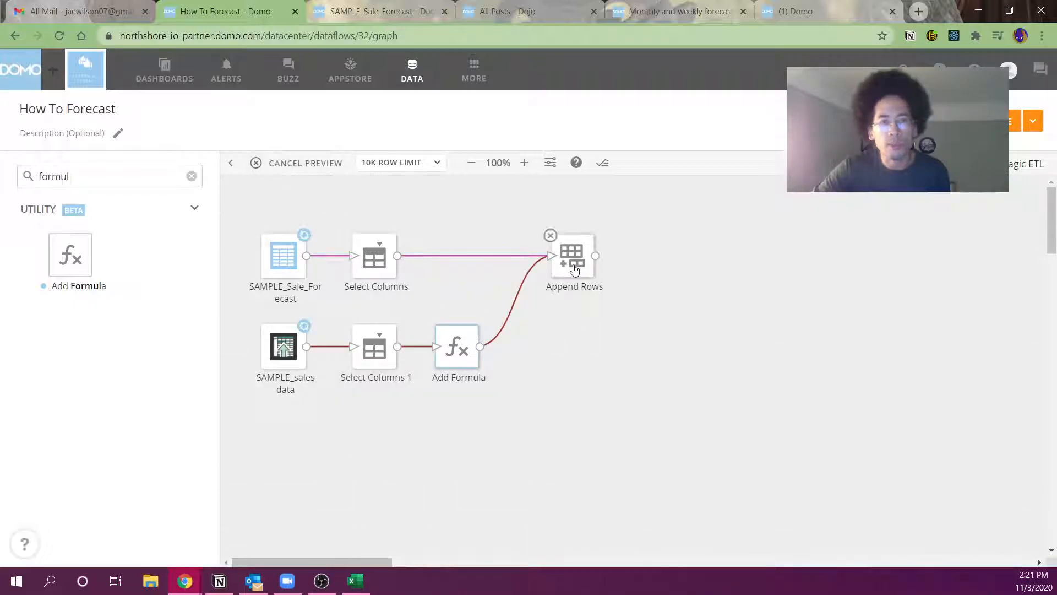
- Open Append Rows settings and highlight the East Total regional forecast row
left_click(571, 255)
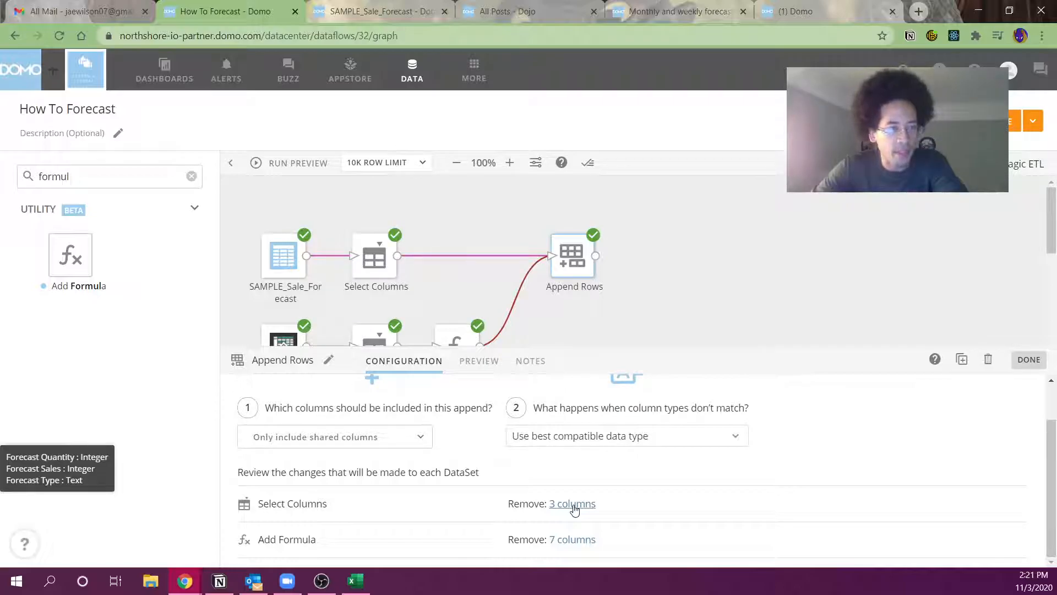
mouse_move(573, 538)
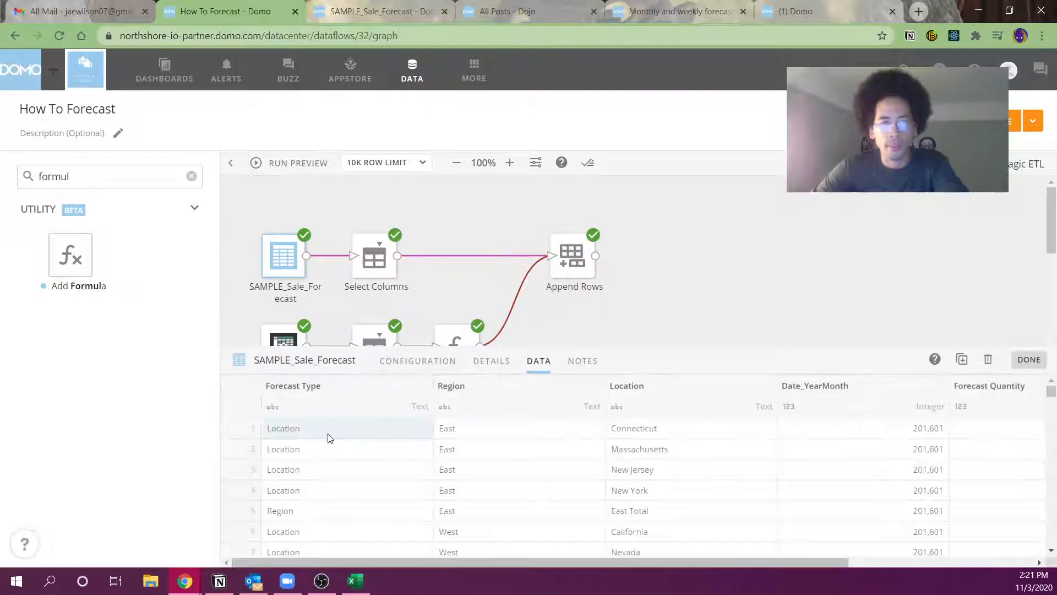
left_click_drag(283, 428, 284, 490)
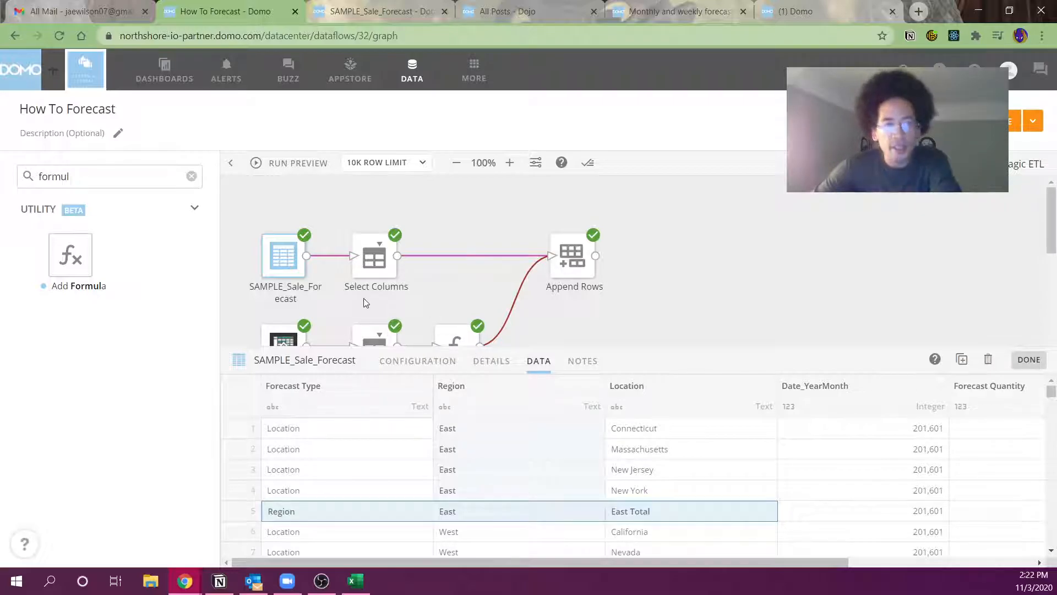
- Rename Forecast Type to Activity Type in the forecast Select Columns step and check its output
left_click(375, 256)
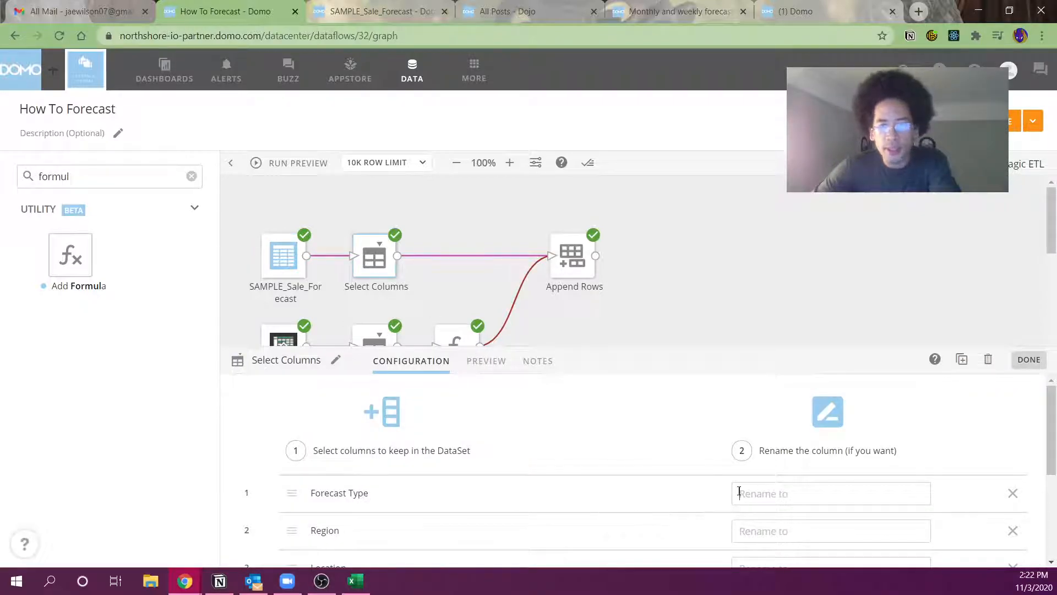
type("Activity")
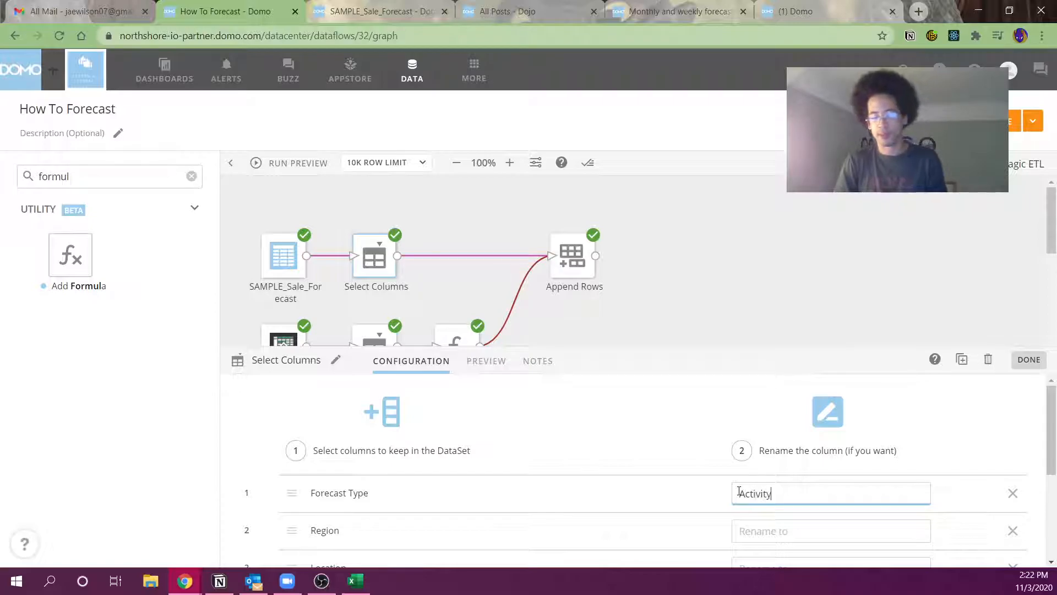
type("Type")
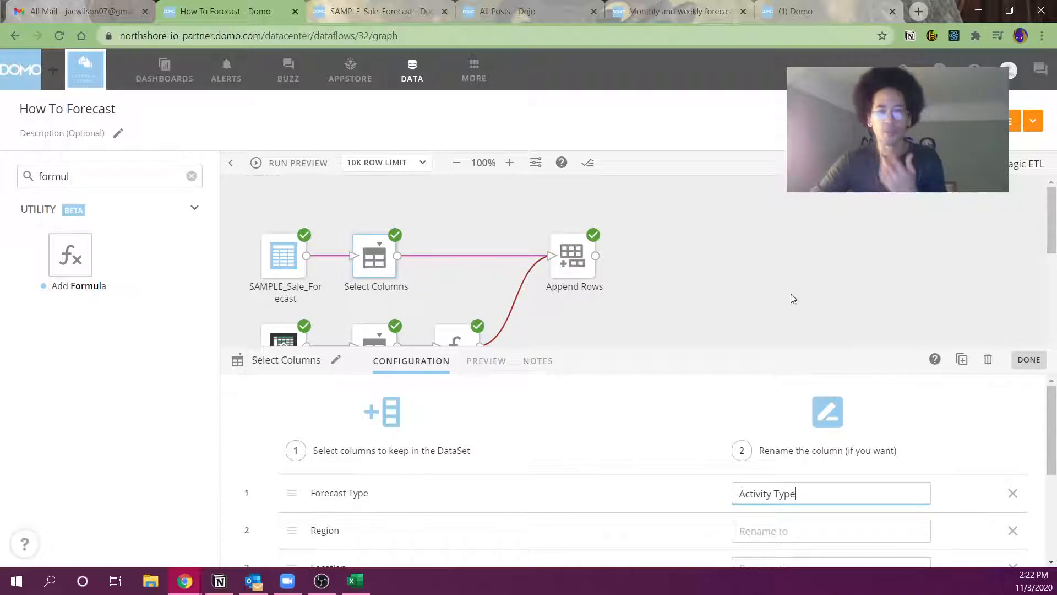
left_click(1028, 359)
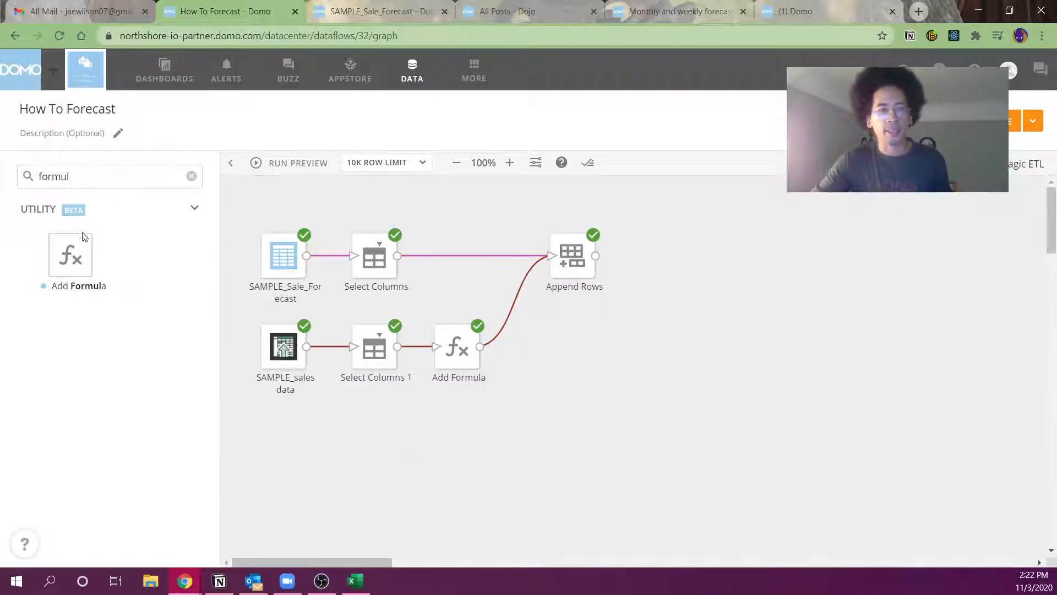
double_click(376, 255)
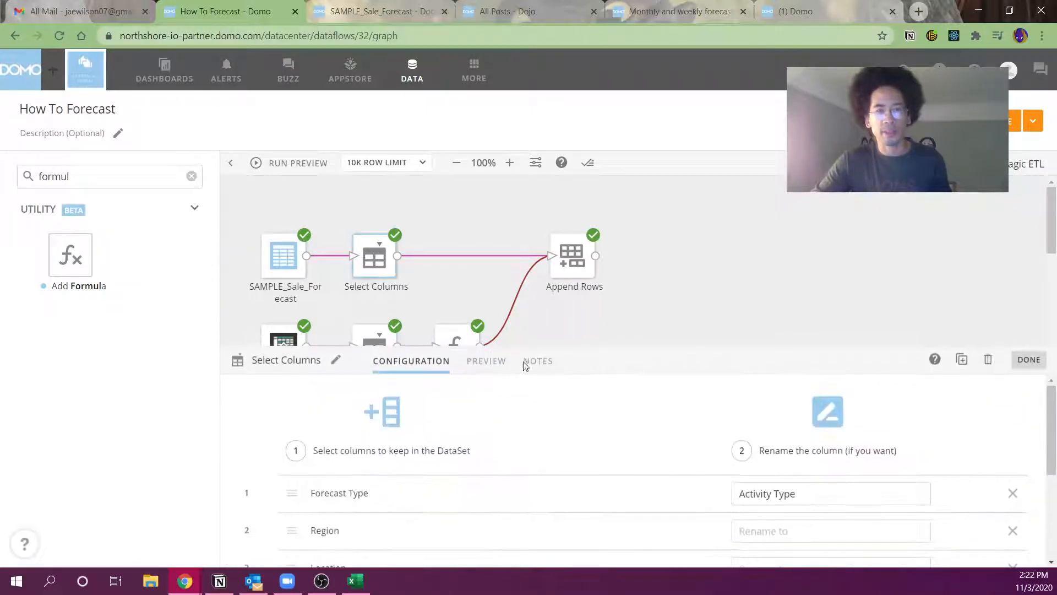
left_click(486, 360)
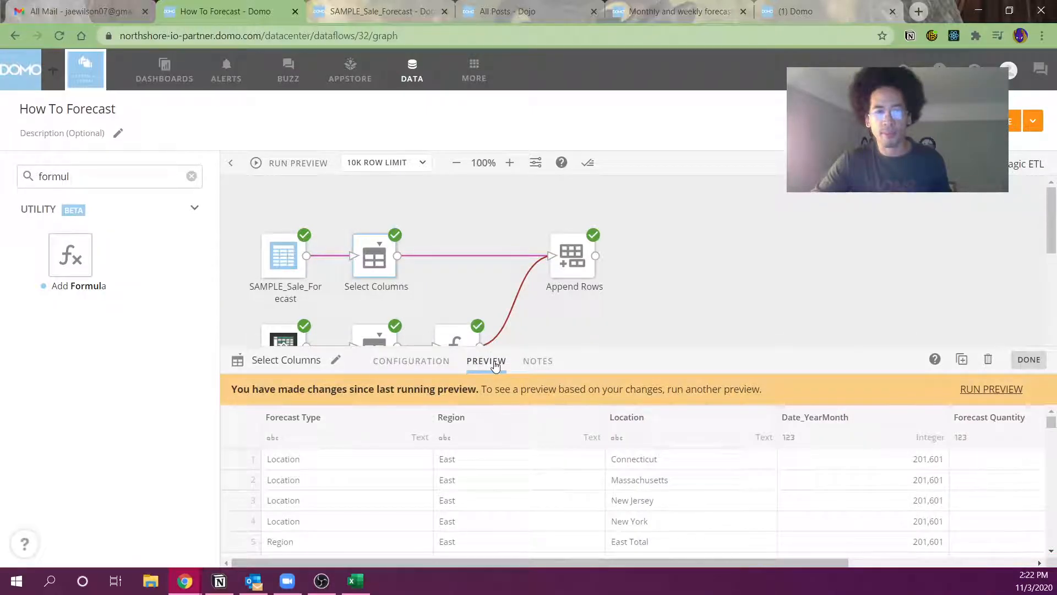
mouse_move(356, 302)
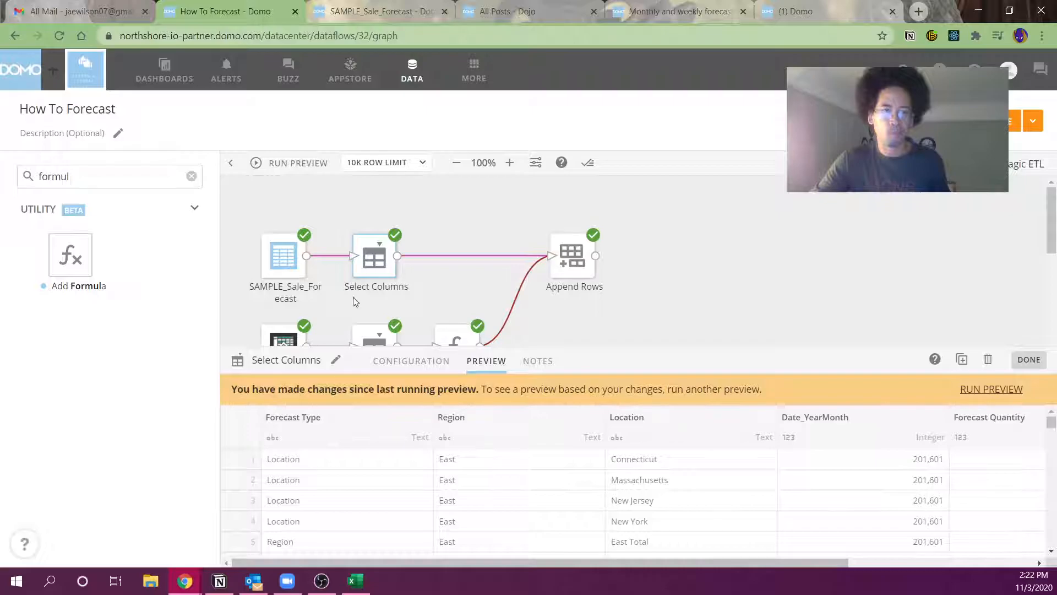
left_click(411, 361)
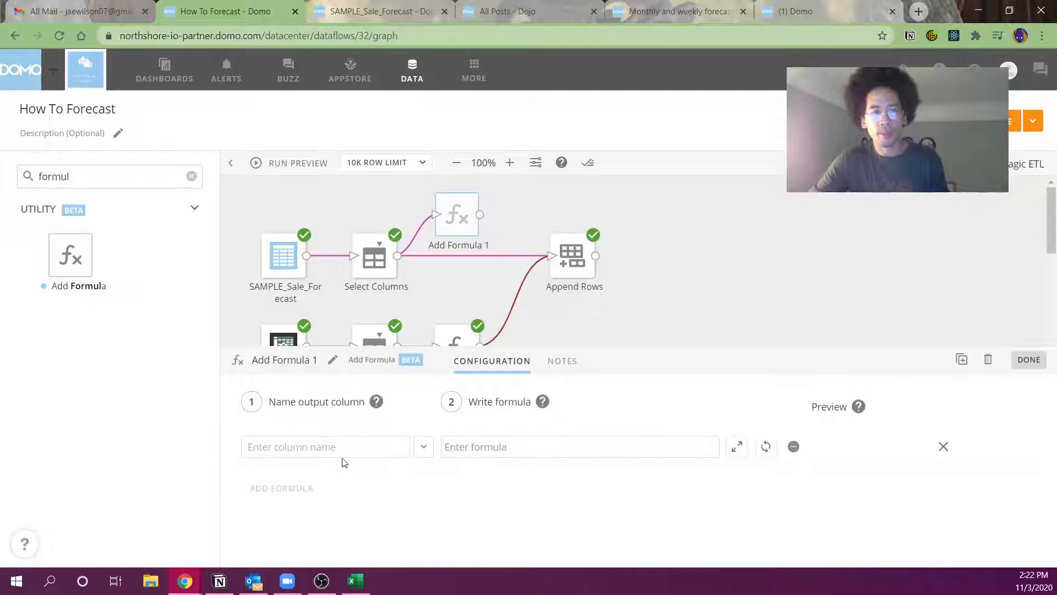
mouse_move(376, 263)
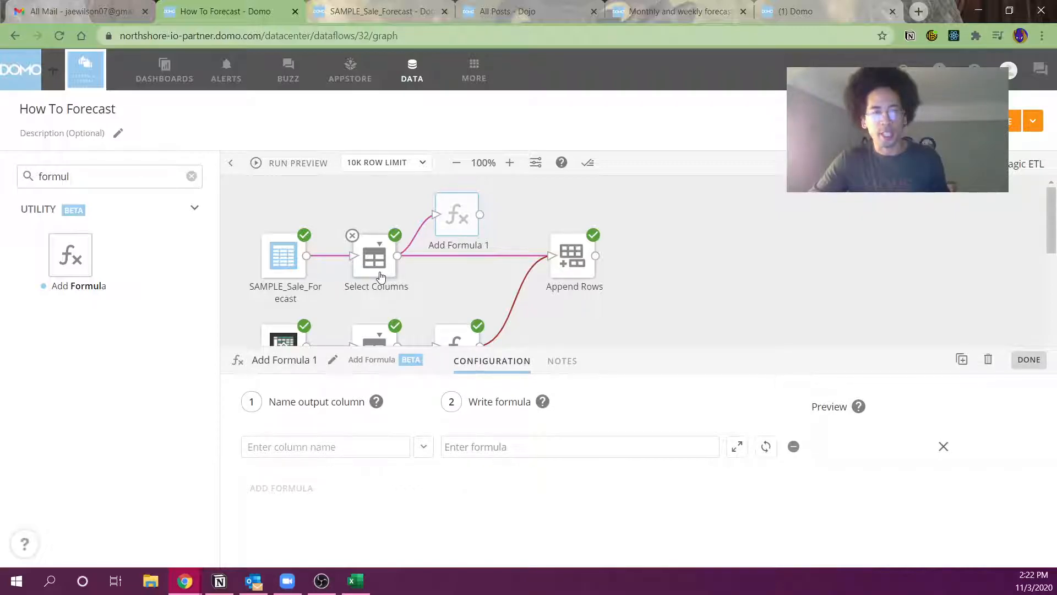
left_click(375, 255)
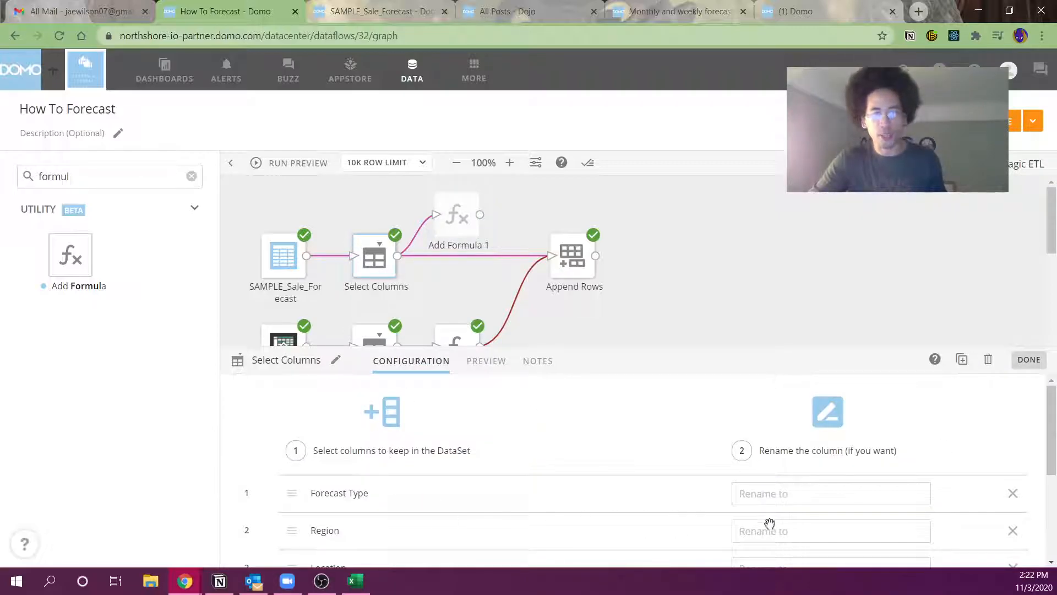
type("Acti")
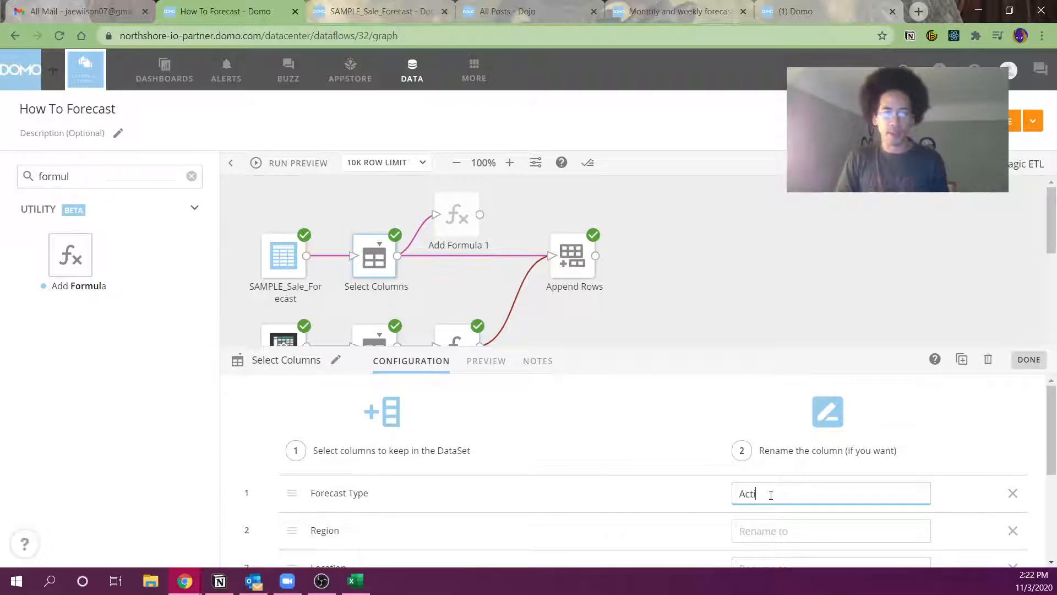
type("Activity Type")
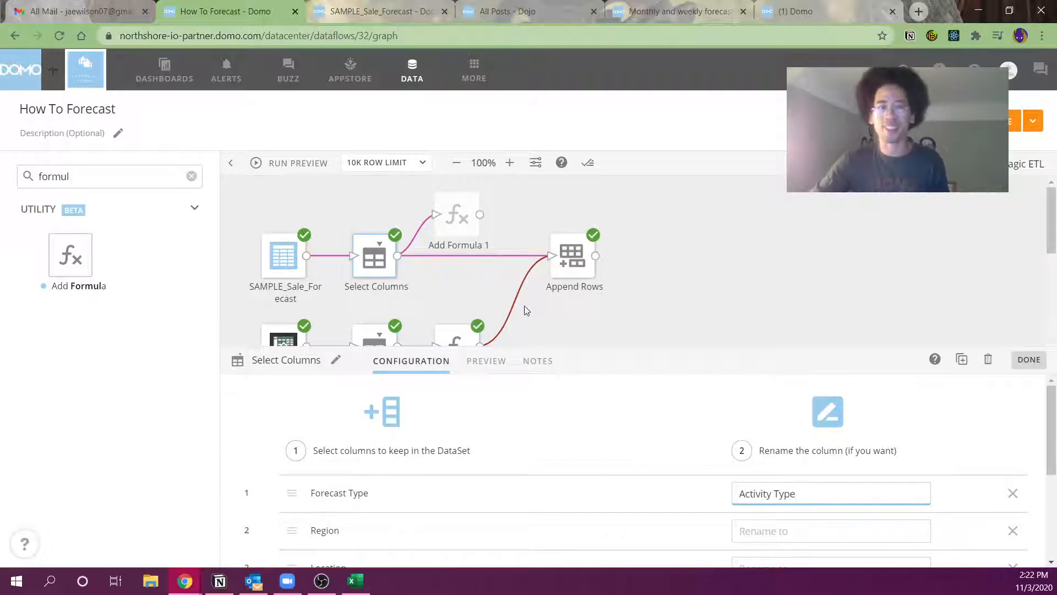
- In Add Formula 1, set Activity Type to concat(`Activity Type`, ' Forecast')
left_click(456, 215)
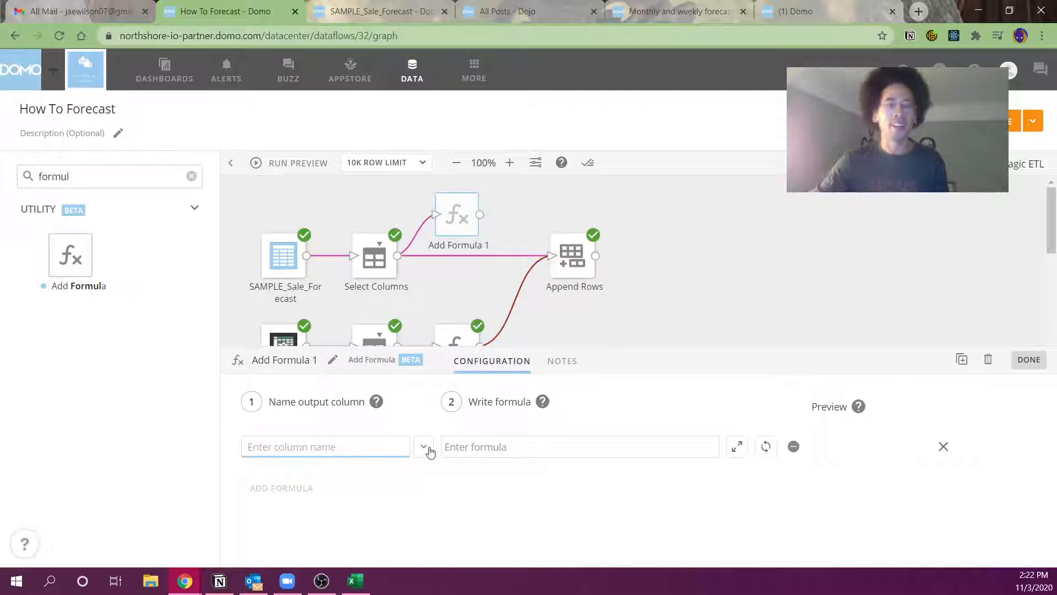
type("cas")
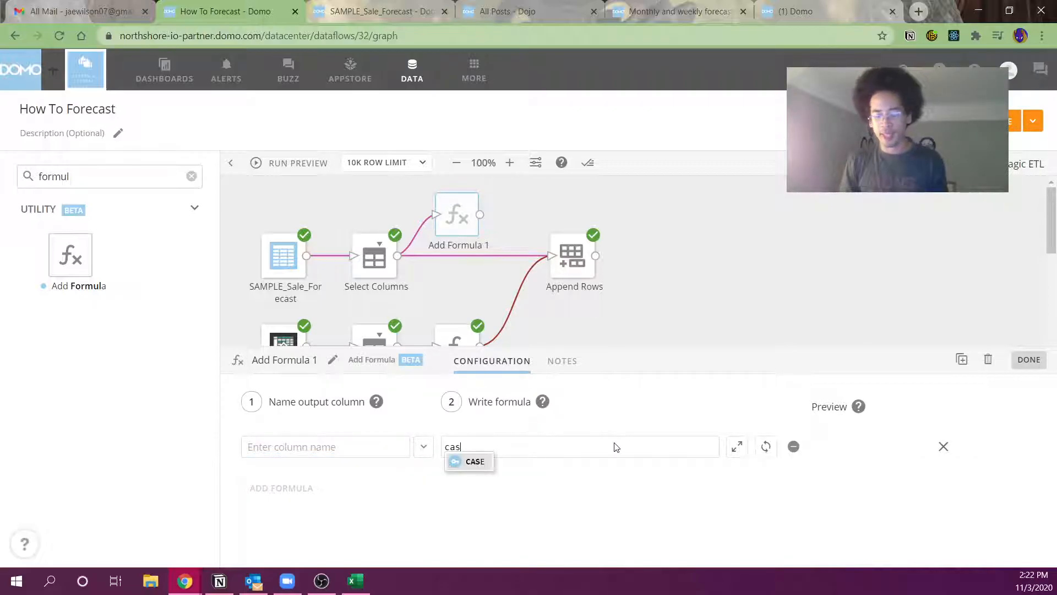
type("concat(")
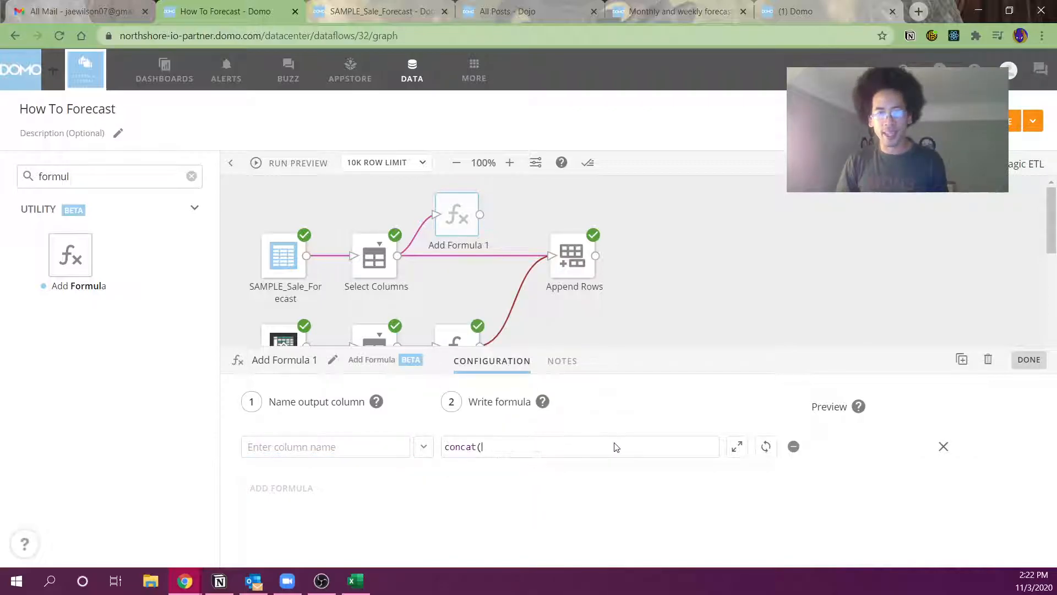
type("'")
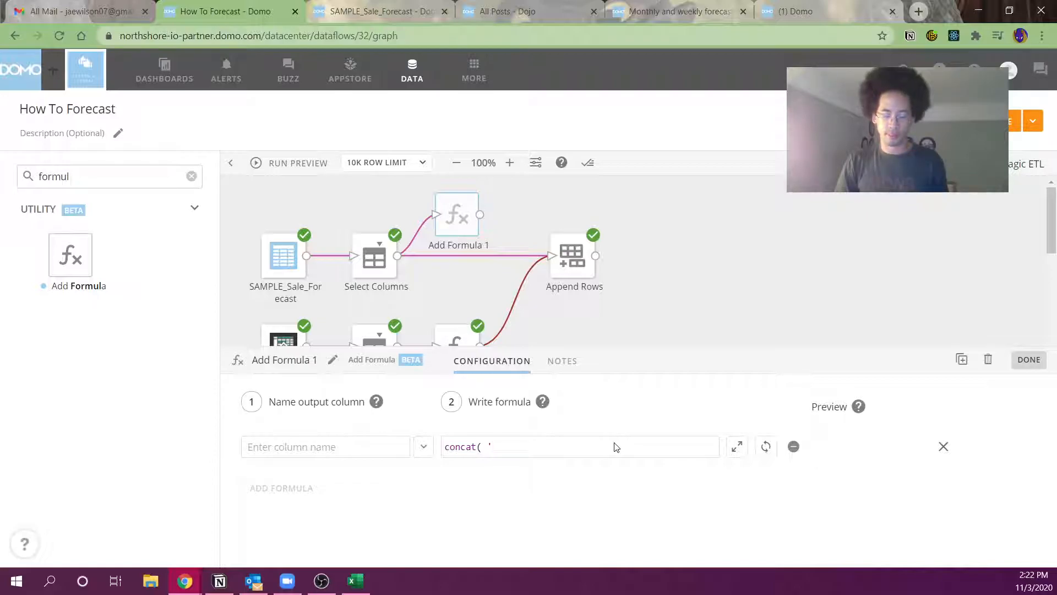
type("acti")
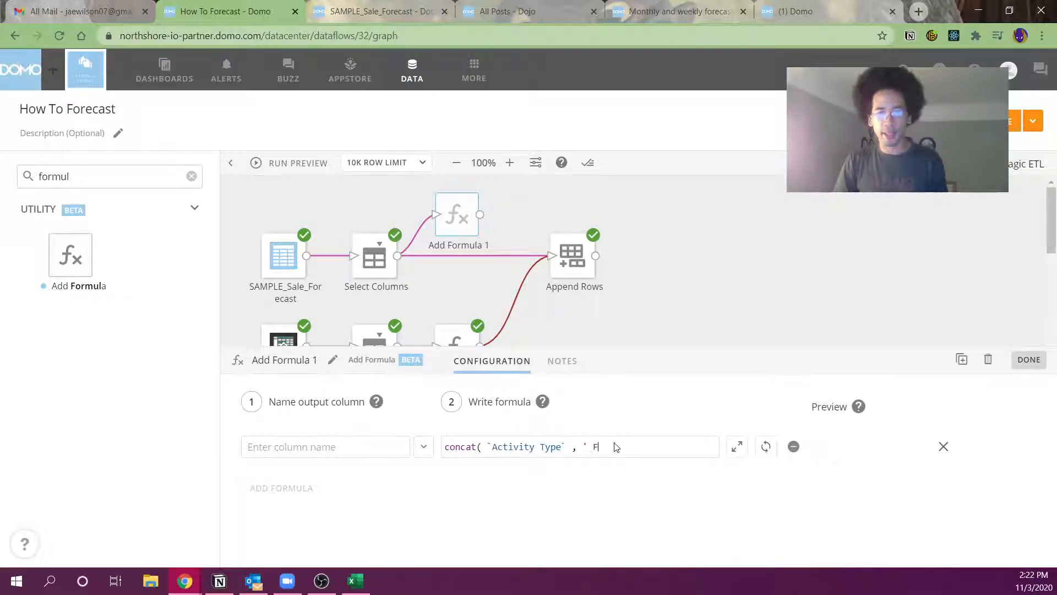
type("orecast')")
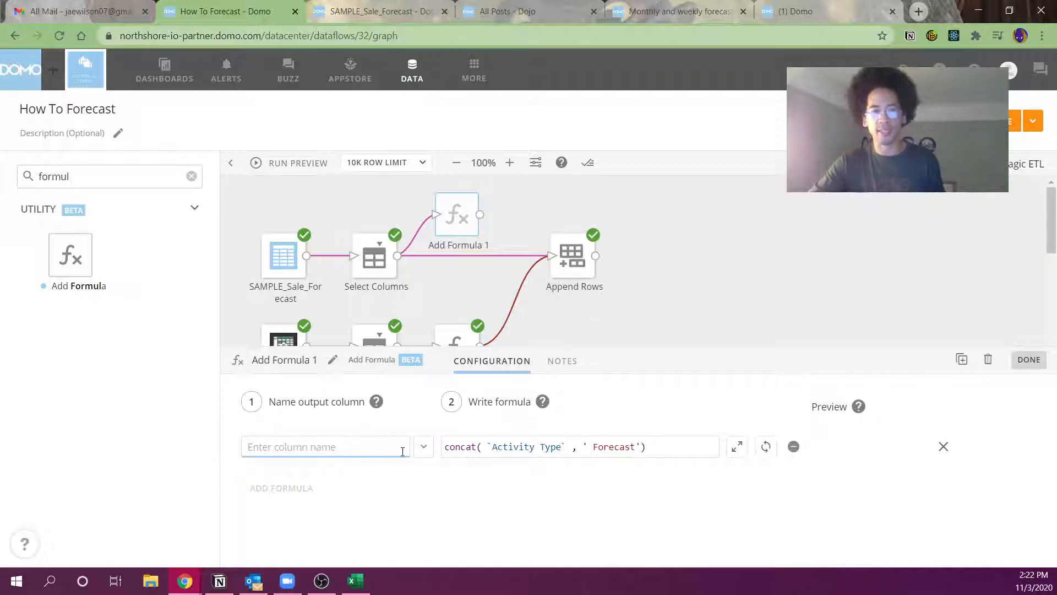
type("Activity Type")
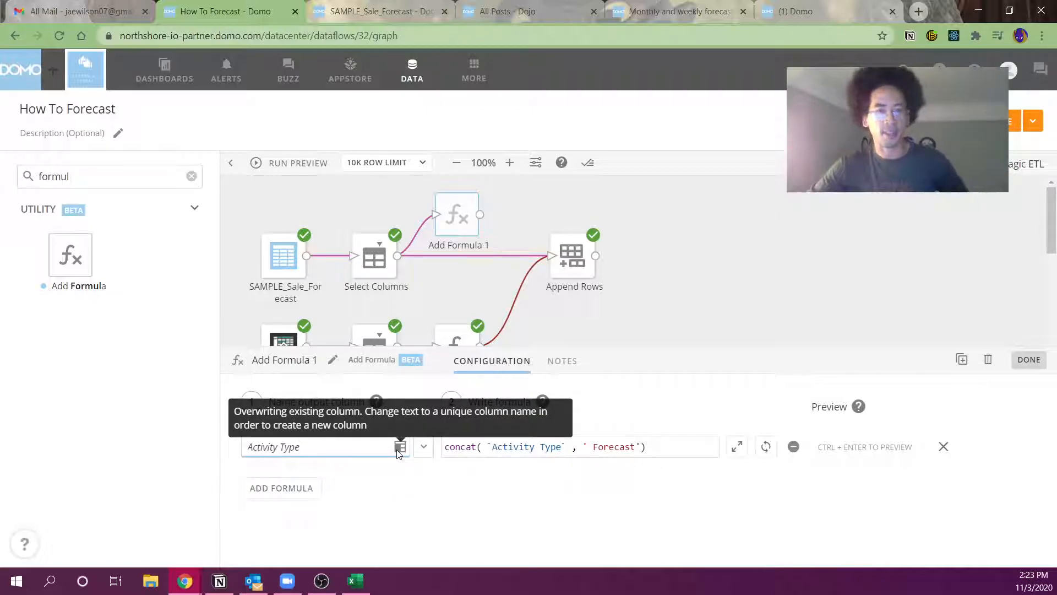
mouse_move(456, 263)
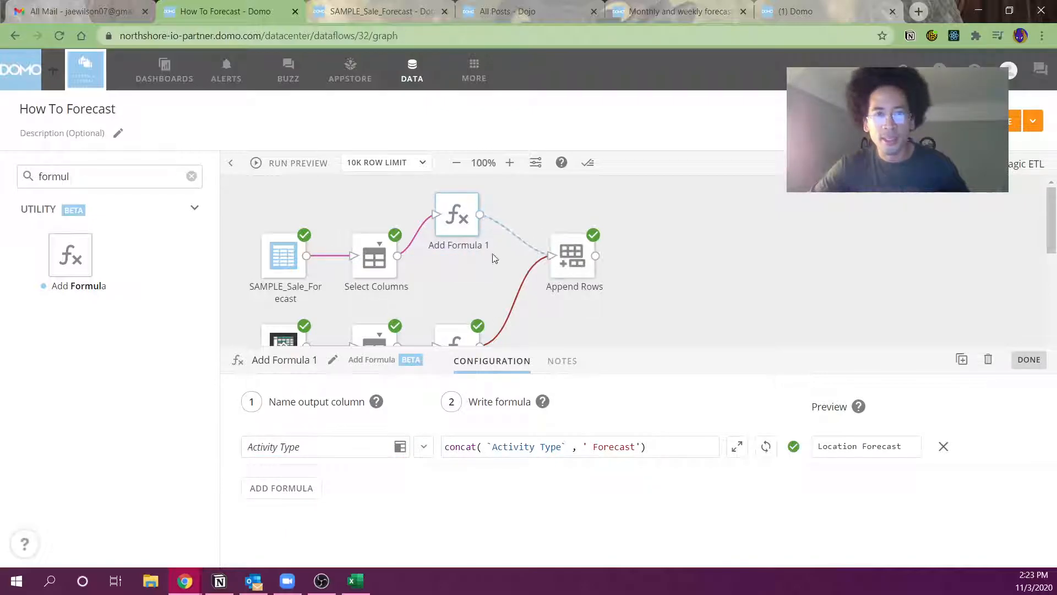
left_click(1028, 359)
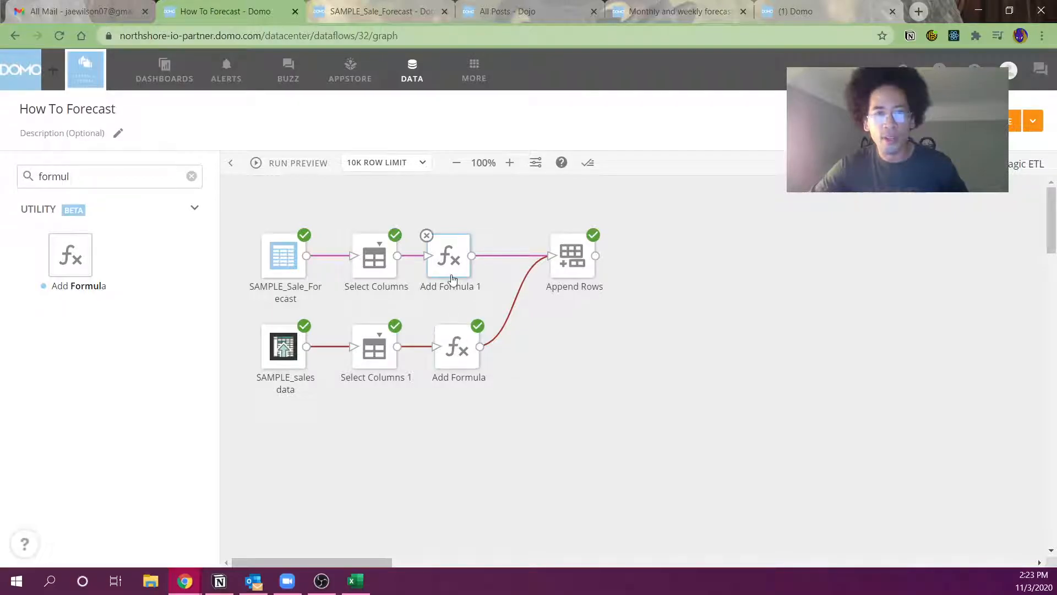
- Add an Activity Type formula to the sales branch's Add Formula step
left_click(450, 255)
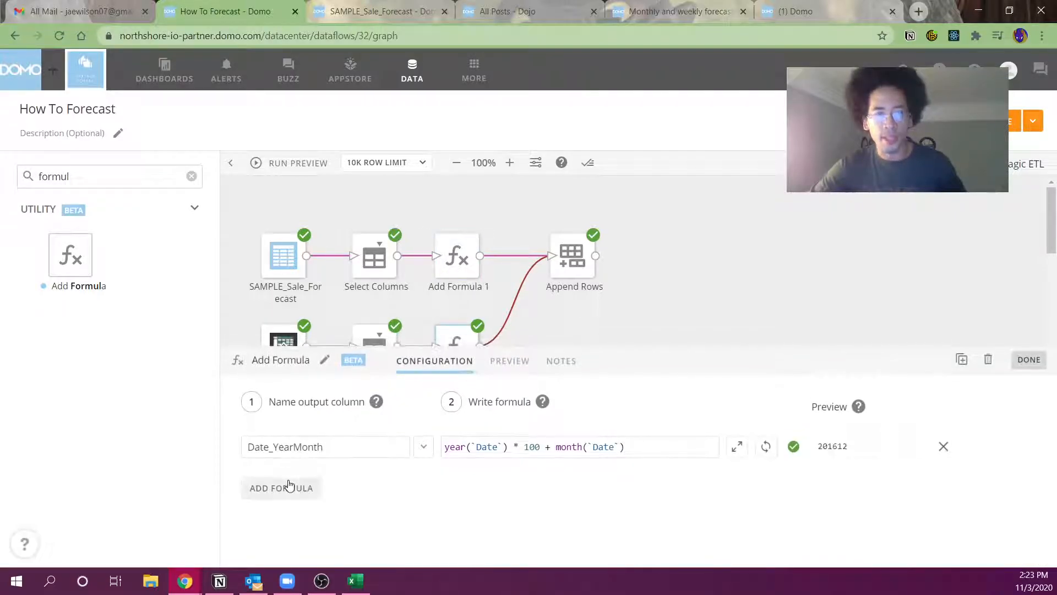
type("Activity Type")
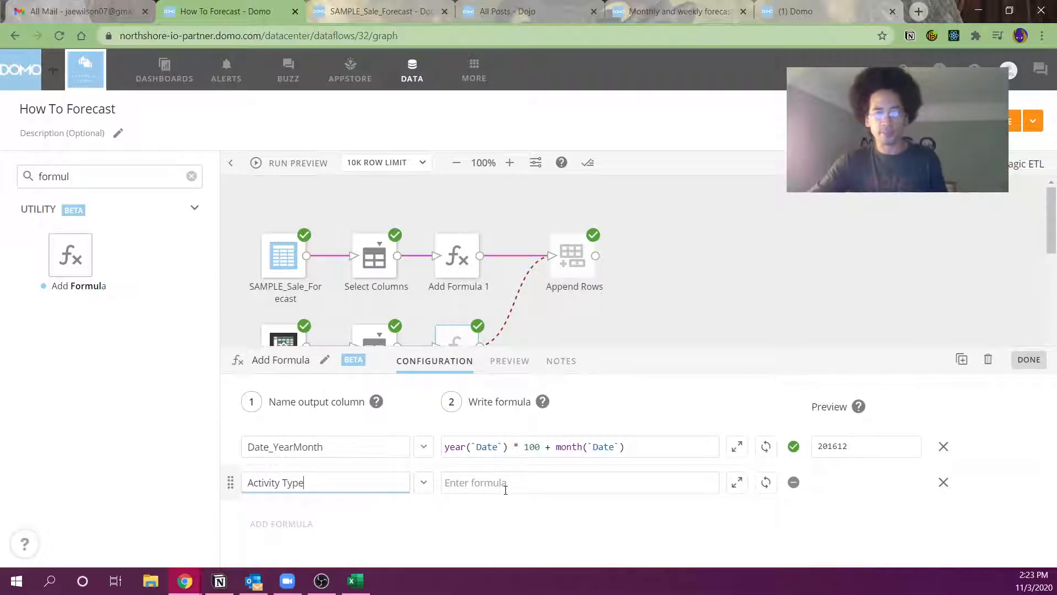
type("'Ac")
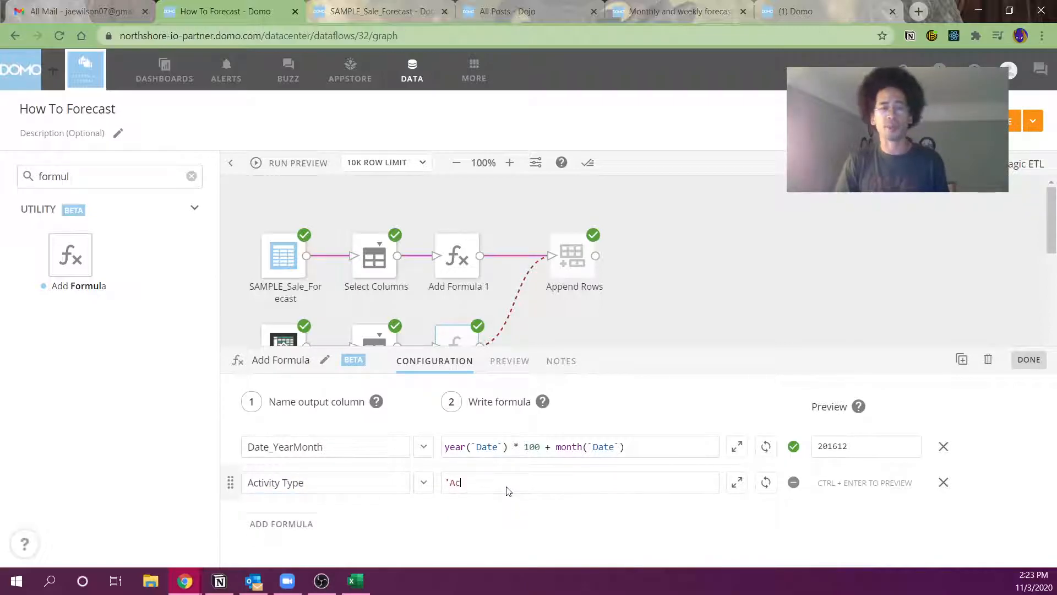
left_click(1028, 360)
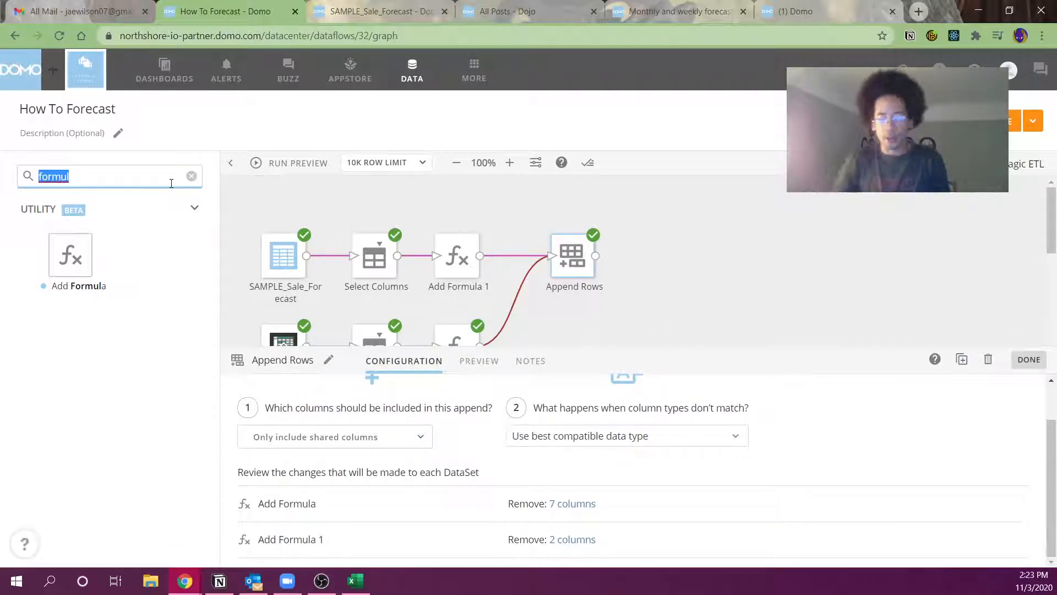
- Add an Output DataSet after Append Rows, named STACK_Sales + Forecast
type("output")
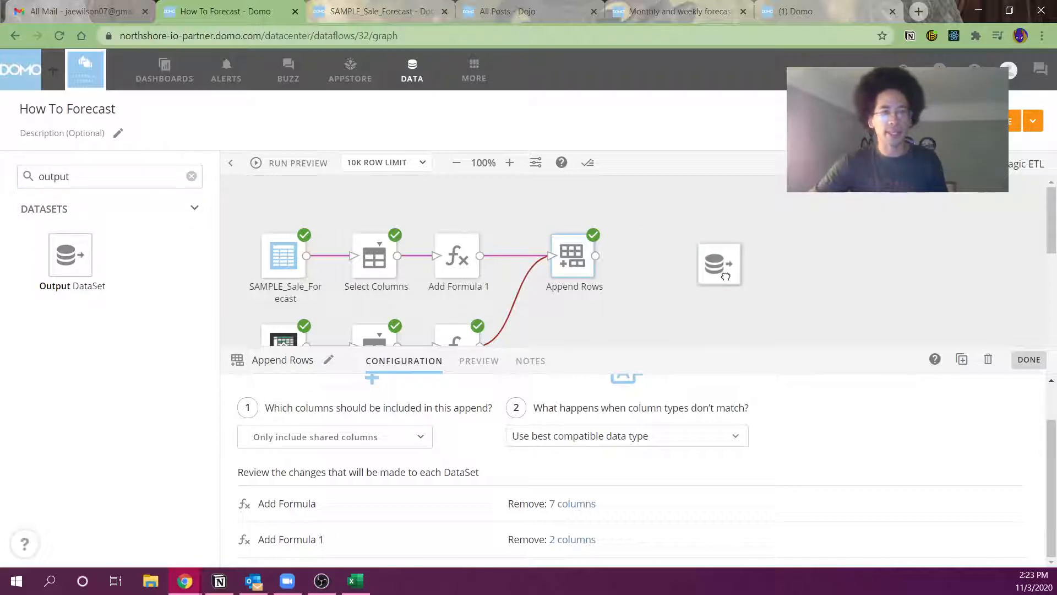
left_click(718, 264)
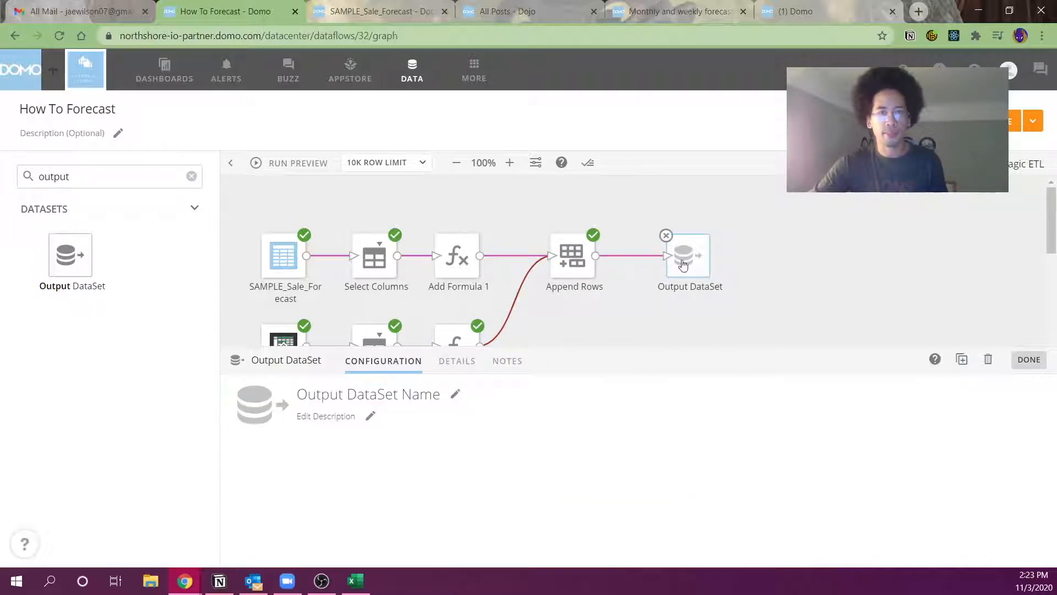
type("D")
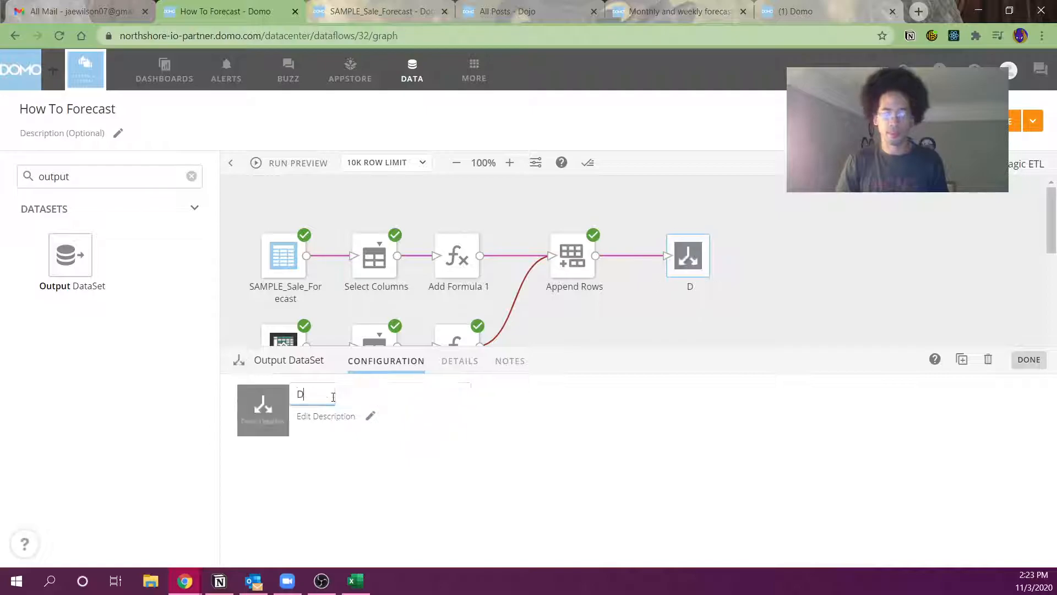
type("as")
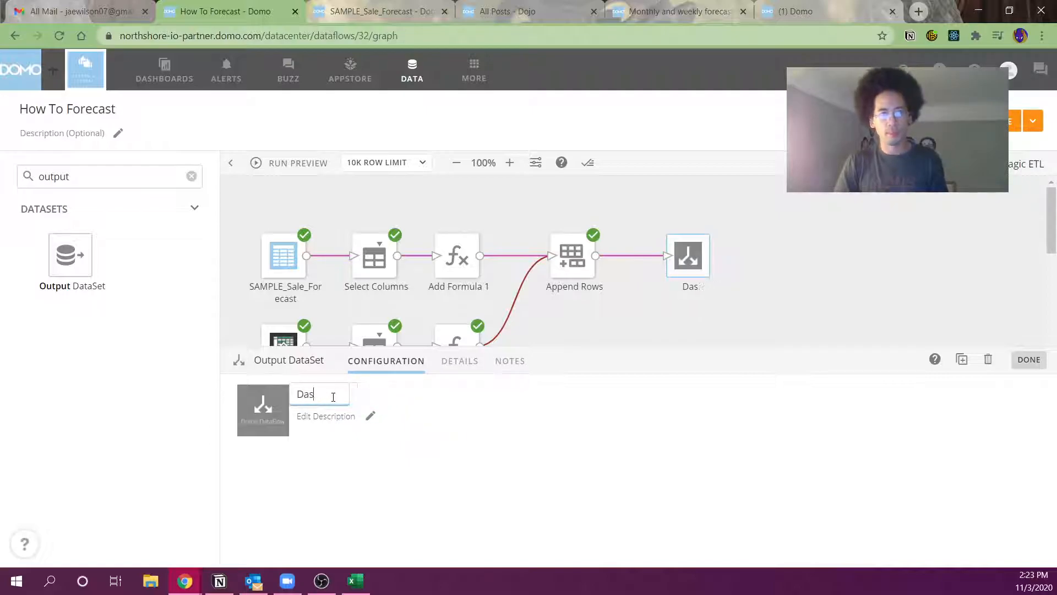
type("STACK_Sales + Forecast")
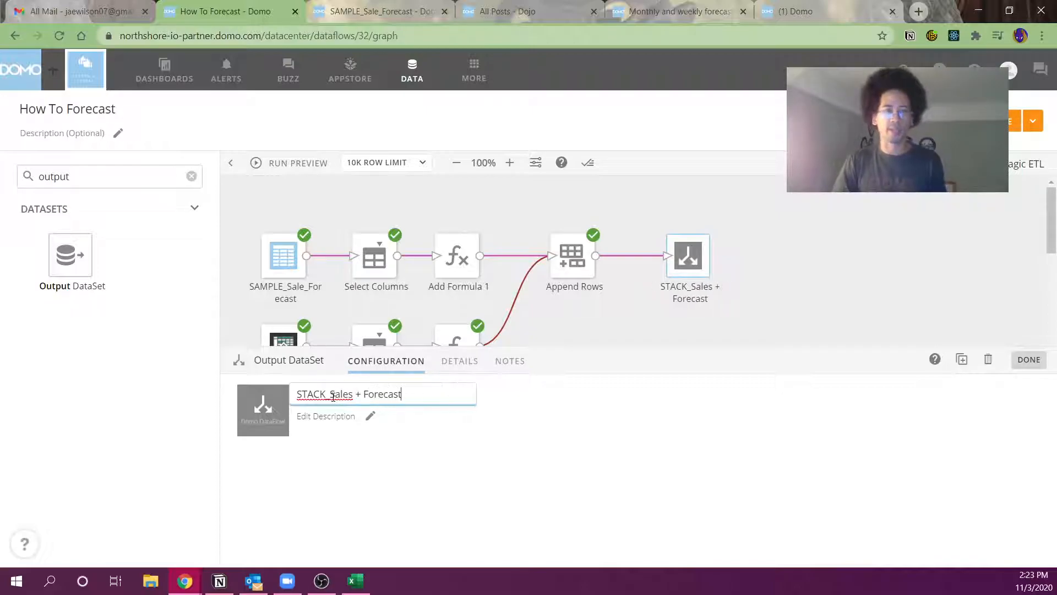
left_click(1029, 360)
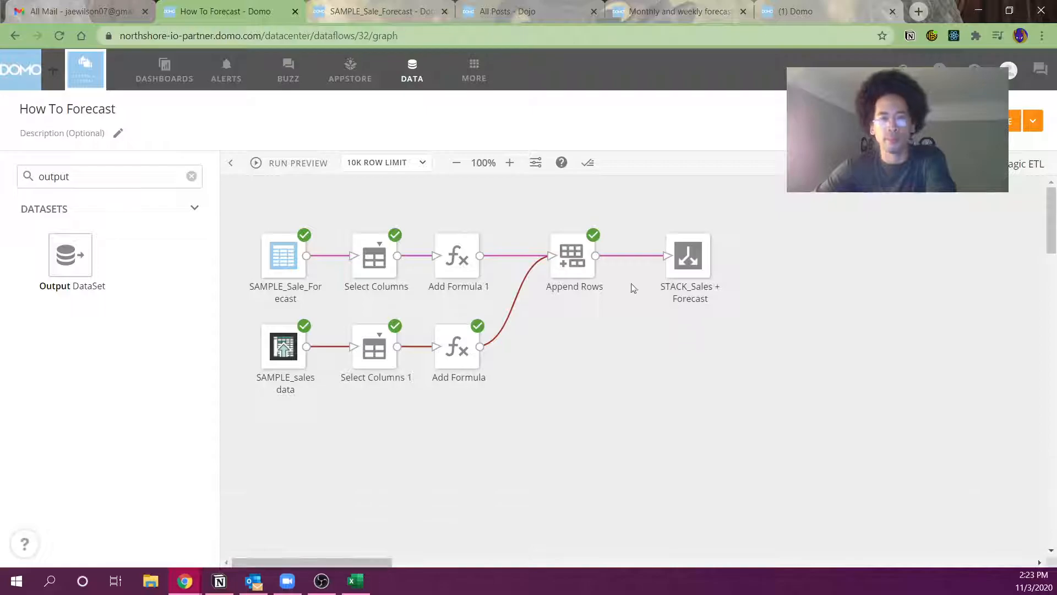
mouse_move(622, 295)
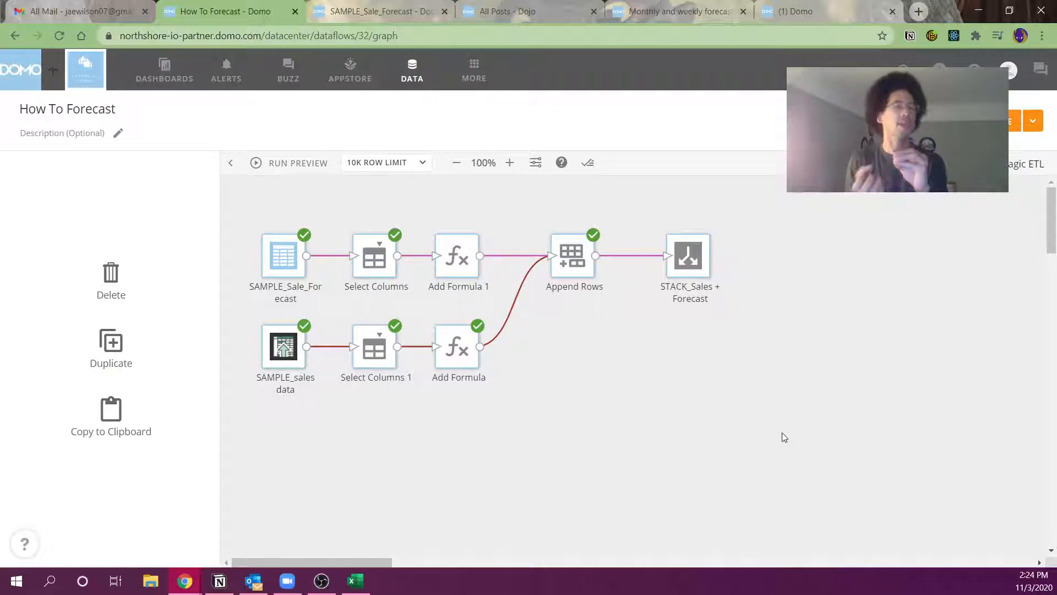
mouse_move(226, 207)
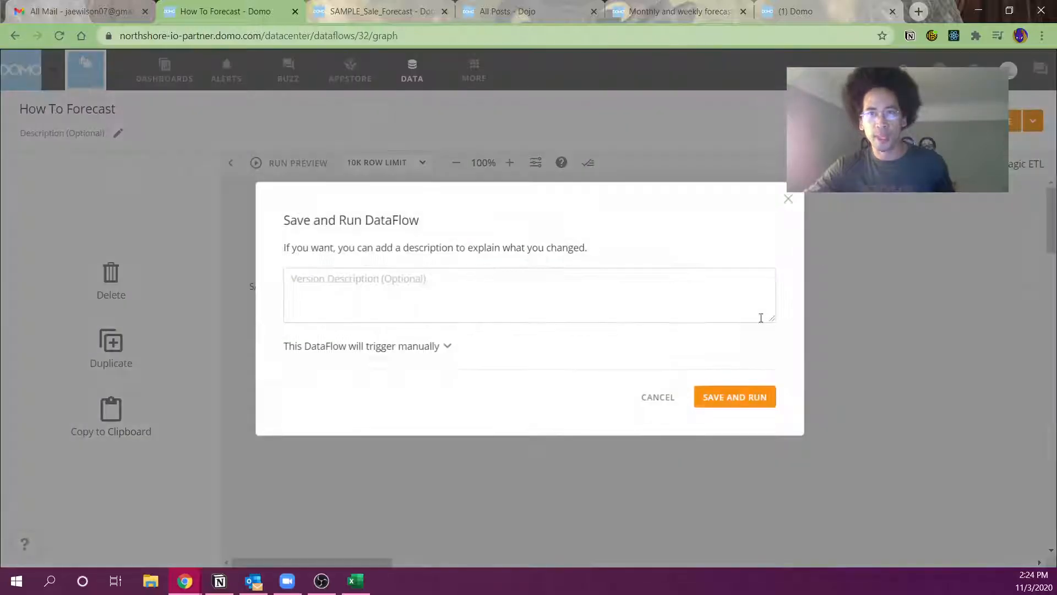
- Save and run the dataflow, then start a new card on STACK_Sales + Forecast
left_click(734, 397)
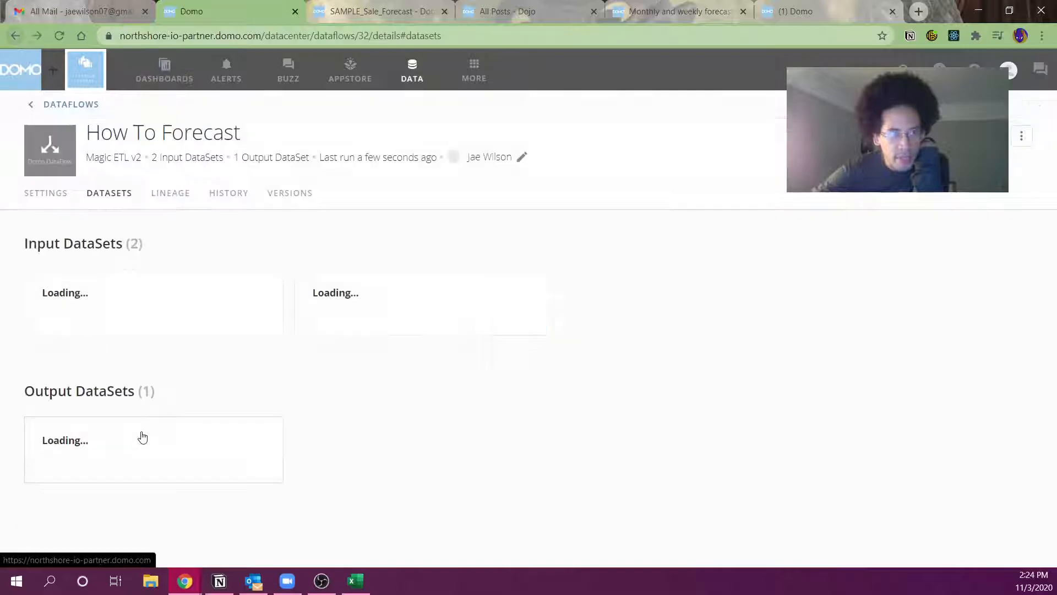
left_click(153, 449)
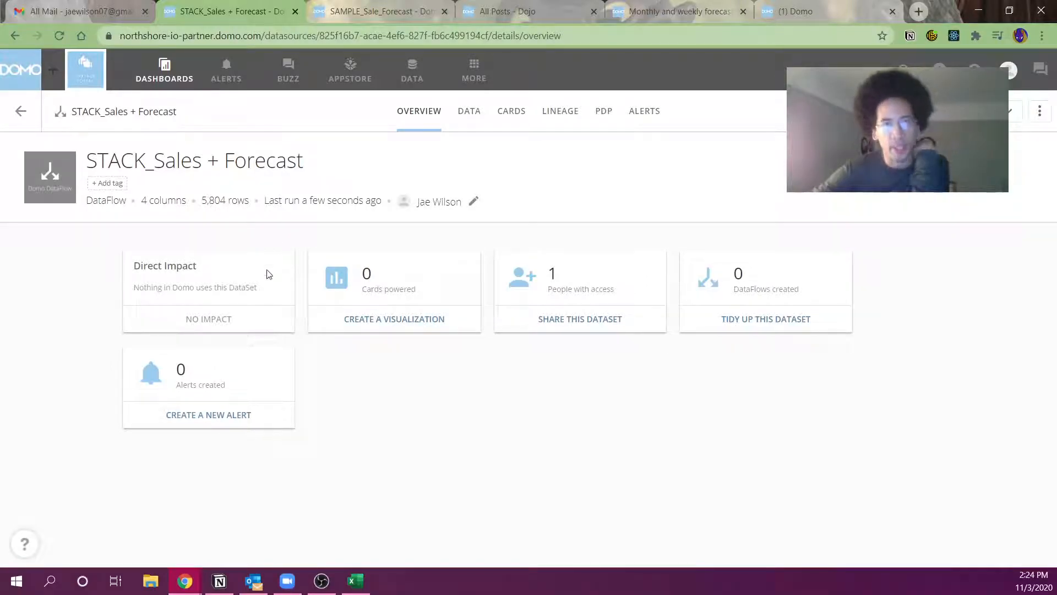
left_click(510, 111)
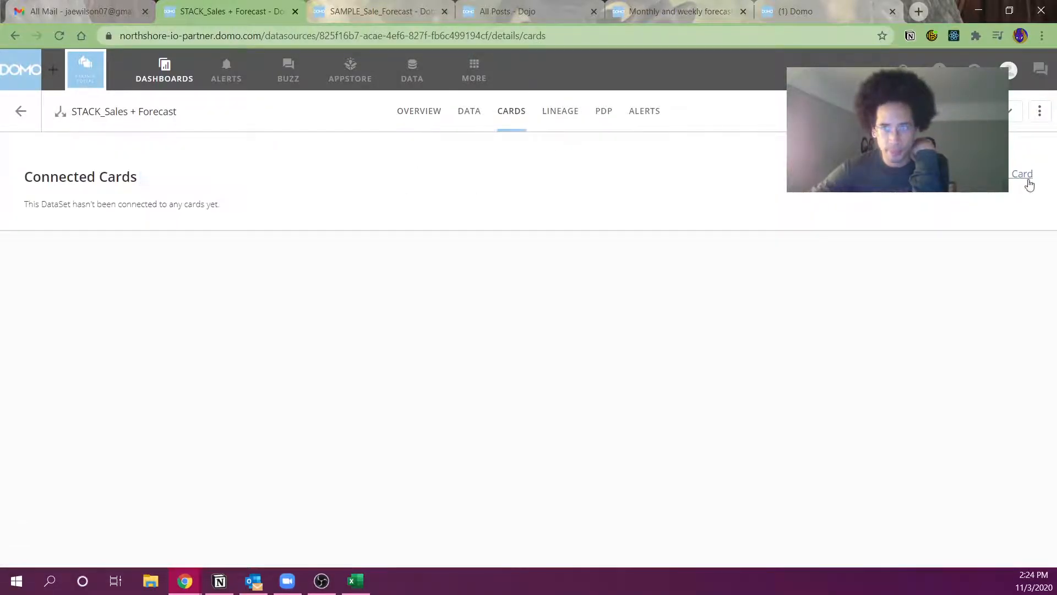
left_click(1022, 174)
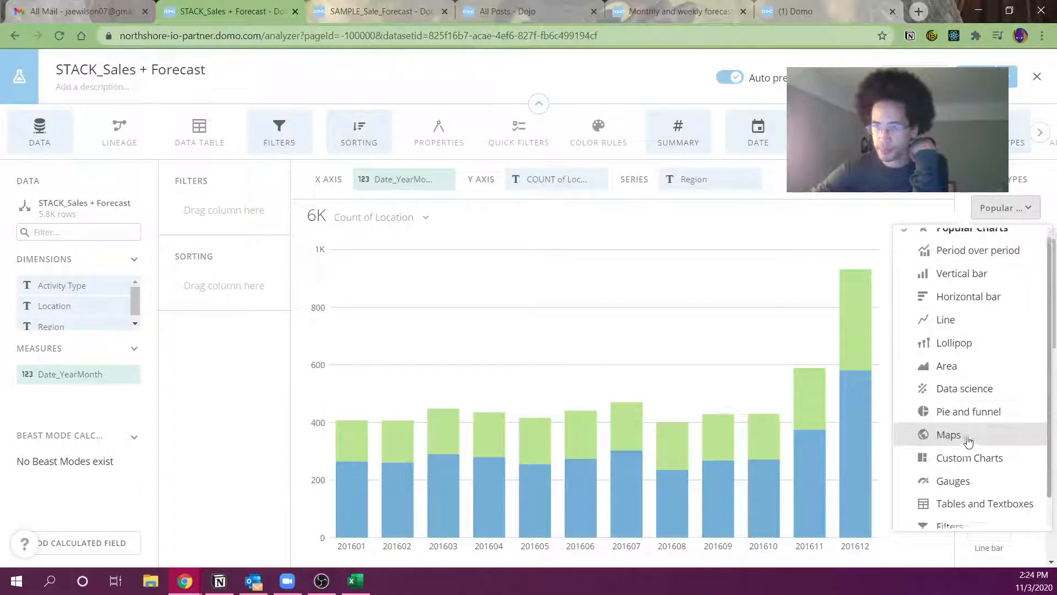
- Switch the new card to a table visualization and search its fields for 'sales'
left_click(985, 503)
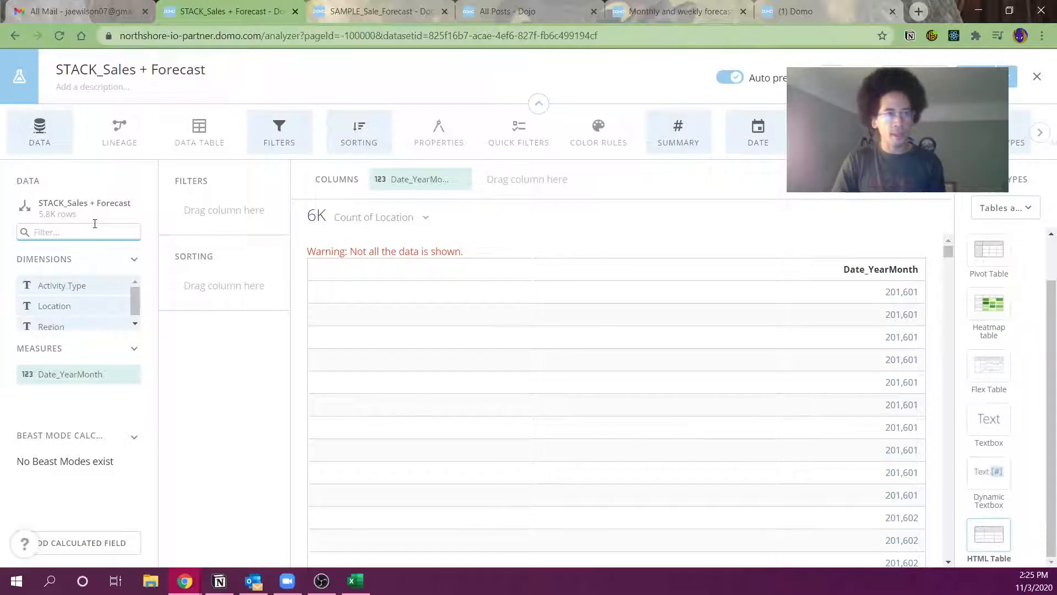
type("sales")
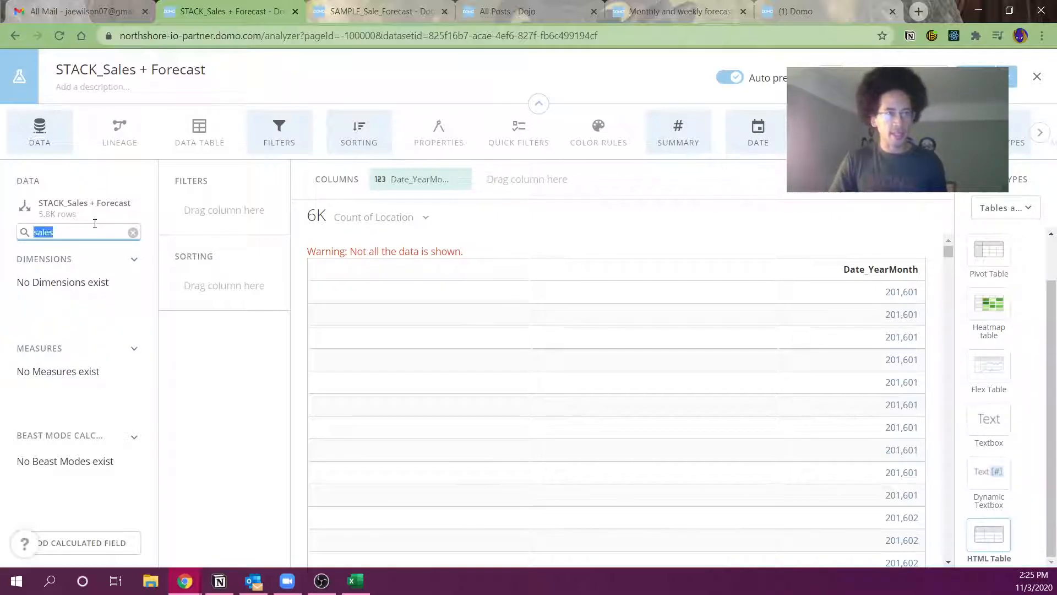
left_click(133, 232)
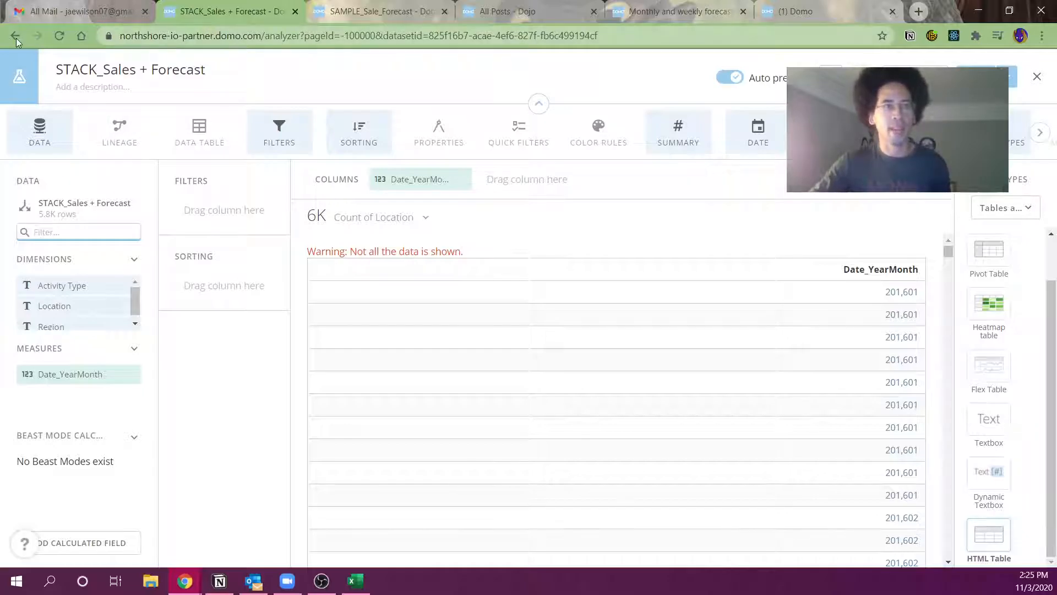
left_click(15, 36)
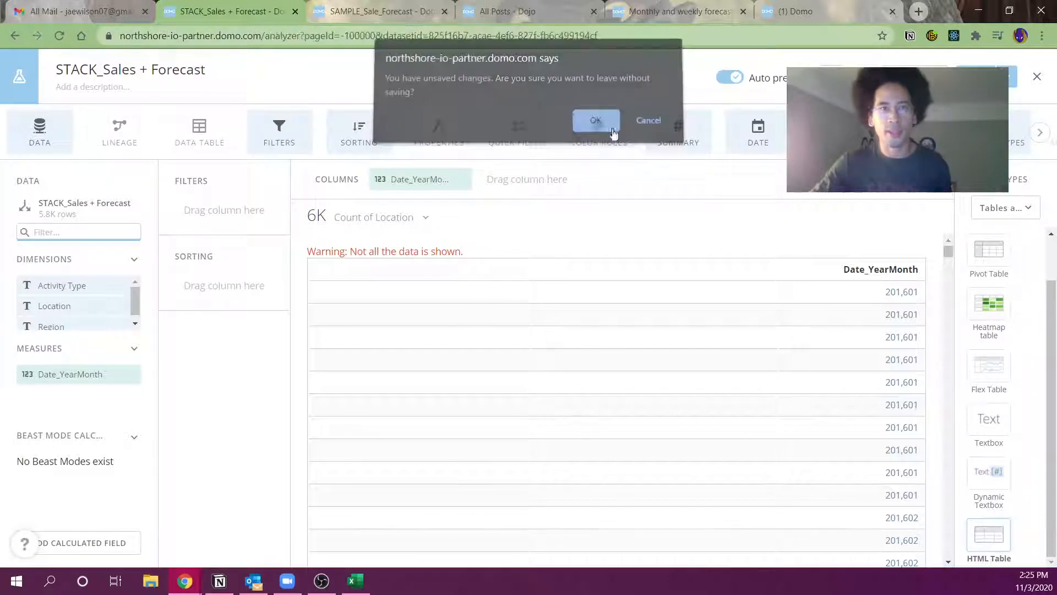
- Discard the unsaved card and set Append Rows to include all columns
left_click(594, 120)
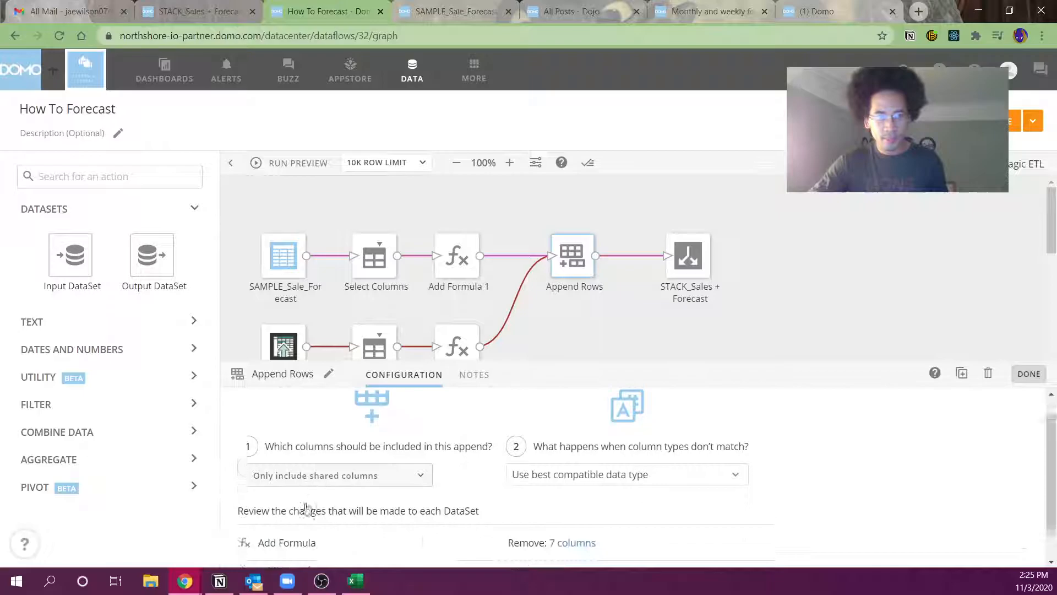
left_click(334, 475)
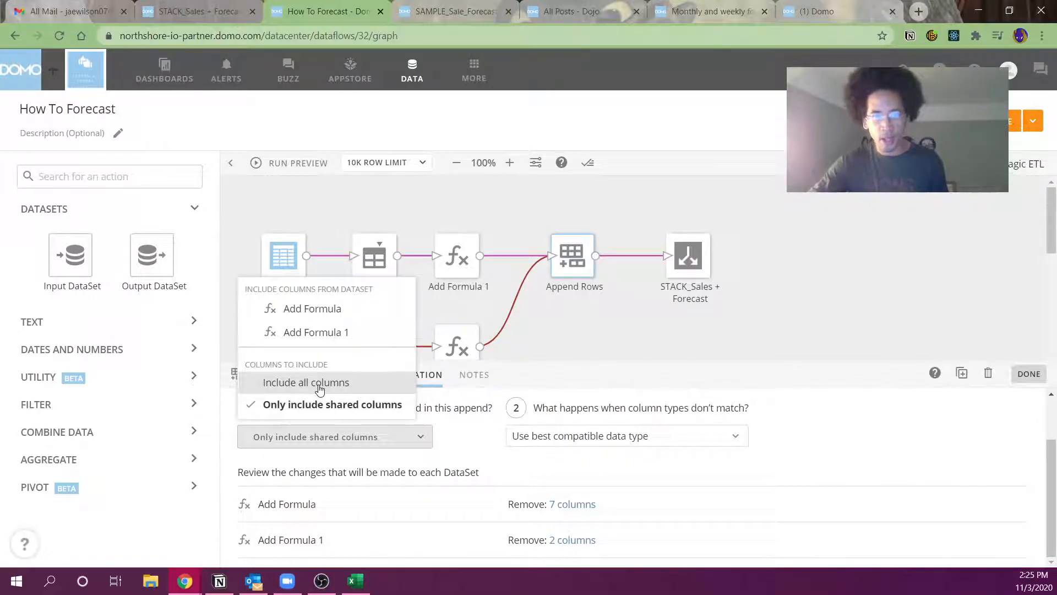
left_click(306, 382)
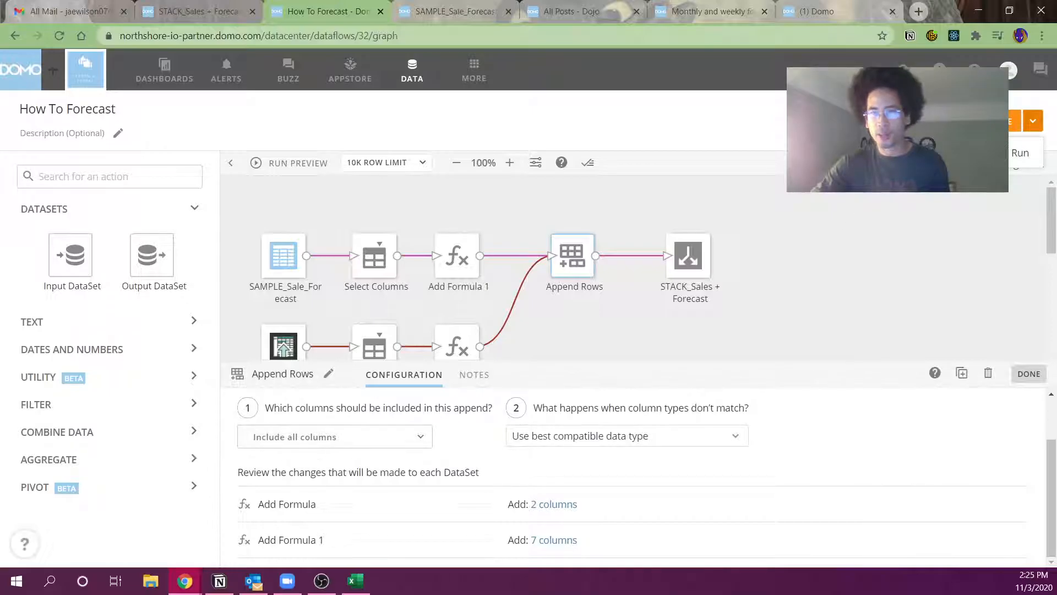
left_click(195, 12)
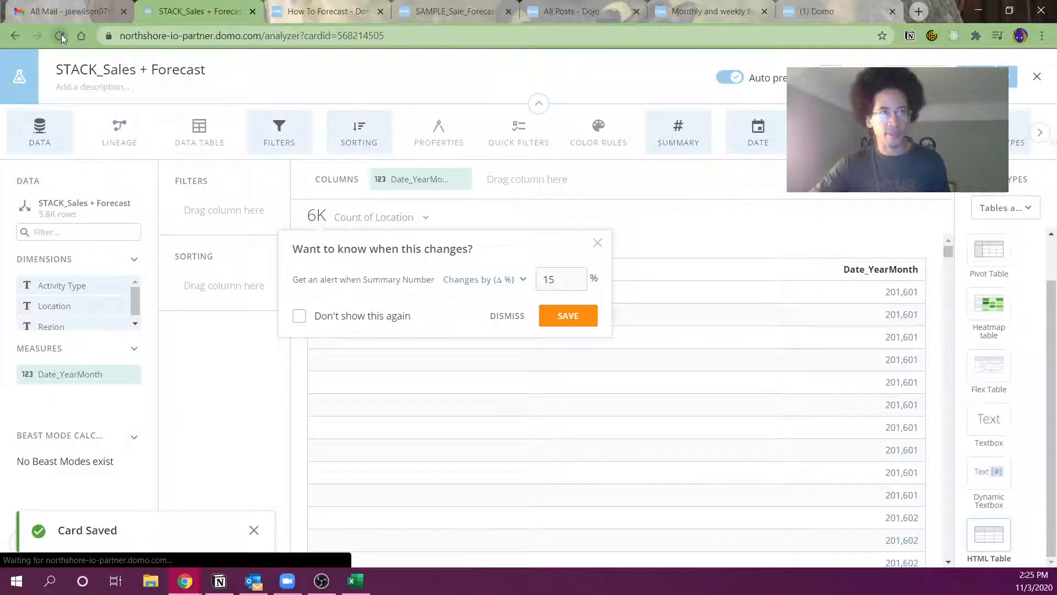
- Add Sales Amount and Forecast Sales, aggregated as Sum, as table columns
left_click(59, 36)
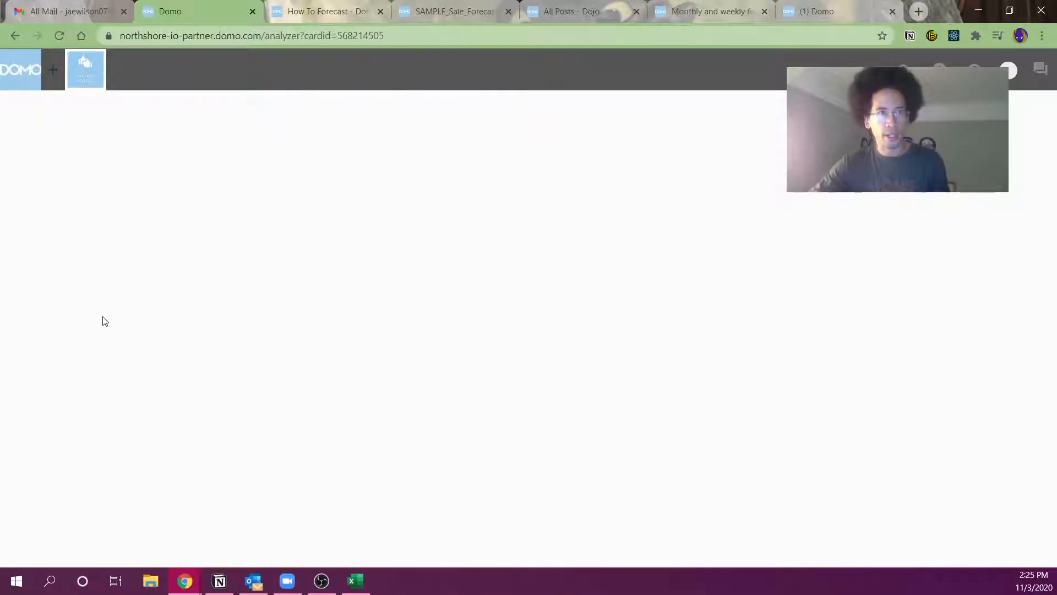
left_click(85, 69)
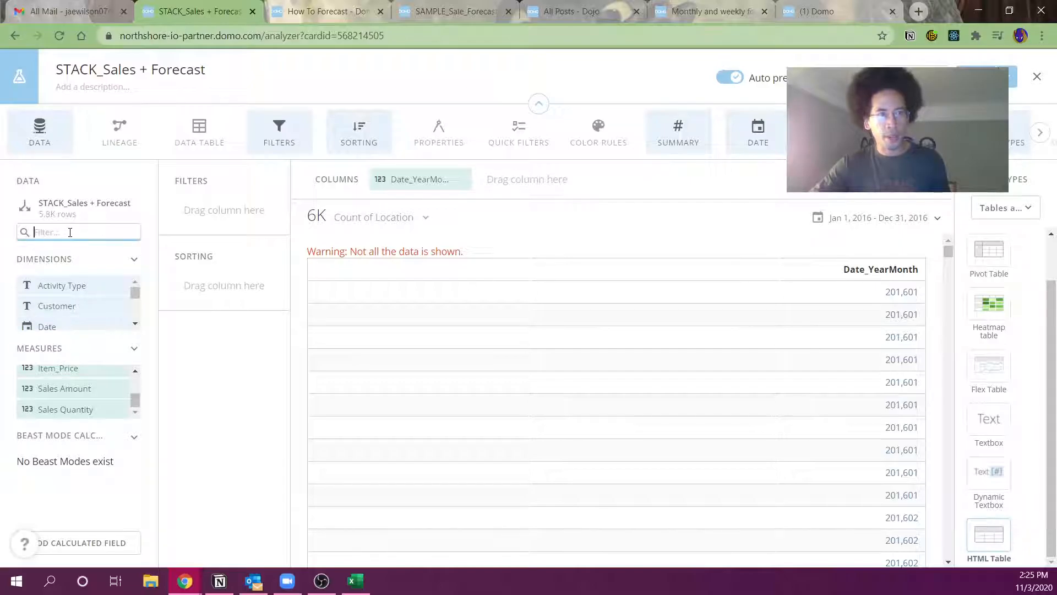
type("sales")
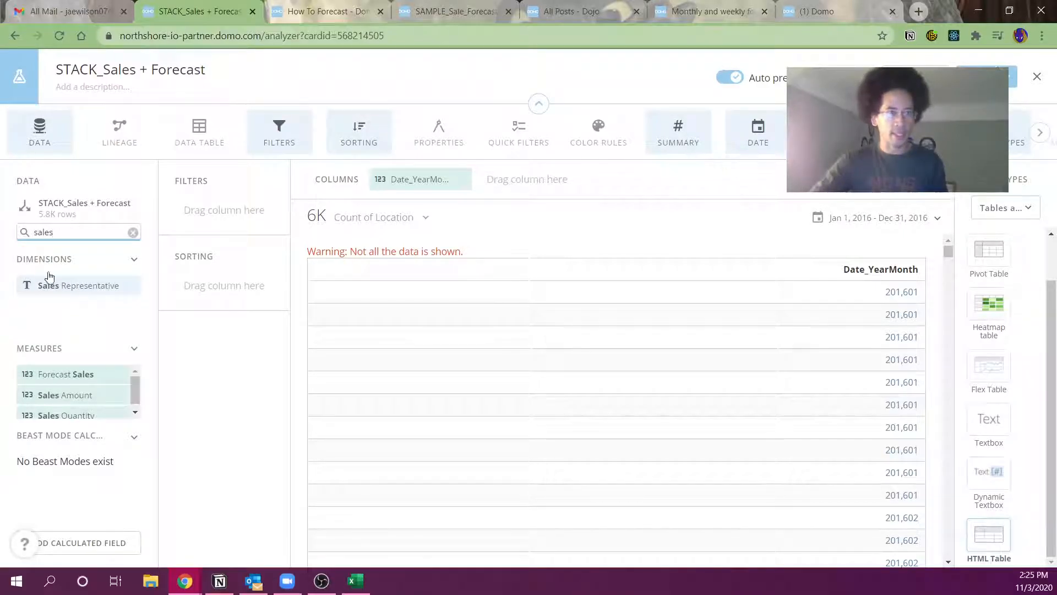
left_click_drag(66, 394, 528, 179)
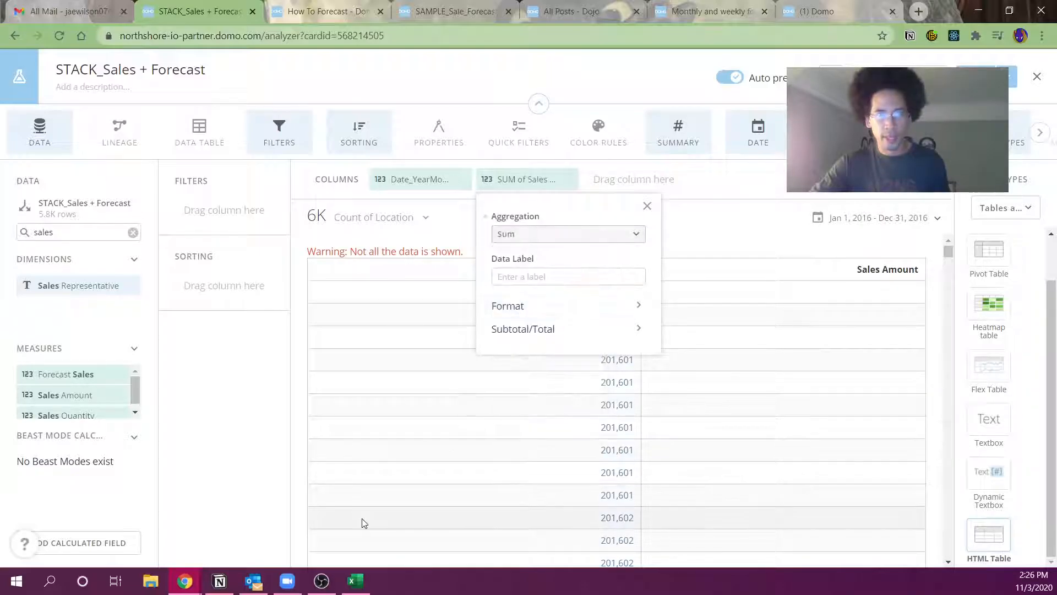
left_click(646, 206)
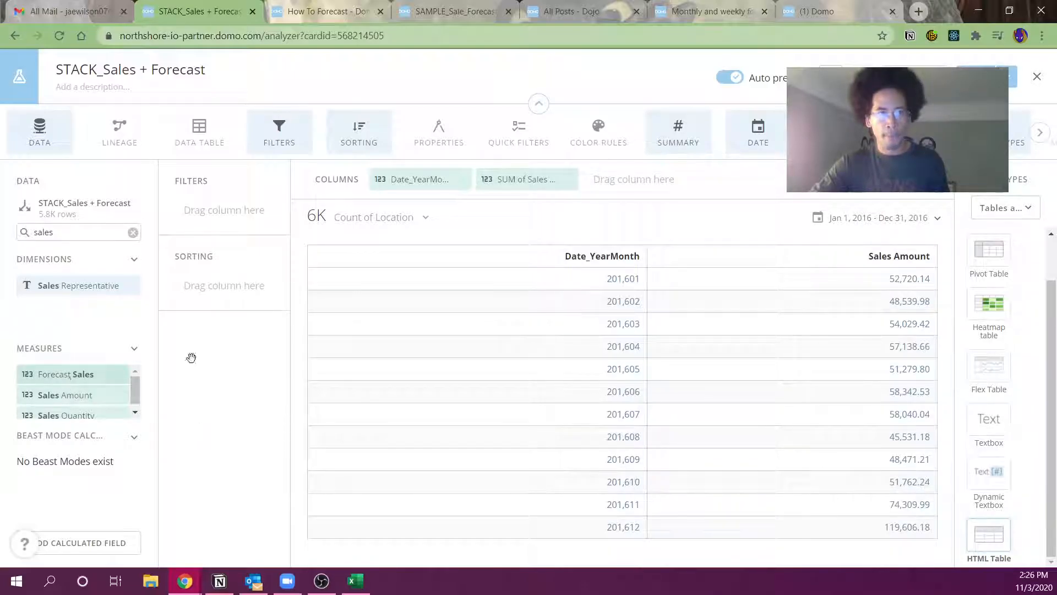
left_click(632, 178)
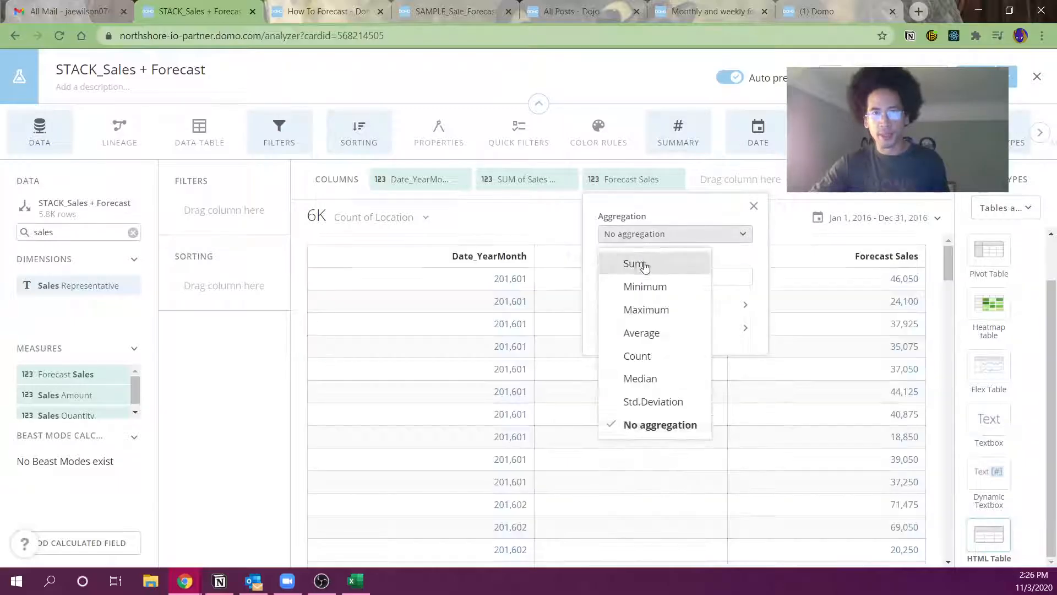
left_click(635, 263)
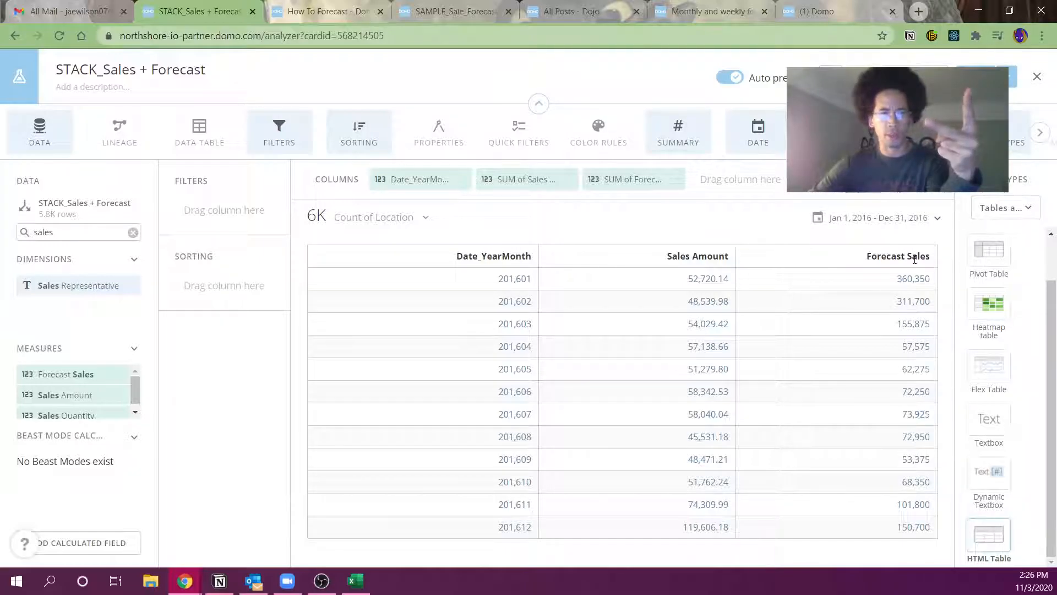
left_click(79, 542)
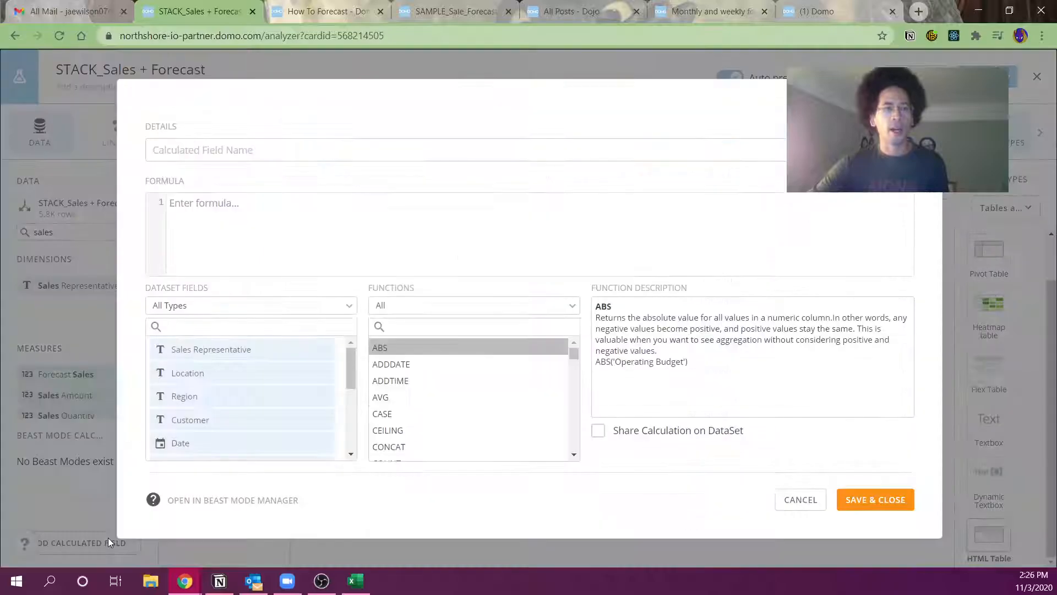
- Write Location_Fcst_Amount: sum Forecast Sales where Activity Type is 'Location Forecast'
type("Location_Fcst_Amount")
type("case when")
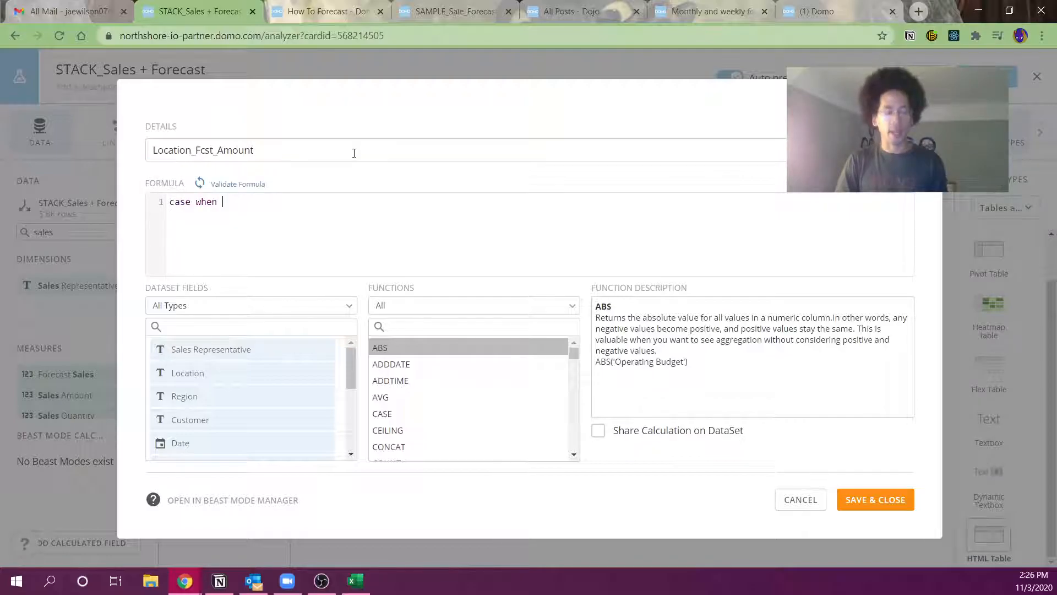
type("`Activity Type`")
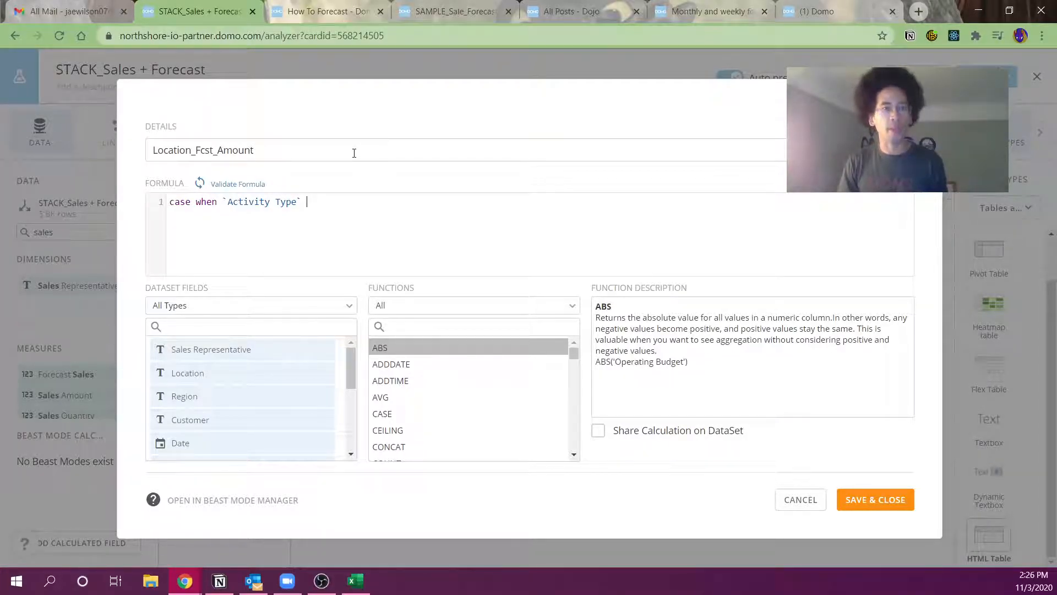
type("=")
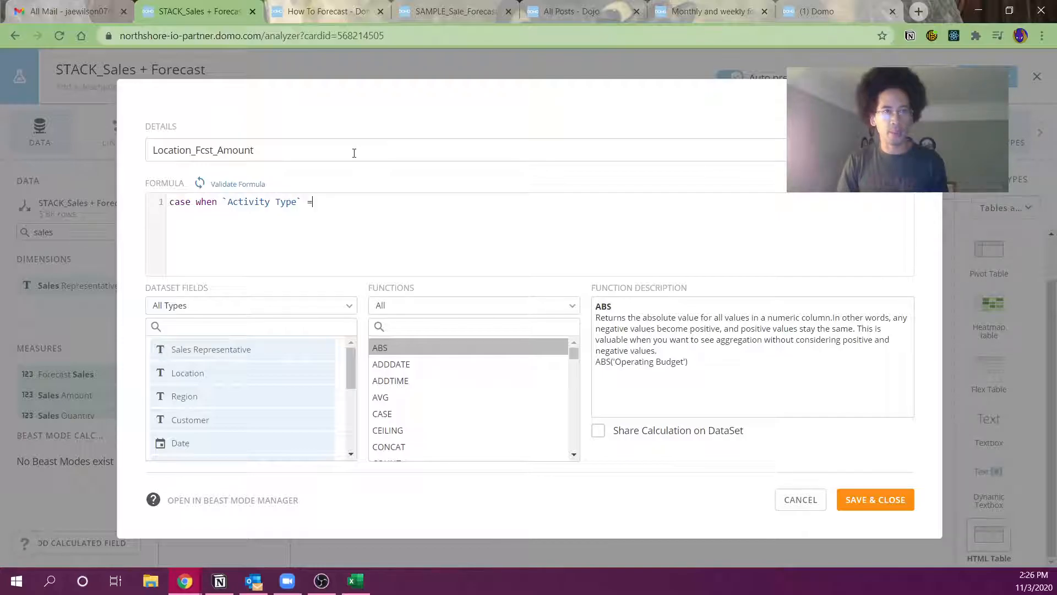
type("'Location Fo")
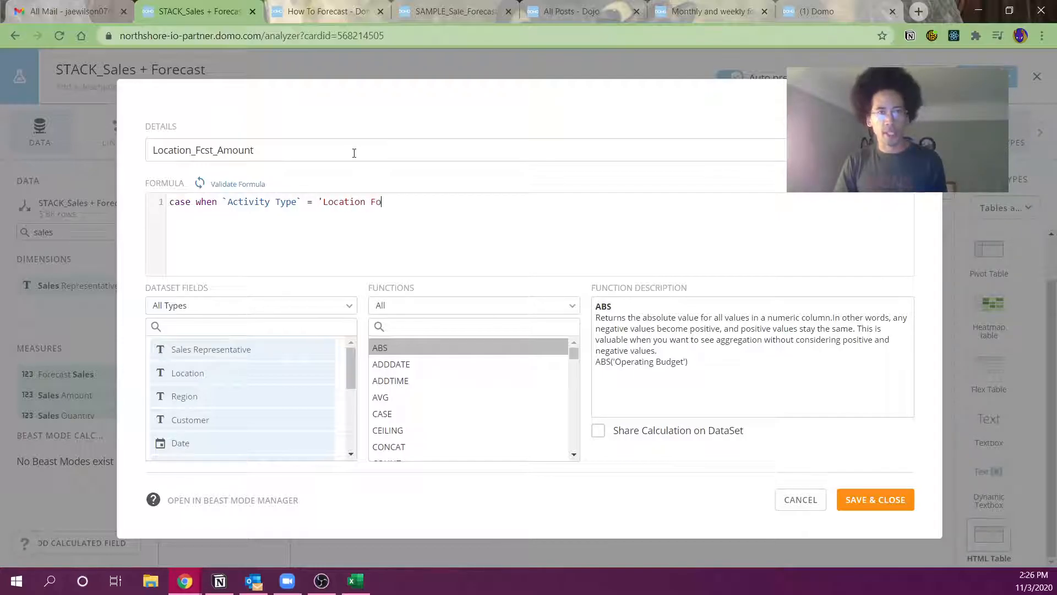
type("recast' then amou")
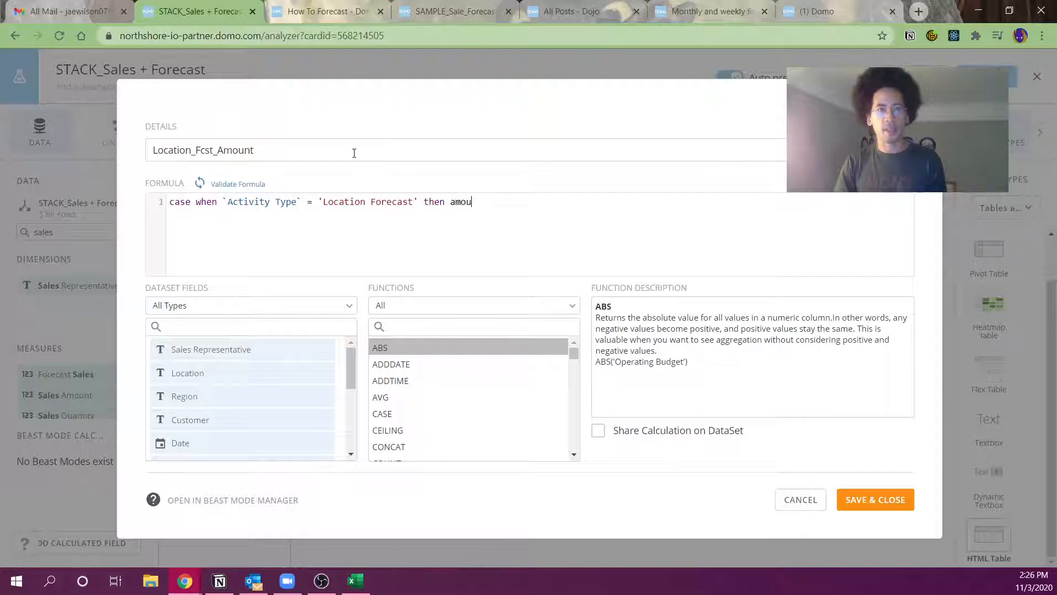
type("`")
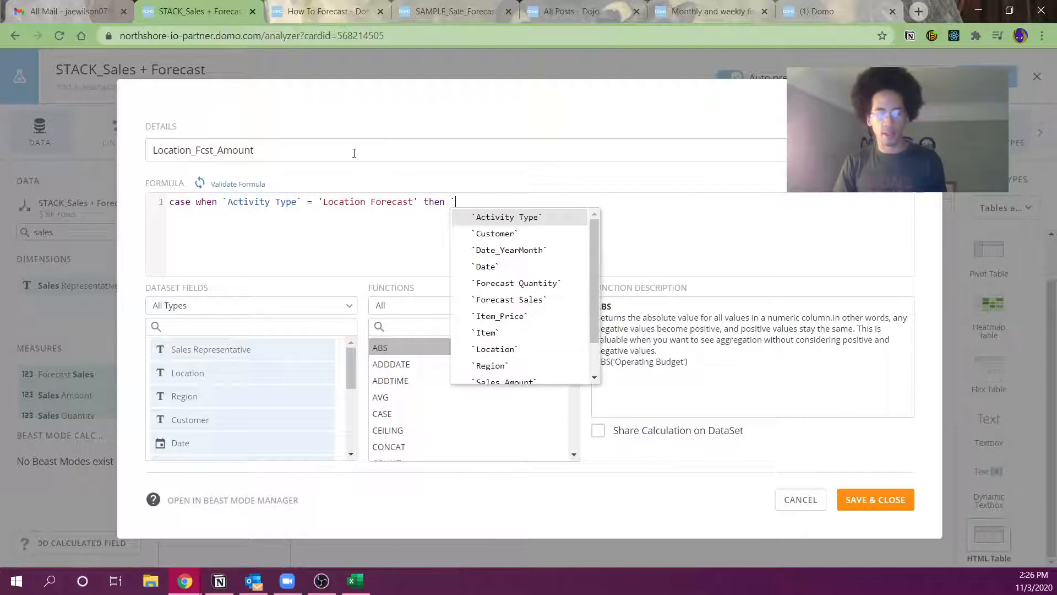
left_click(510, 300)
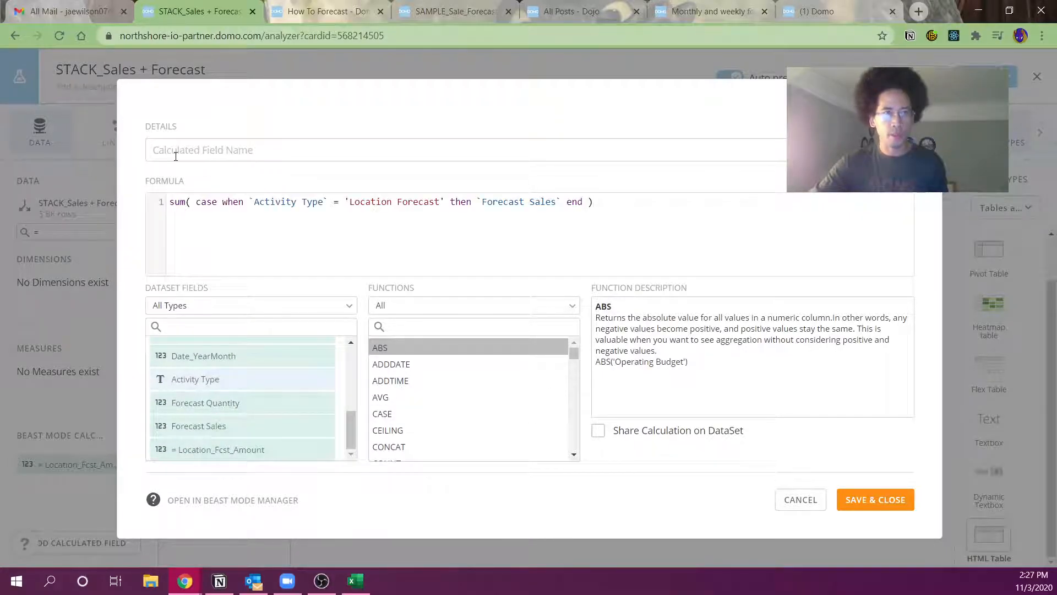
- Create and save the Regional_Fcst_Amount calculated field
type("Regional F")
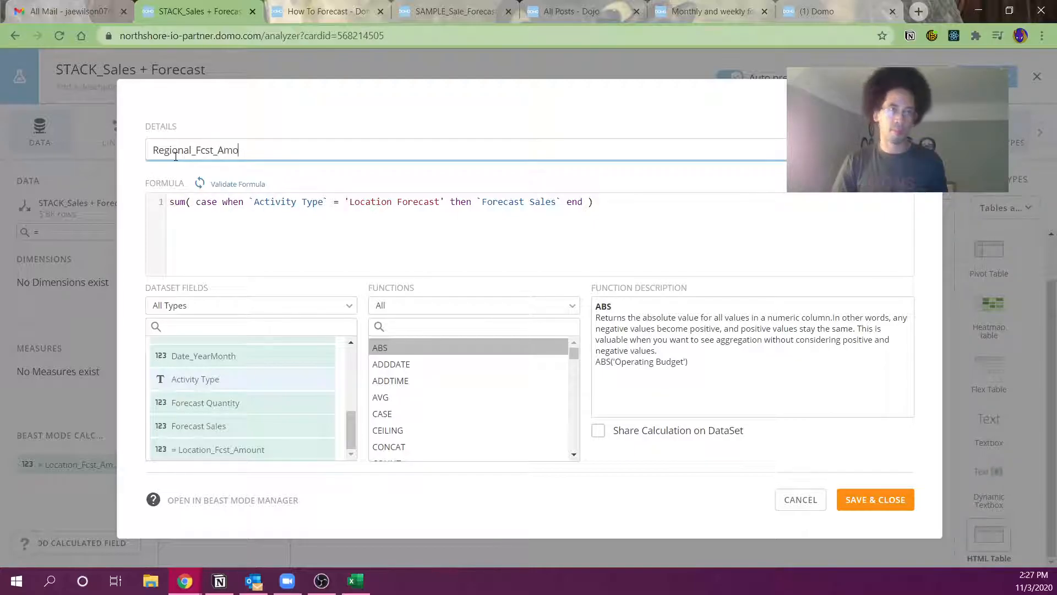
type("unt")
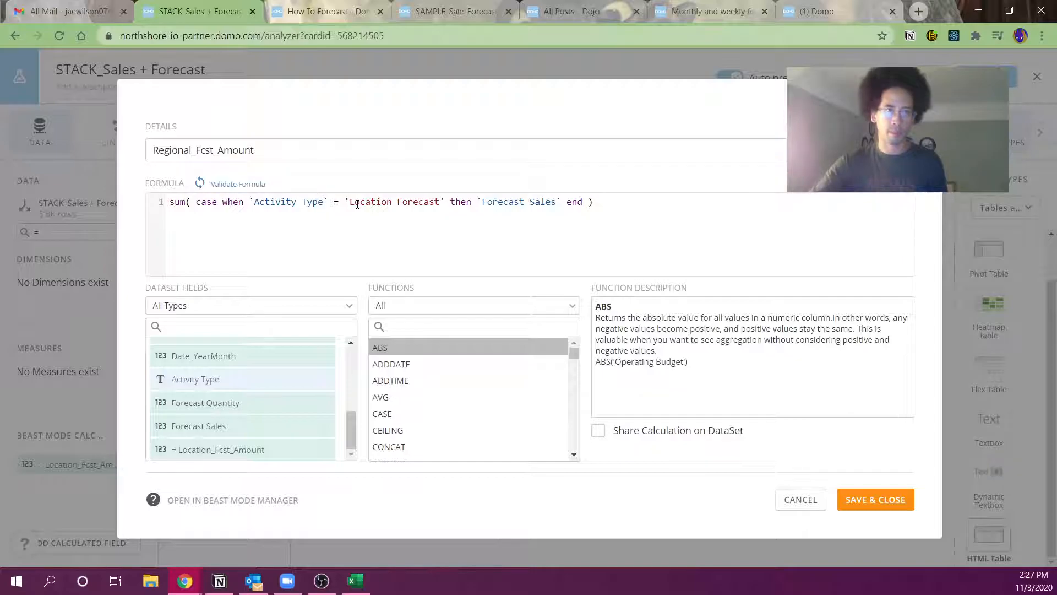
type("Reg")
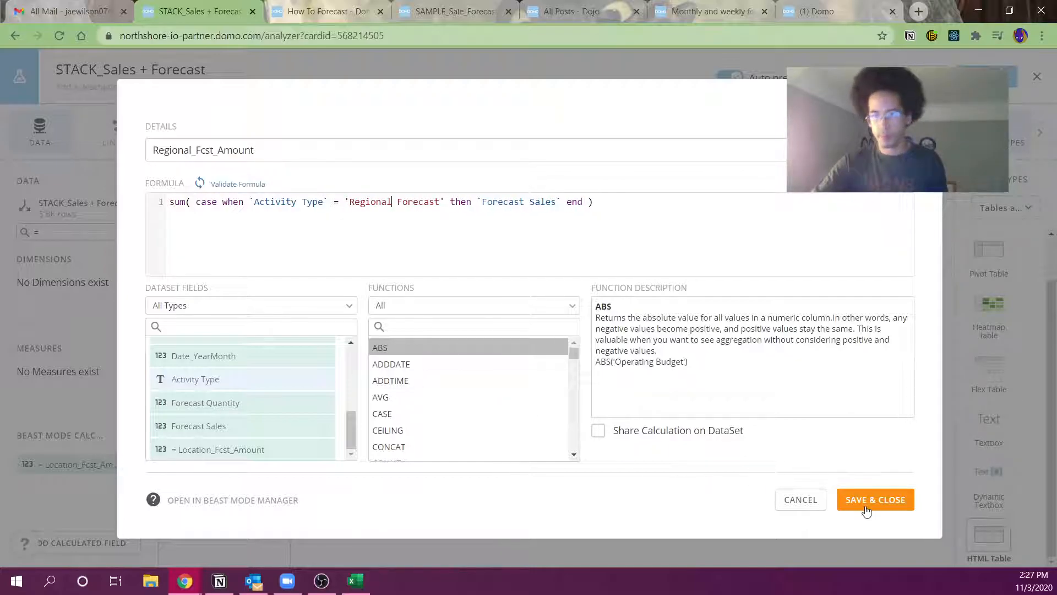
left_click(875, 499)
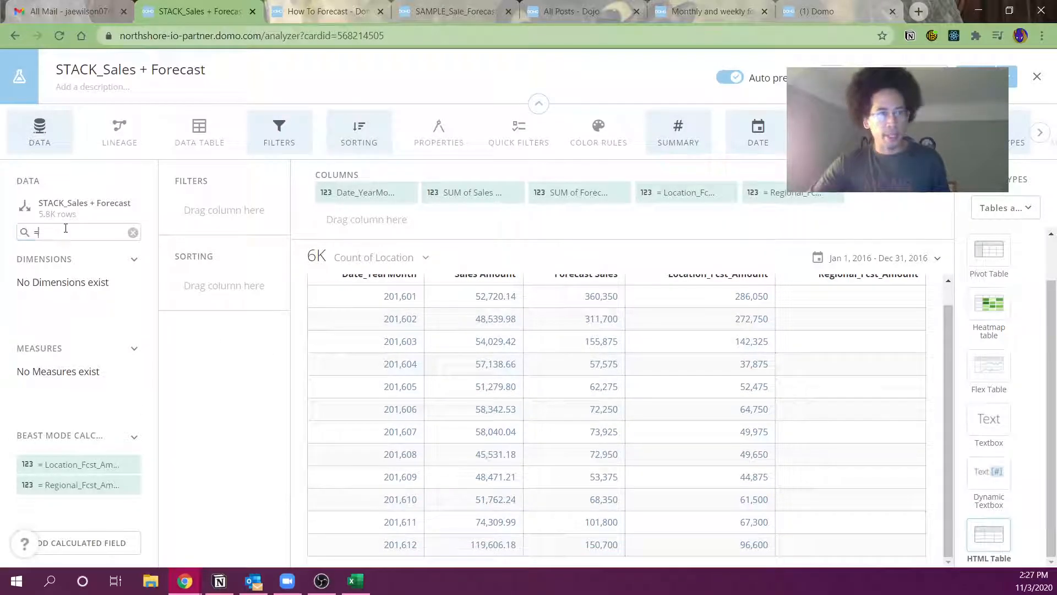
- Check Activity Type values and correct Regional_Fcst_Amount to 'Region Forecast'
type("type")
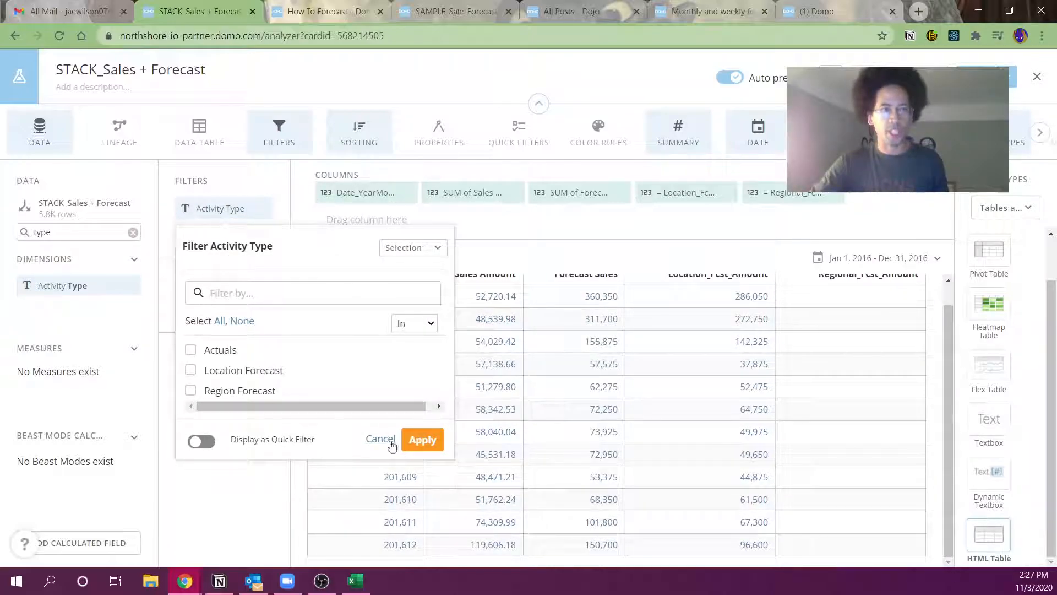
left_click(380, 439)
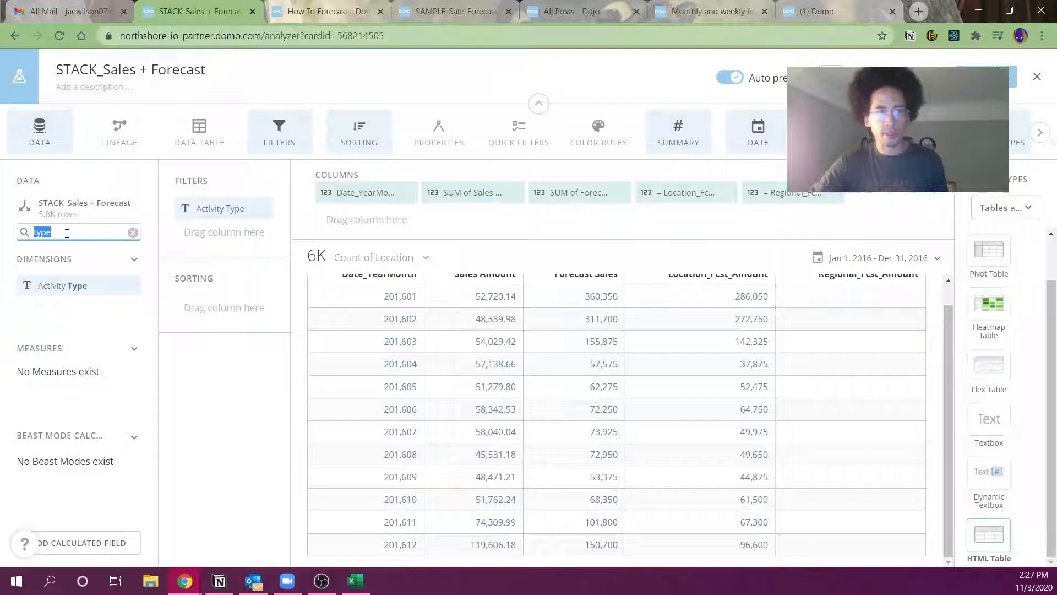
left_click(793, 192)
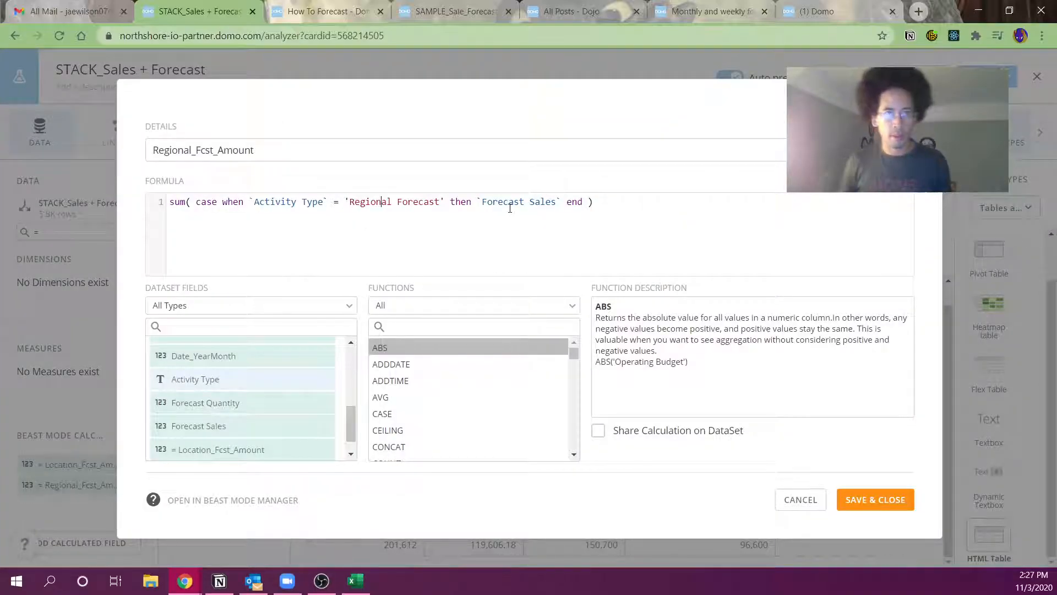
left_click(875, 499)
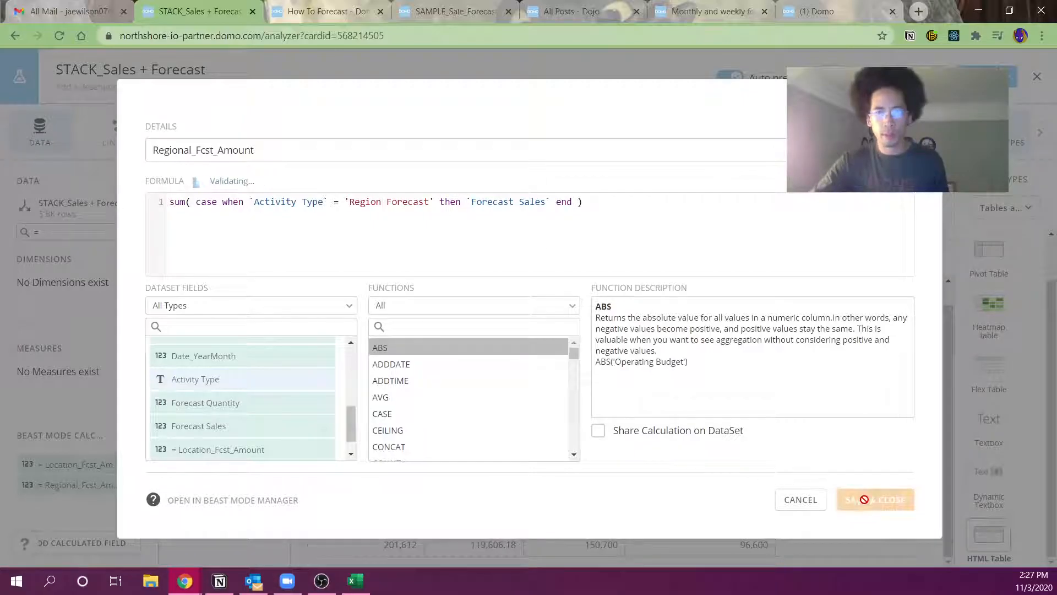
left_click(875, 500)
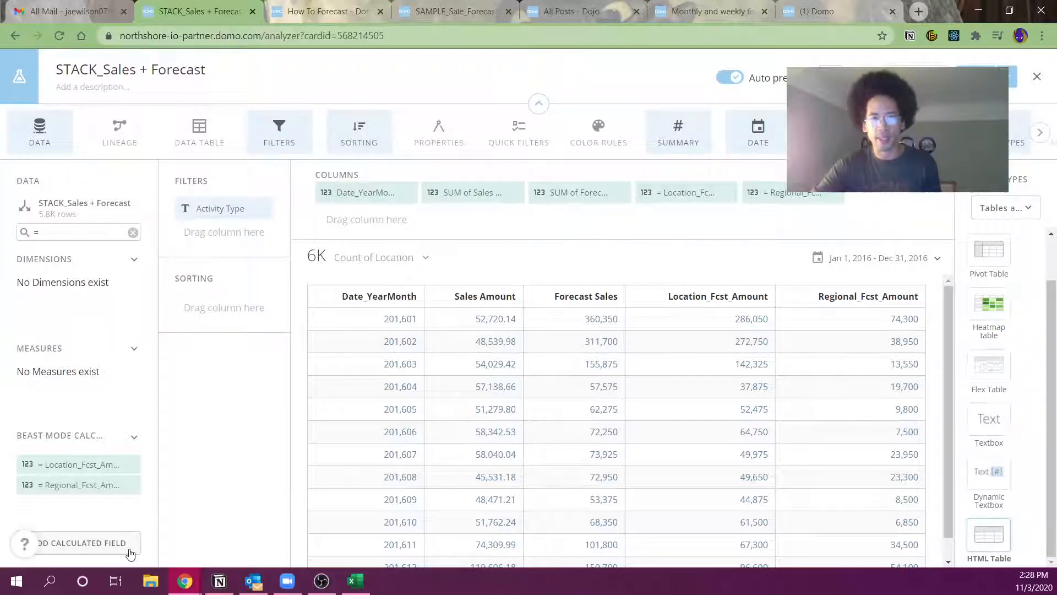
- Create Location Variance as sum(`Sales Amount`) minus summed Location Forecast sales
left_click(82, 542)
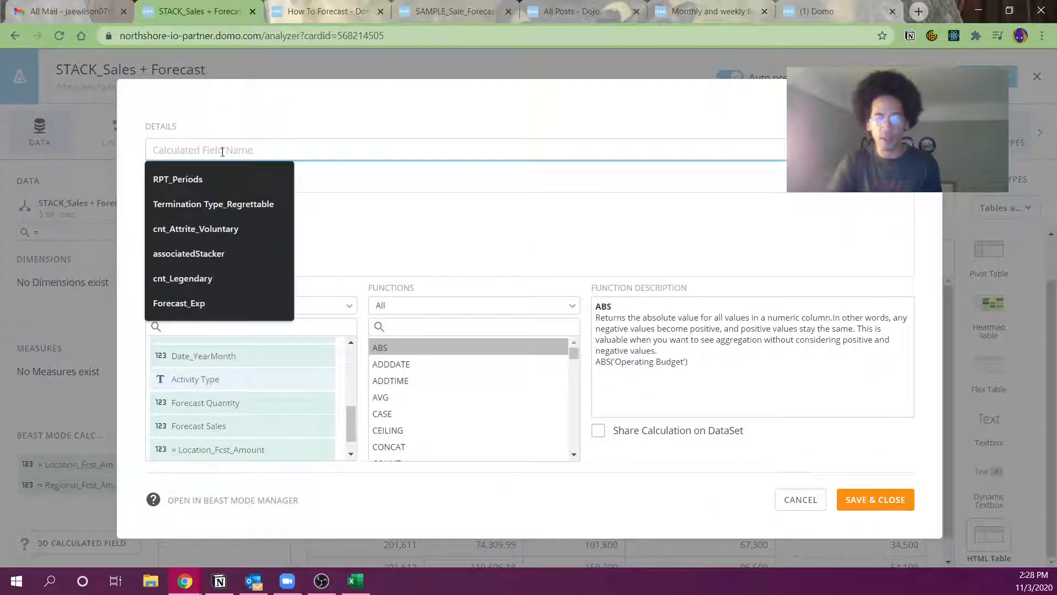
type("Location Vari")
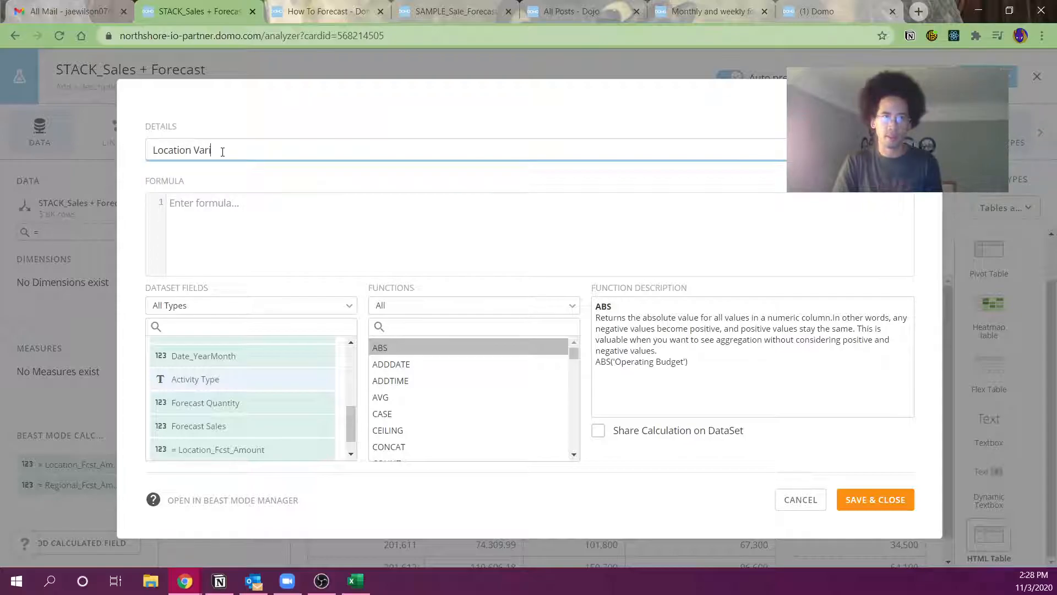
type("sum")
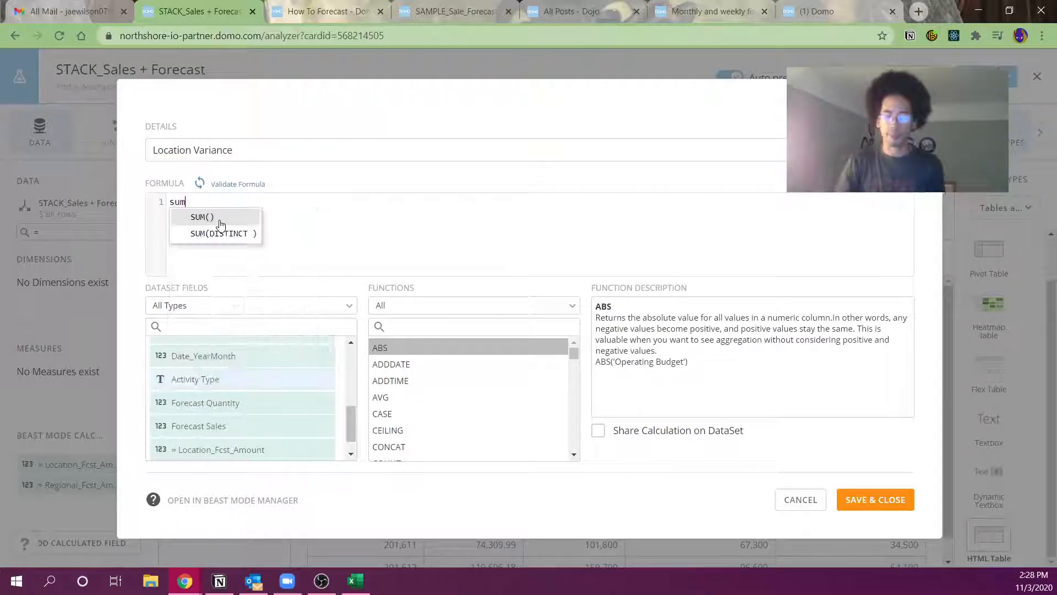
left_click(202, 216)
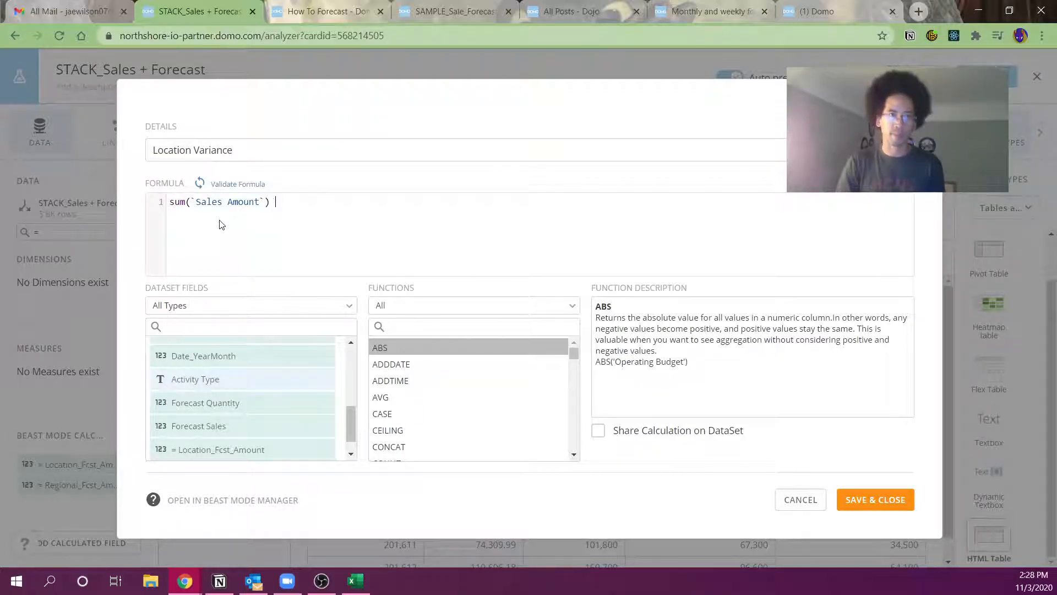
type("-")
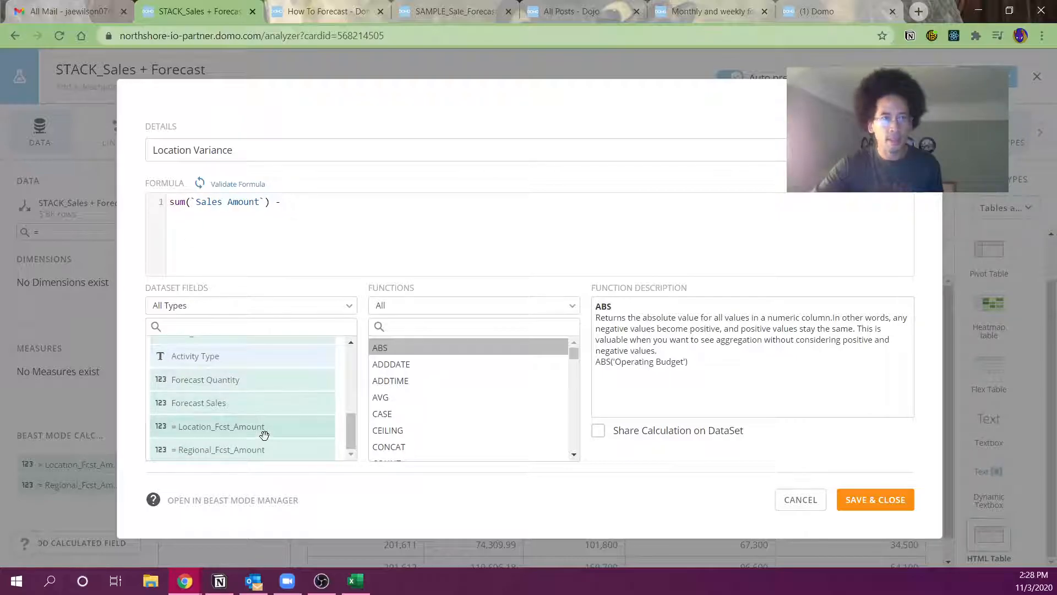
type("sum( case when `Activity Type` = 'Location Forecast' then `Forecast Sales` end )")
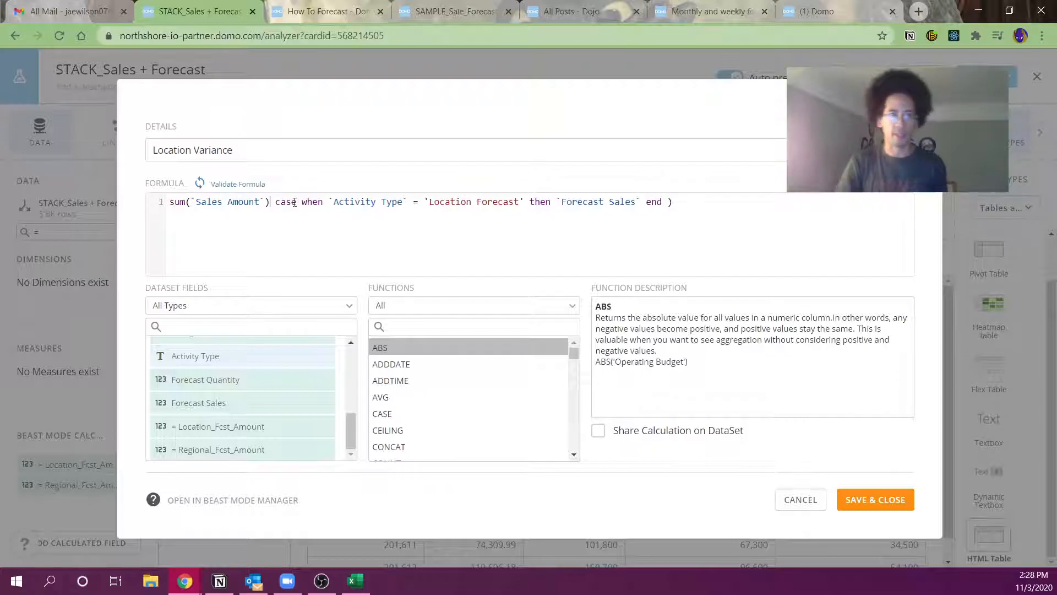
type("- sum(")
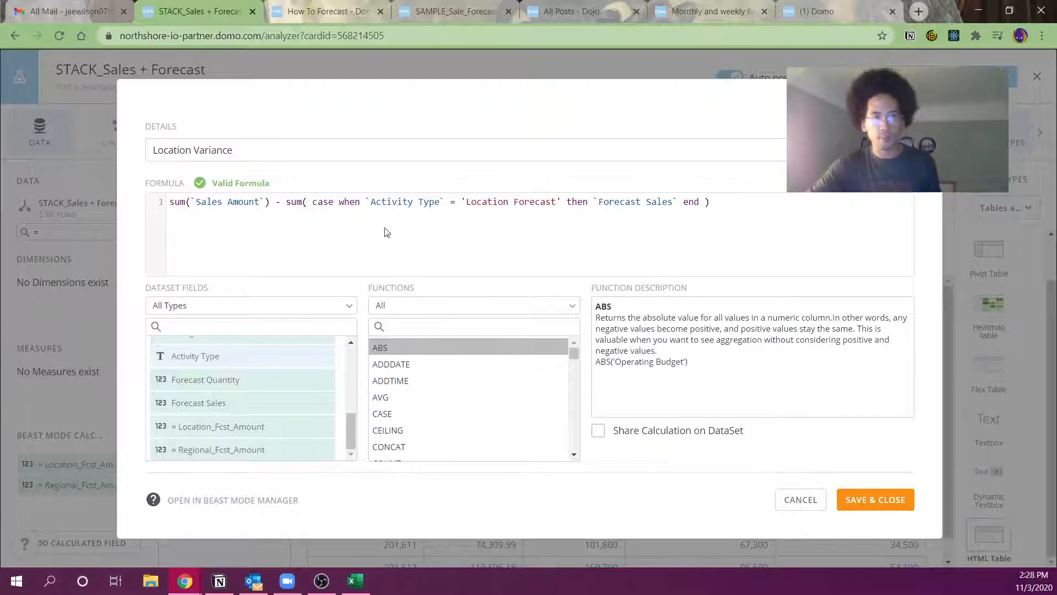
left_click(875, 499)
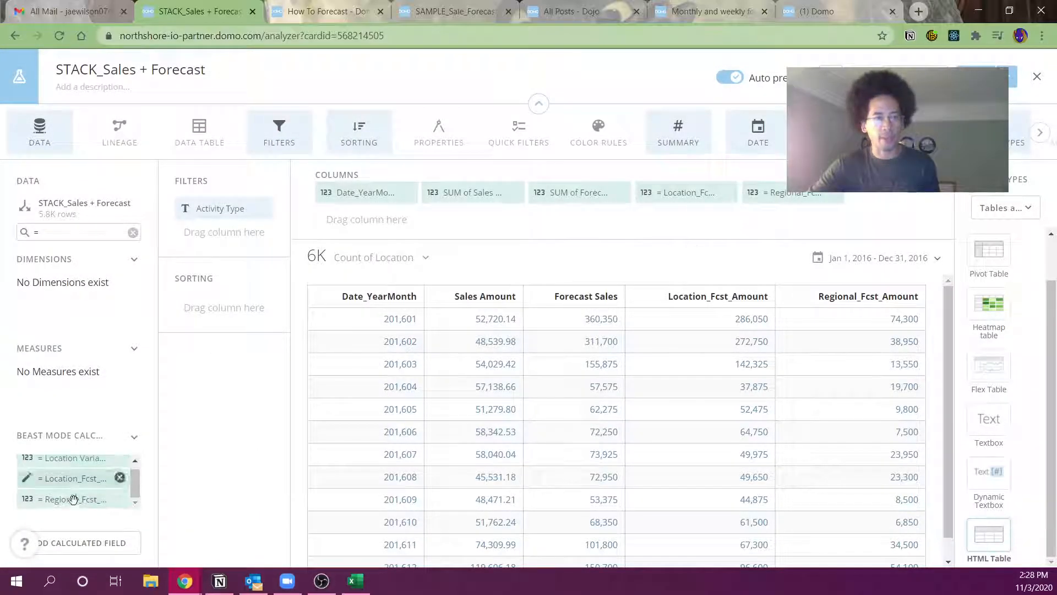
- Add Location Variance as a table column and review a calculated field's formula unchanged
left_click_drag(75, 457, 336, 226)
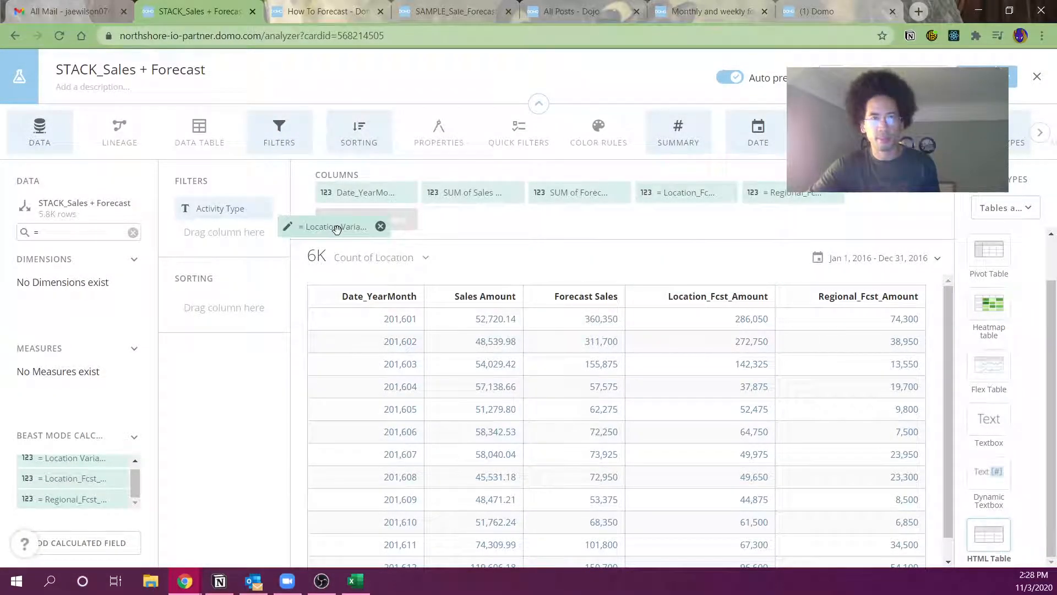
left_click(336, 226)
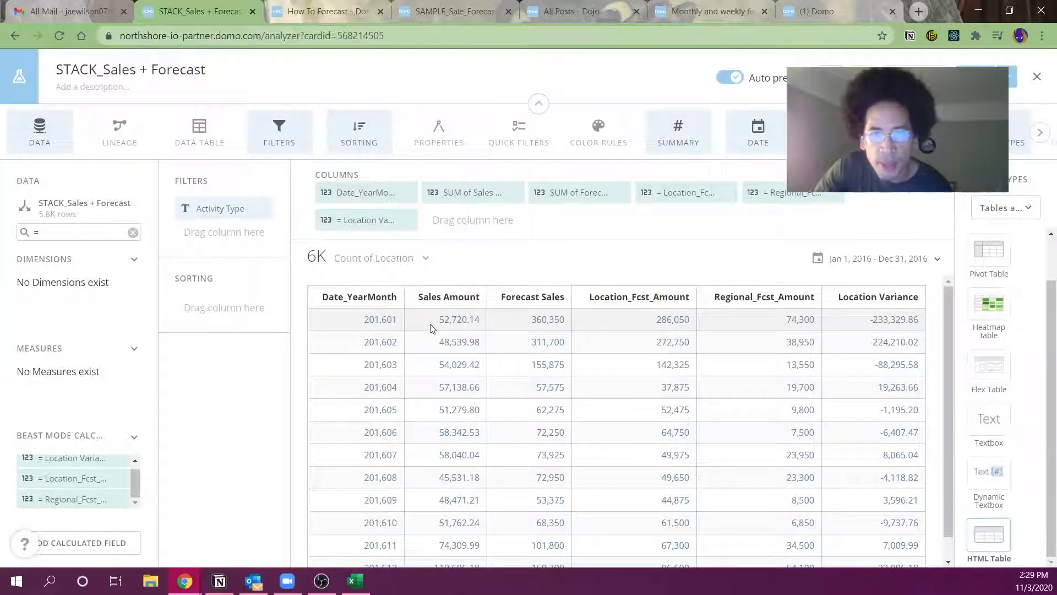
mouse_move(661, 330)
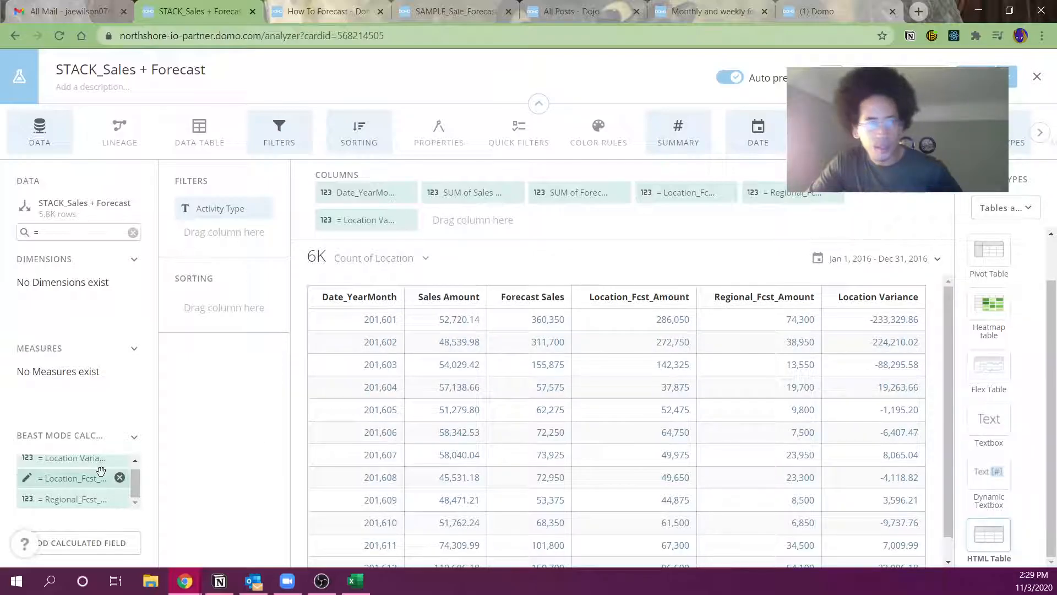
left_click(69, 478)
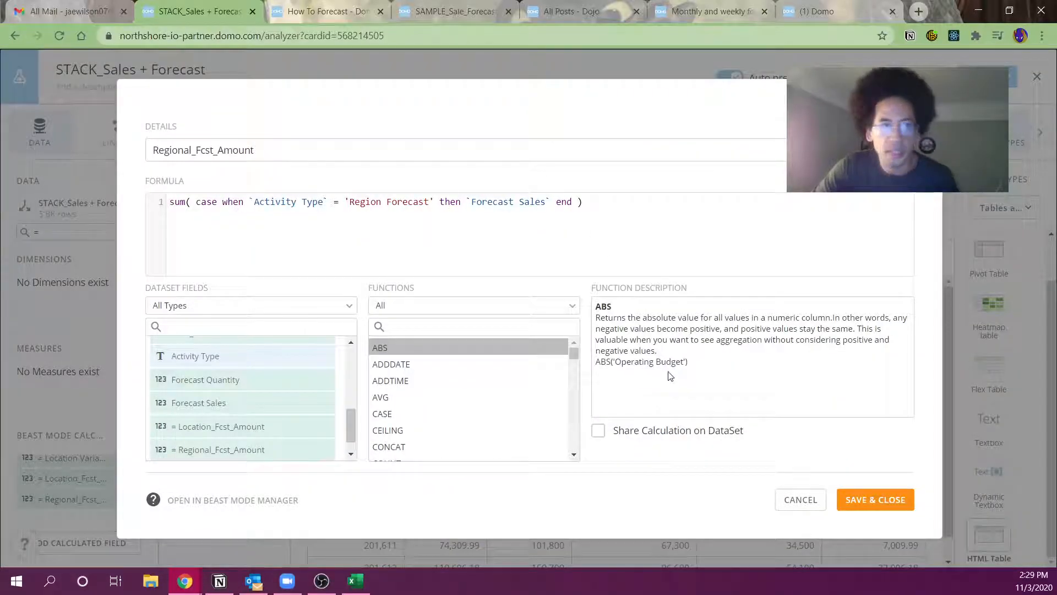
left_click(874, 500)
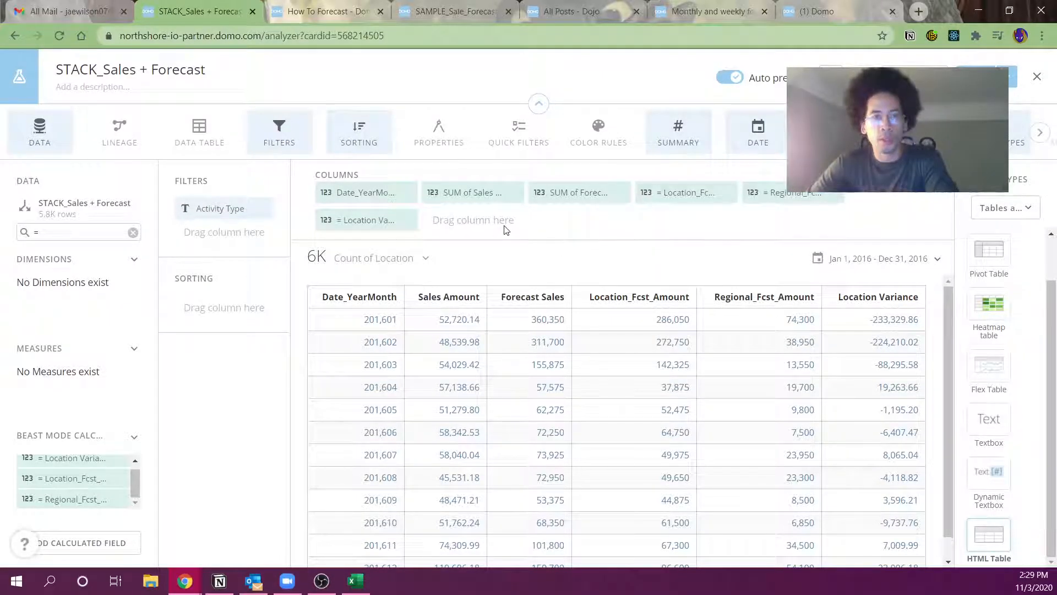
mouse_move(340, 226)
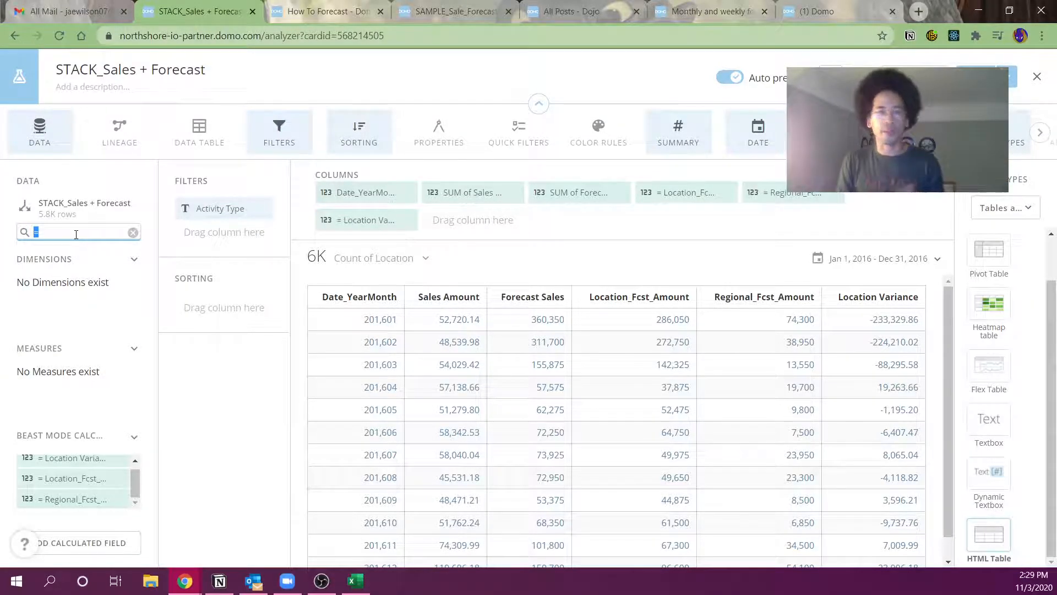
- Filter the table by Region to West only and recheck the filter
type("region")
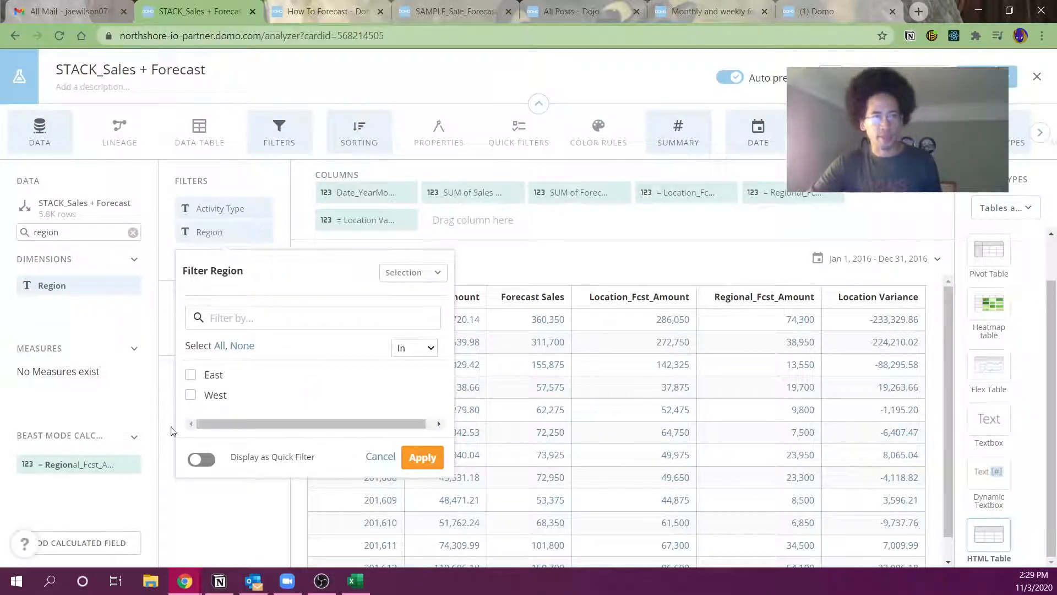
left_click(191, 394)
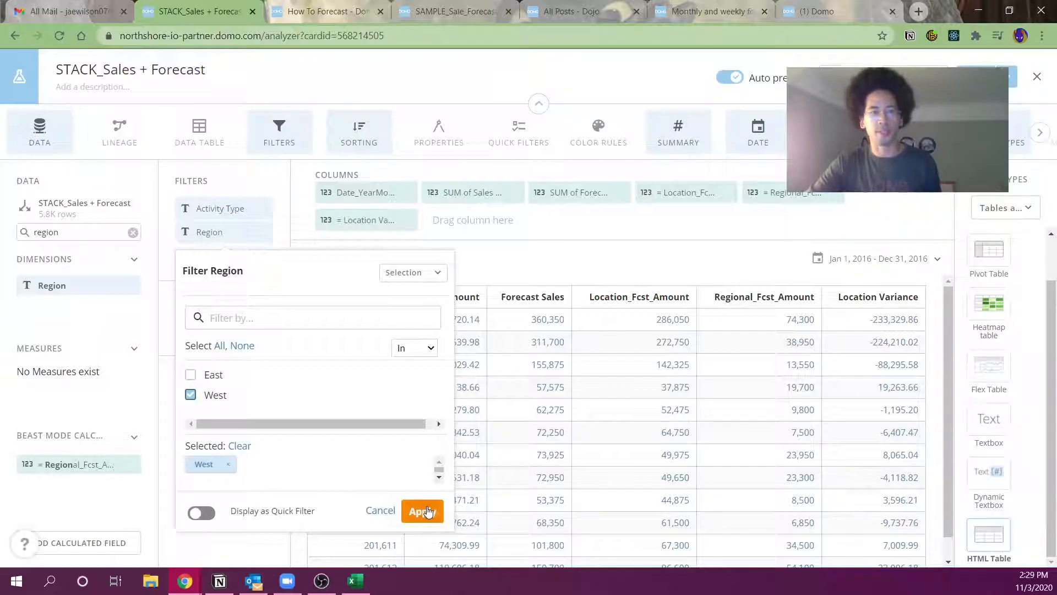
left_click(422, 511)
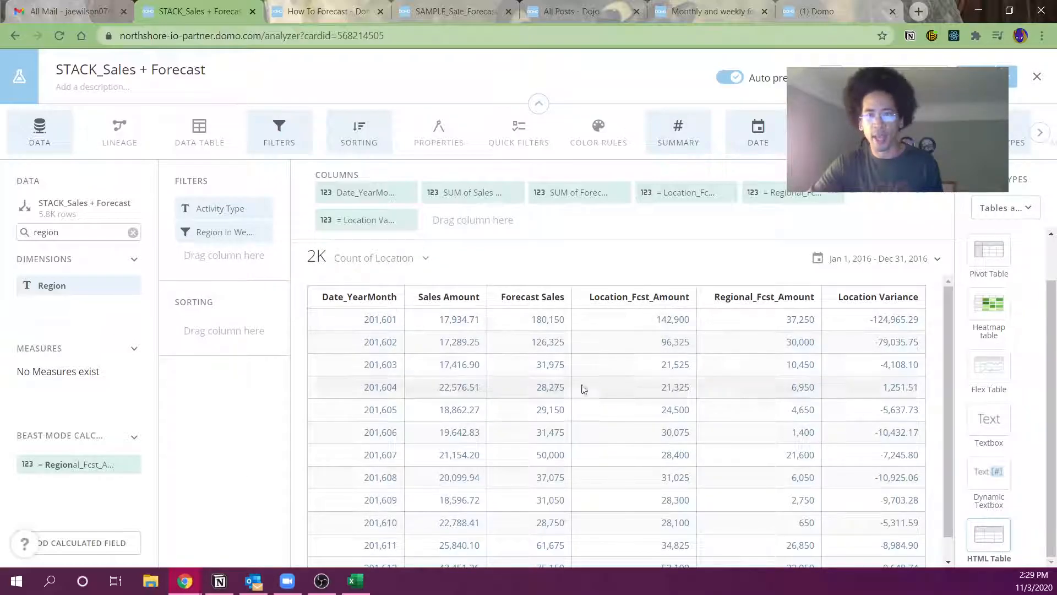
mouse_move(701, 335)
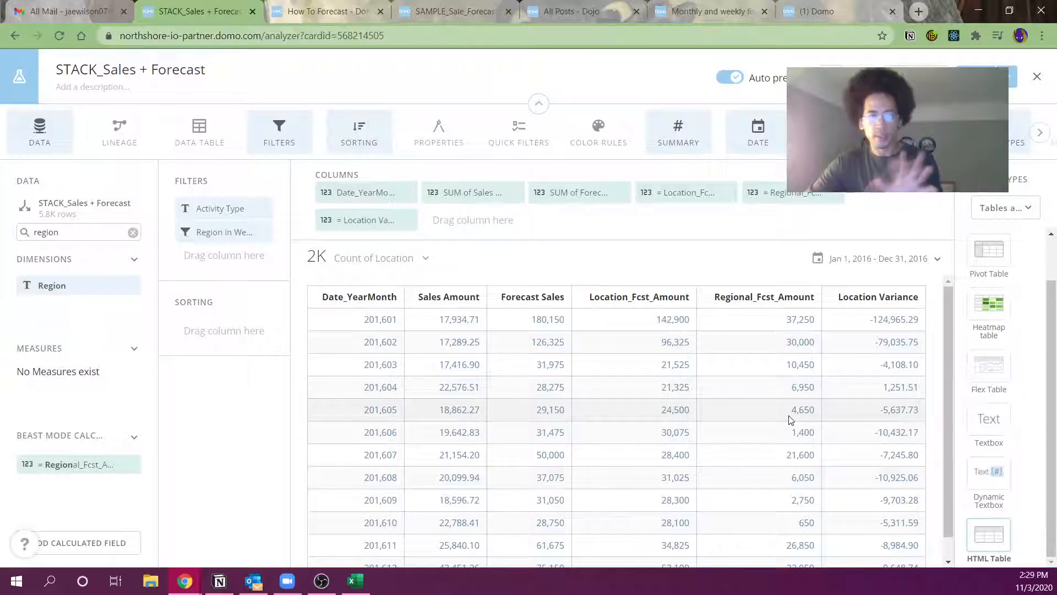
mouse_move(224, 231)
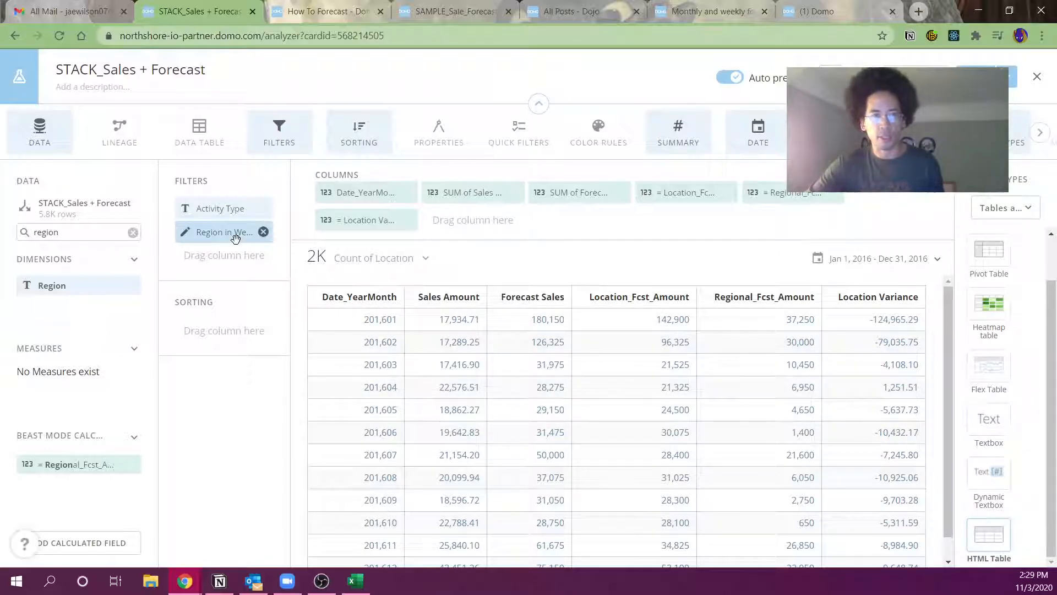
left_click(223, 232)
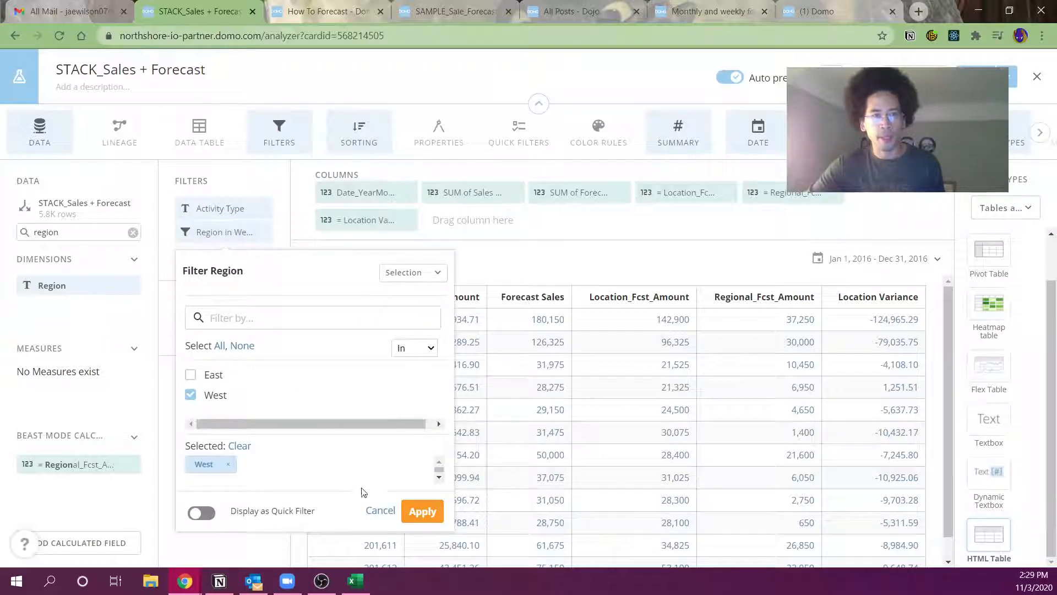
left_click(422, 510)
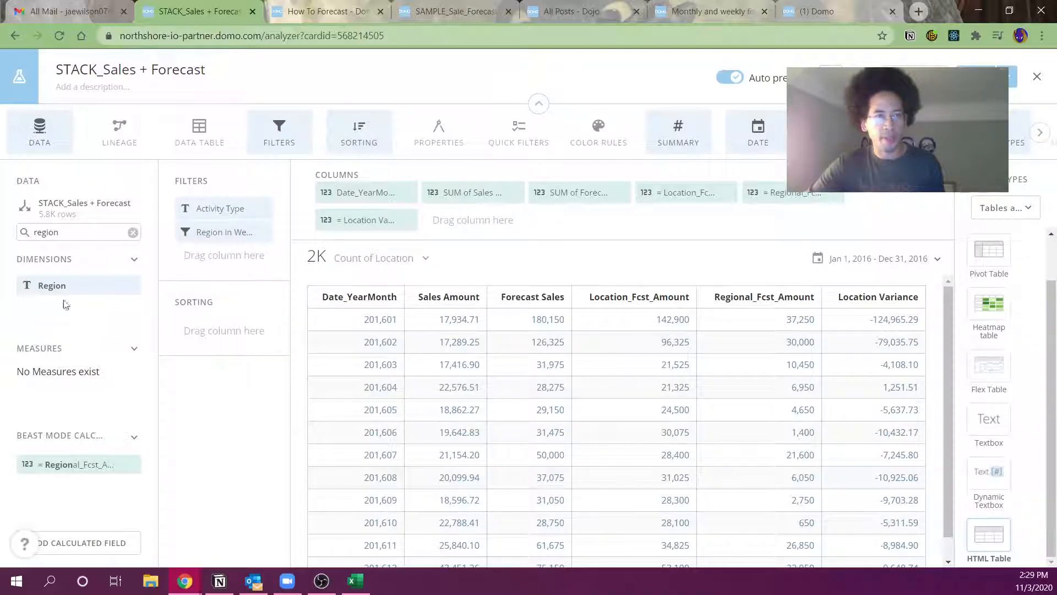
type("locat")
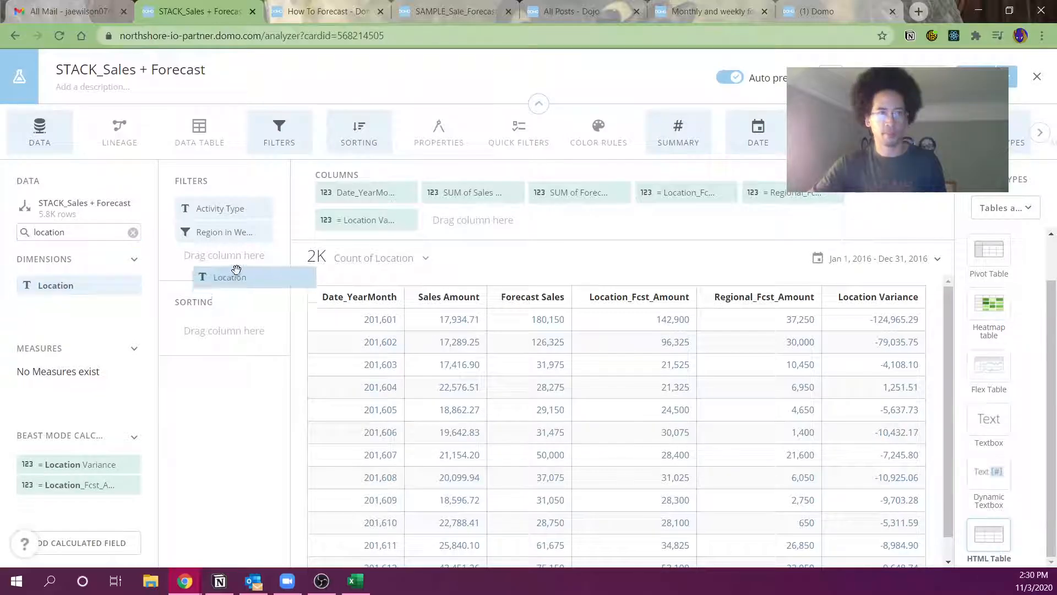
- Drag the Location field into the card's Filters
left_click_drag(231, 277, 225, 232)
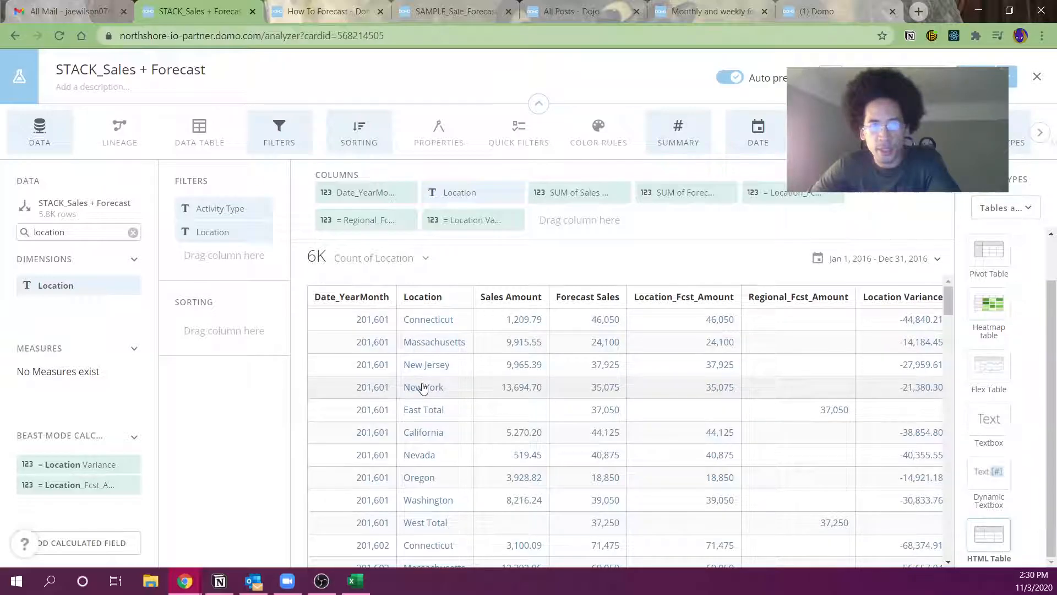
mouse_move(696, 381)
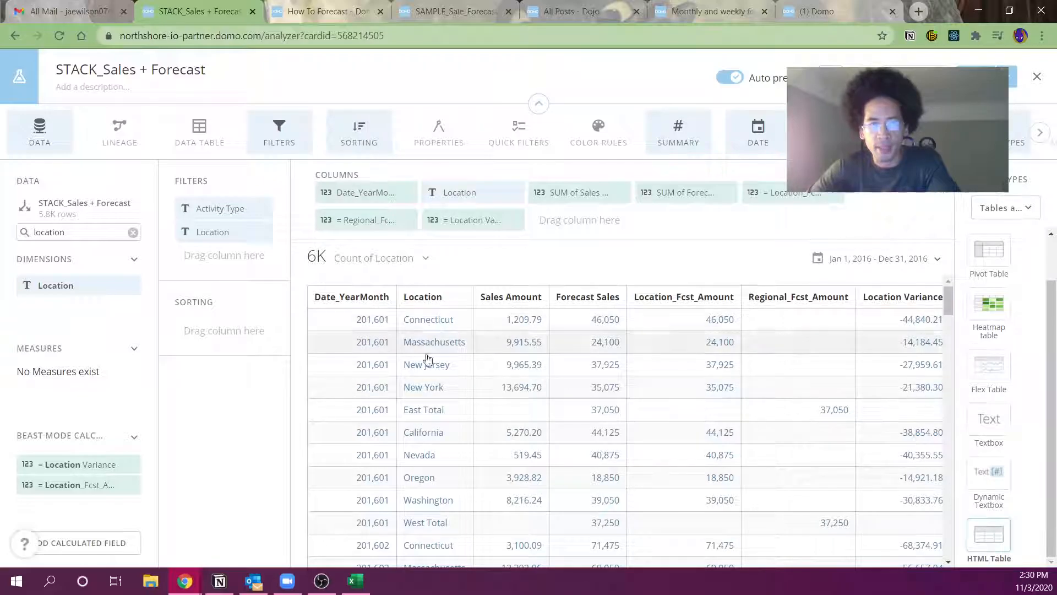
mouse_move(682, 413)
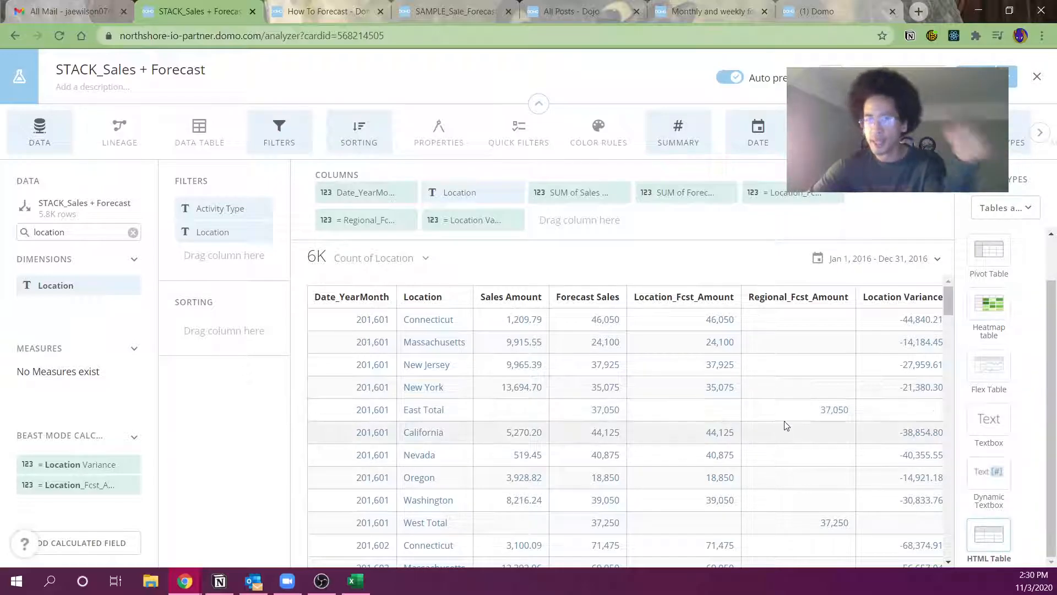
mouse_move(883, 422)
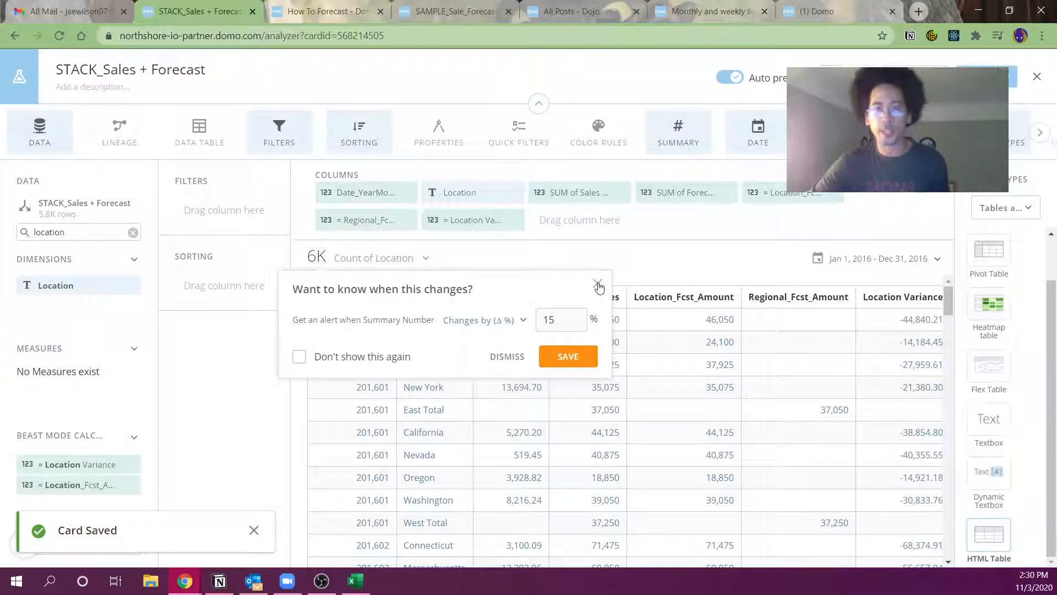
- Dismiss the change-alert popup and return to the Dojo monthly forecast forum post
left_click(598, 286)
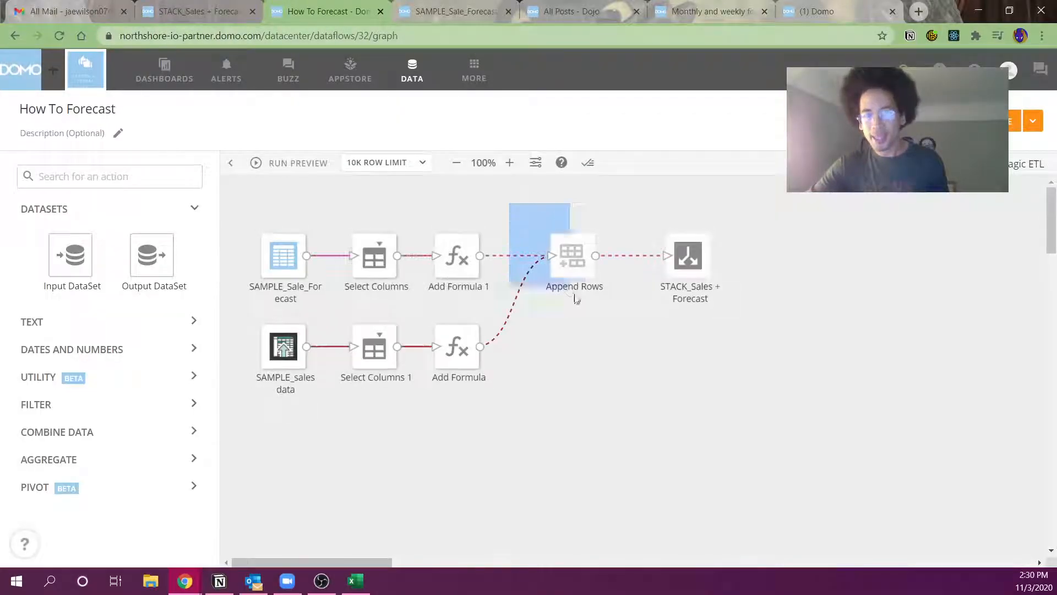
left_click(574, 255)
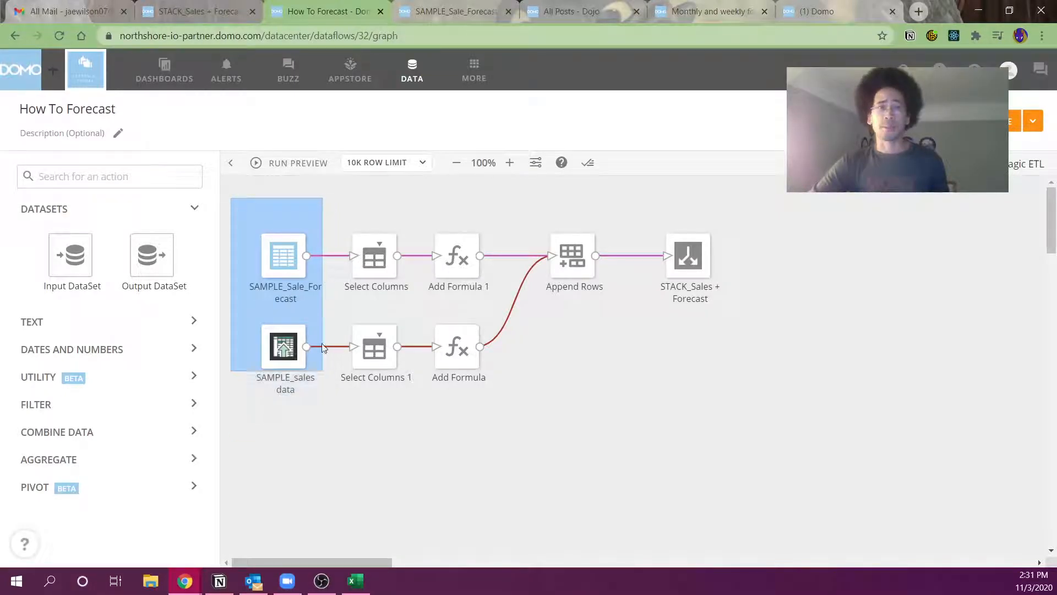
left_click(708, 12)
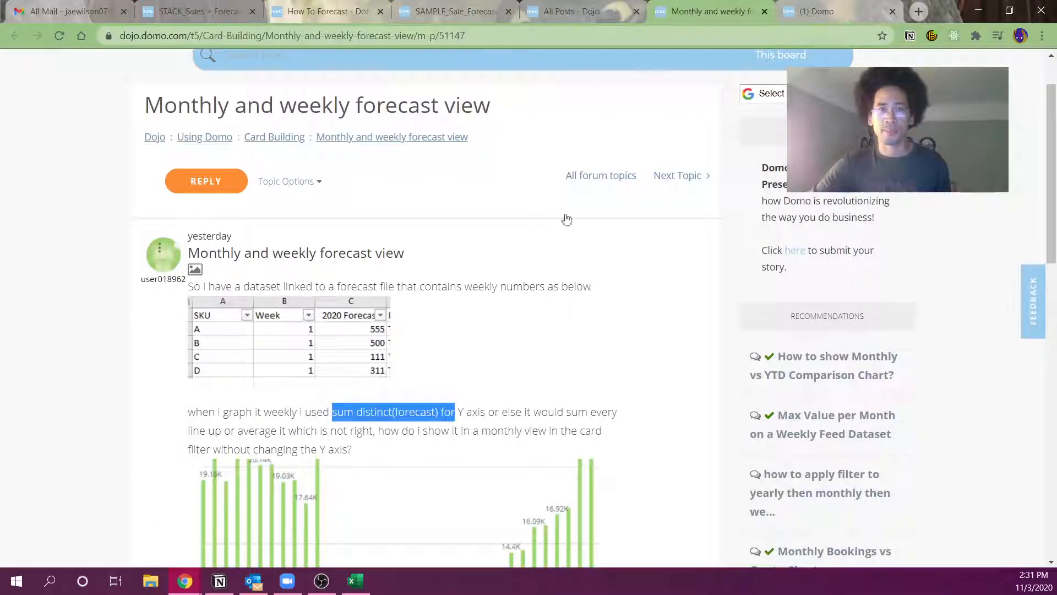